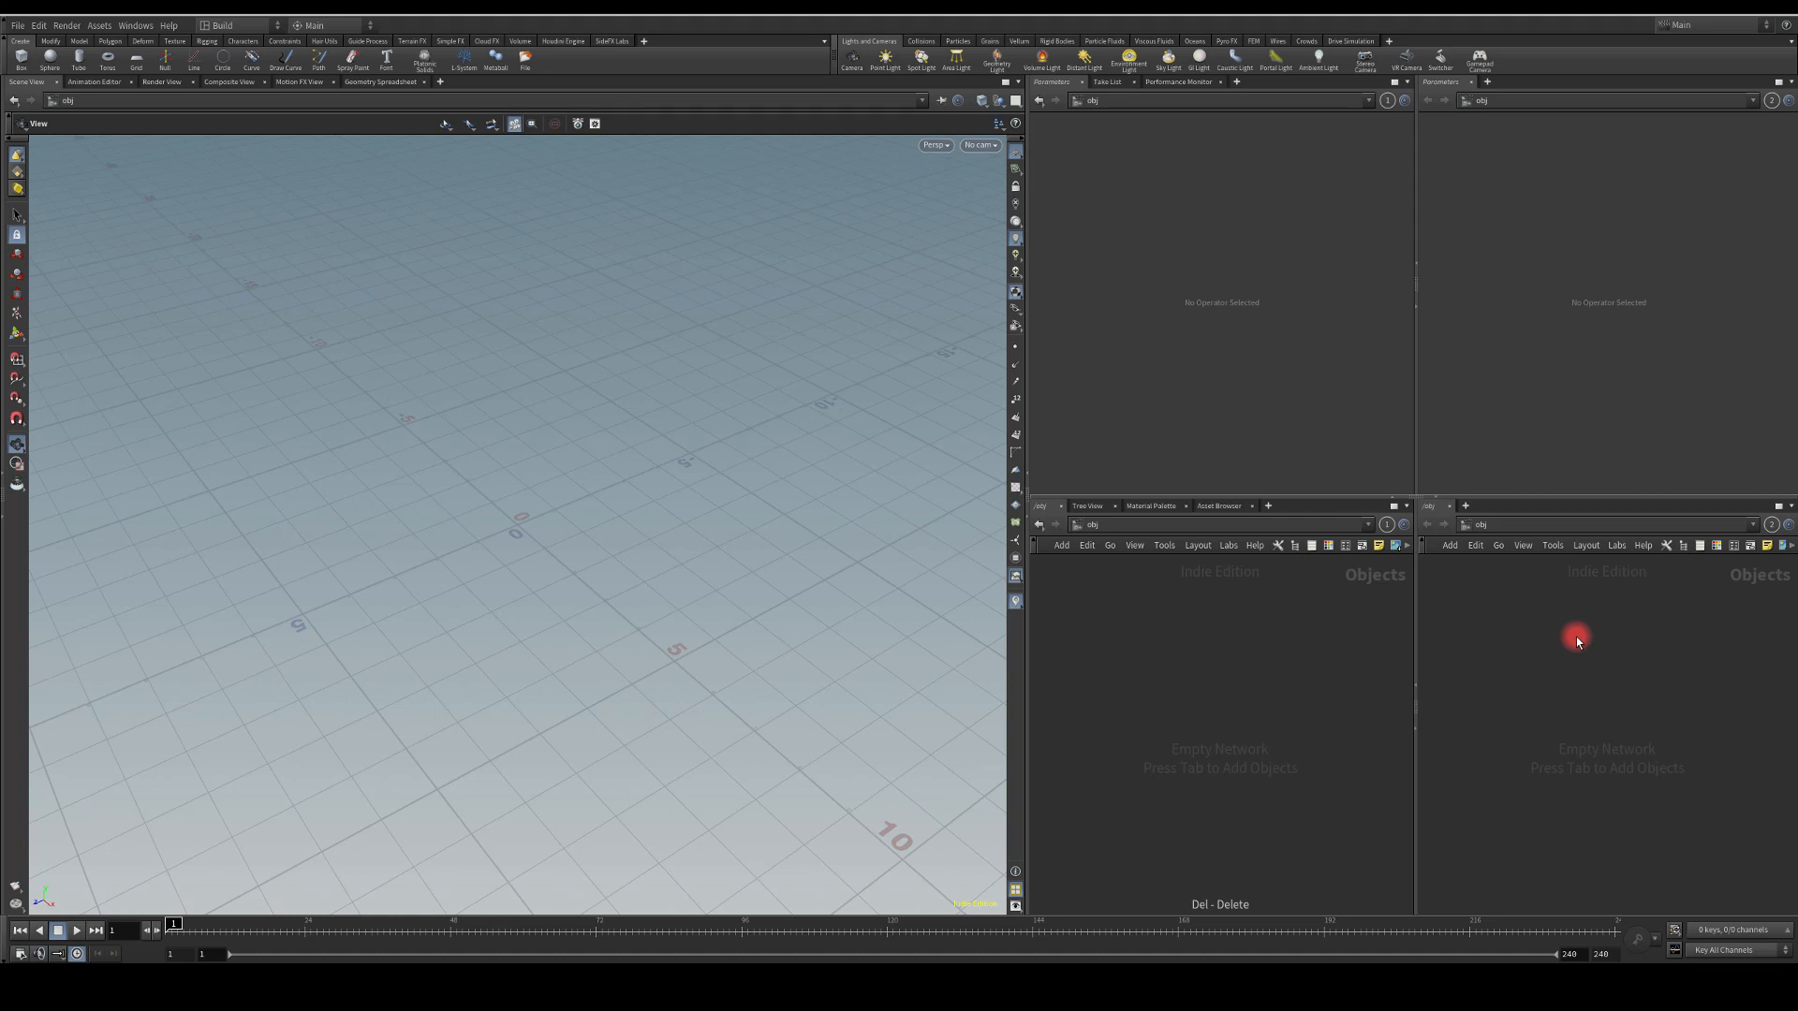
{"action": "mouse_move", "coordinate": [1264, 668]}
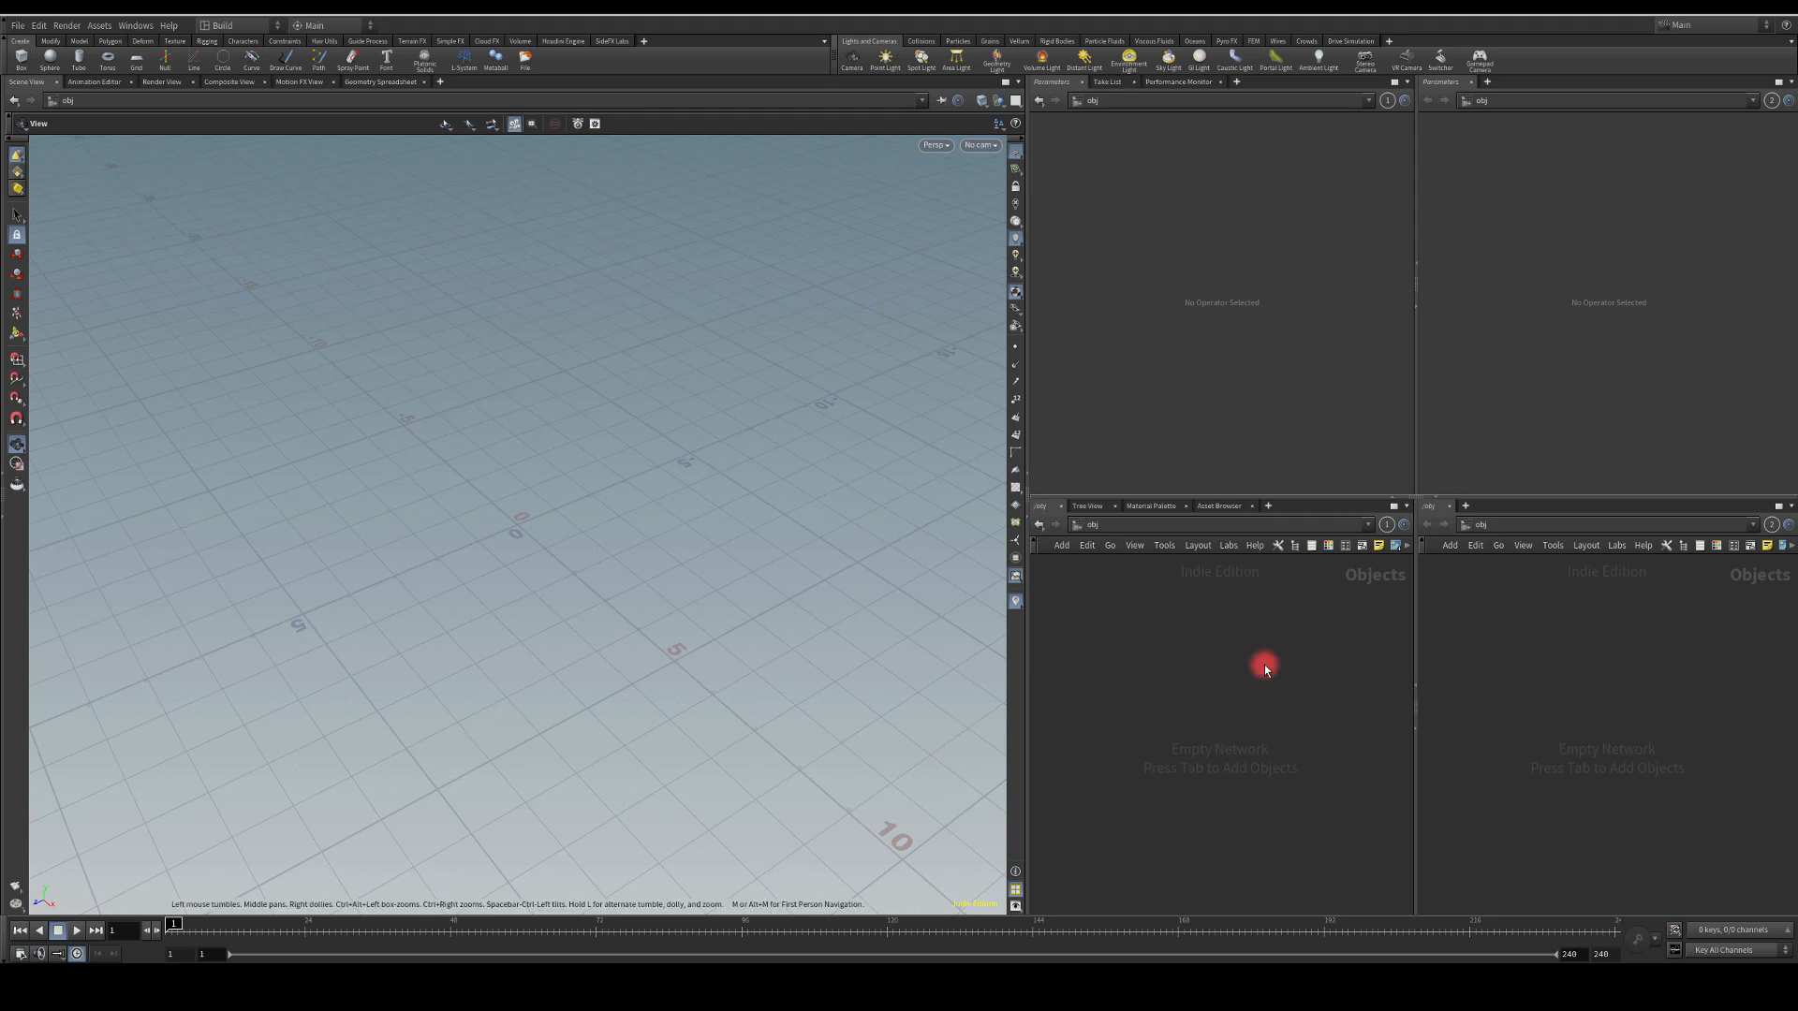
{"action": "mouse_move", "coordinate": [1217, 671]}
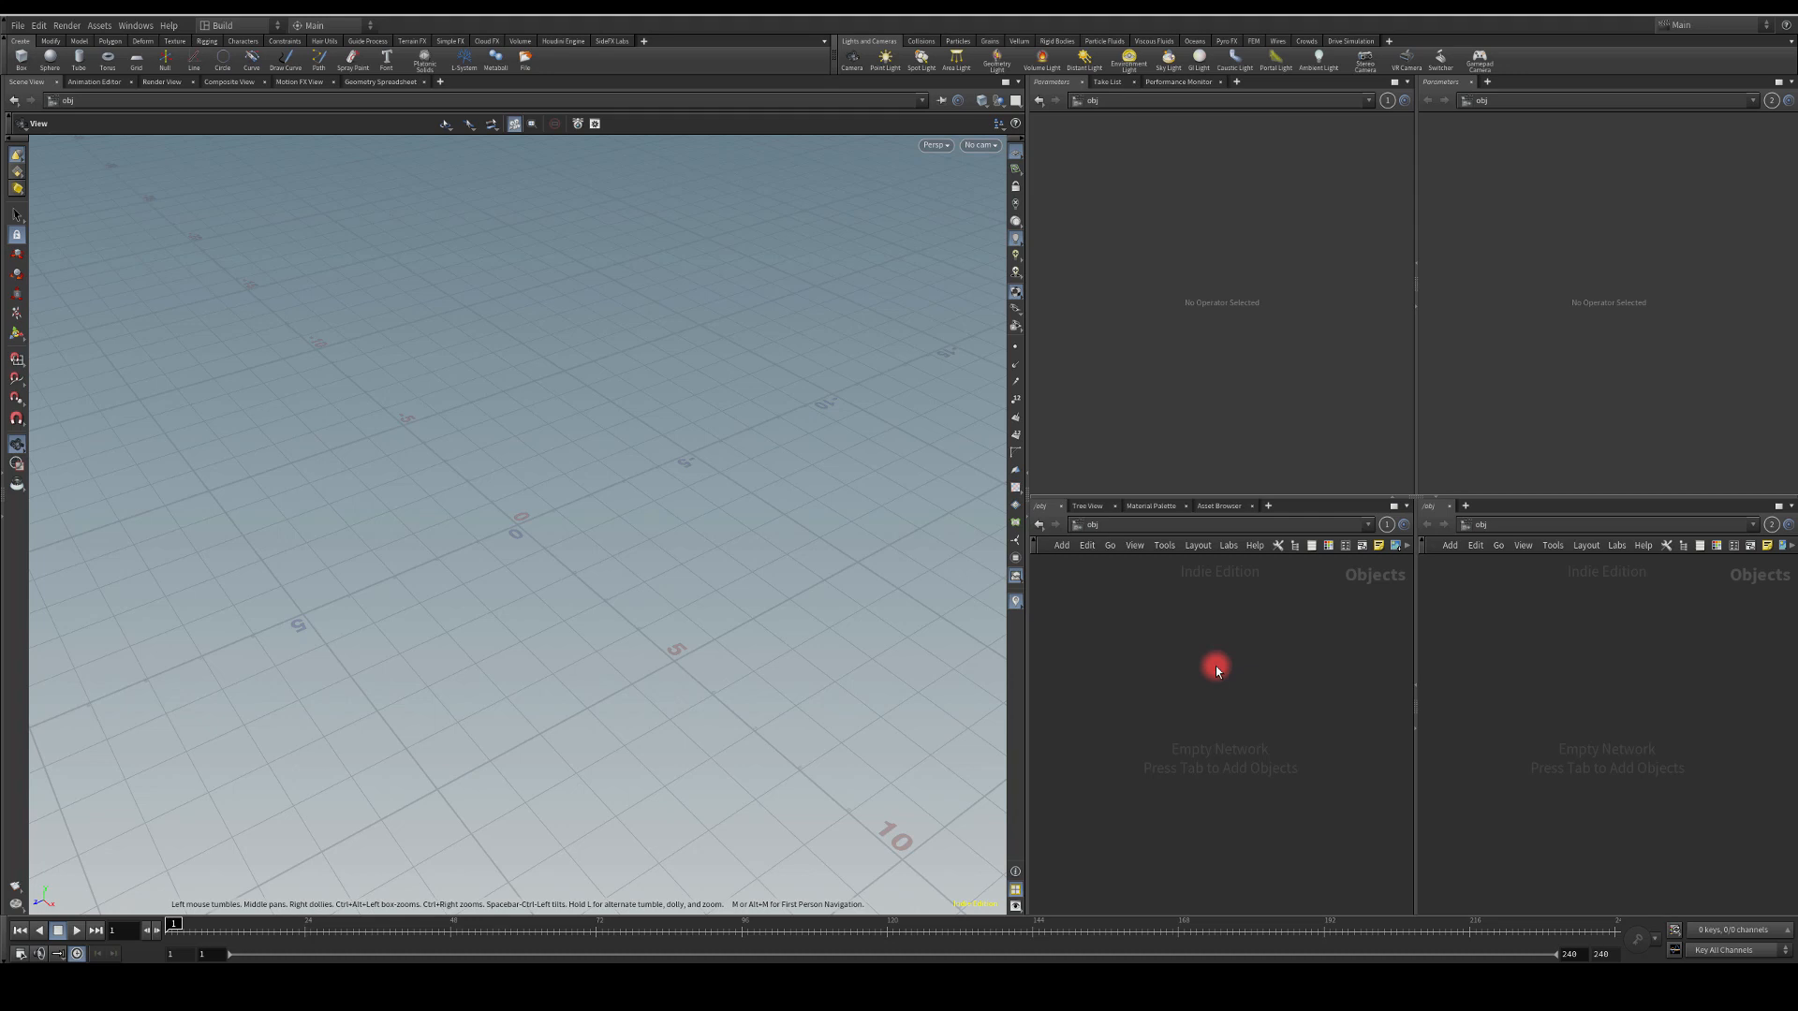
{"action": "mouse_move", "coordinate": [1121, 633]}
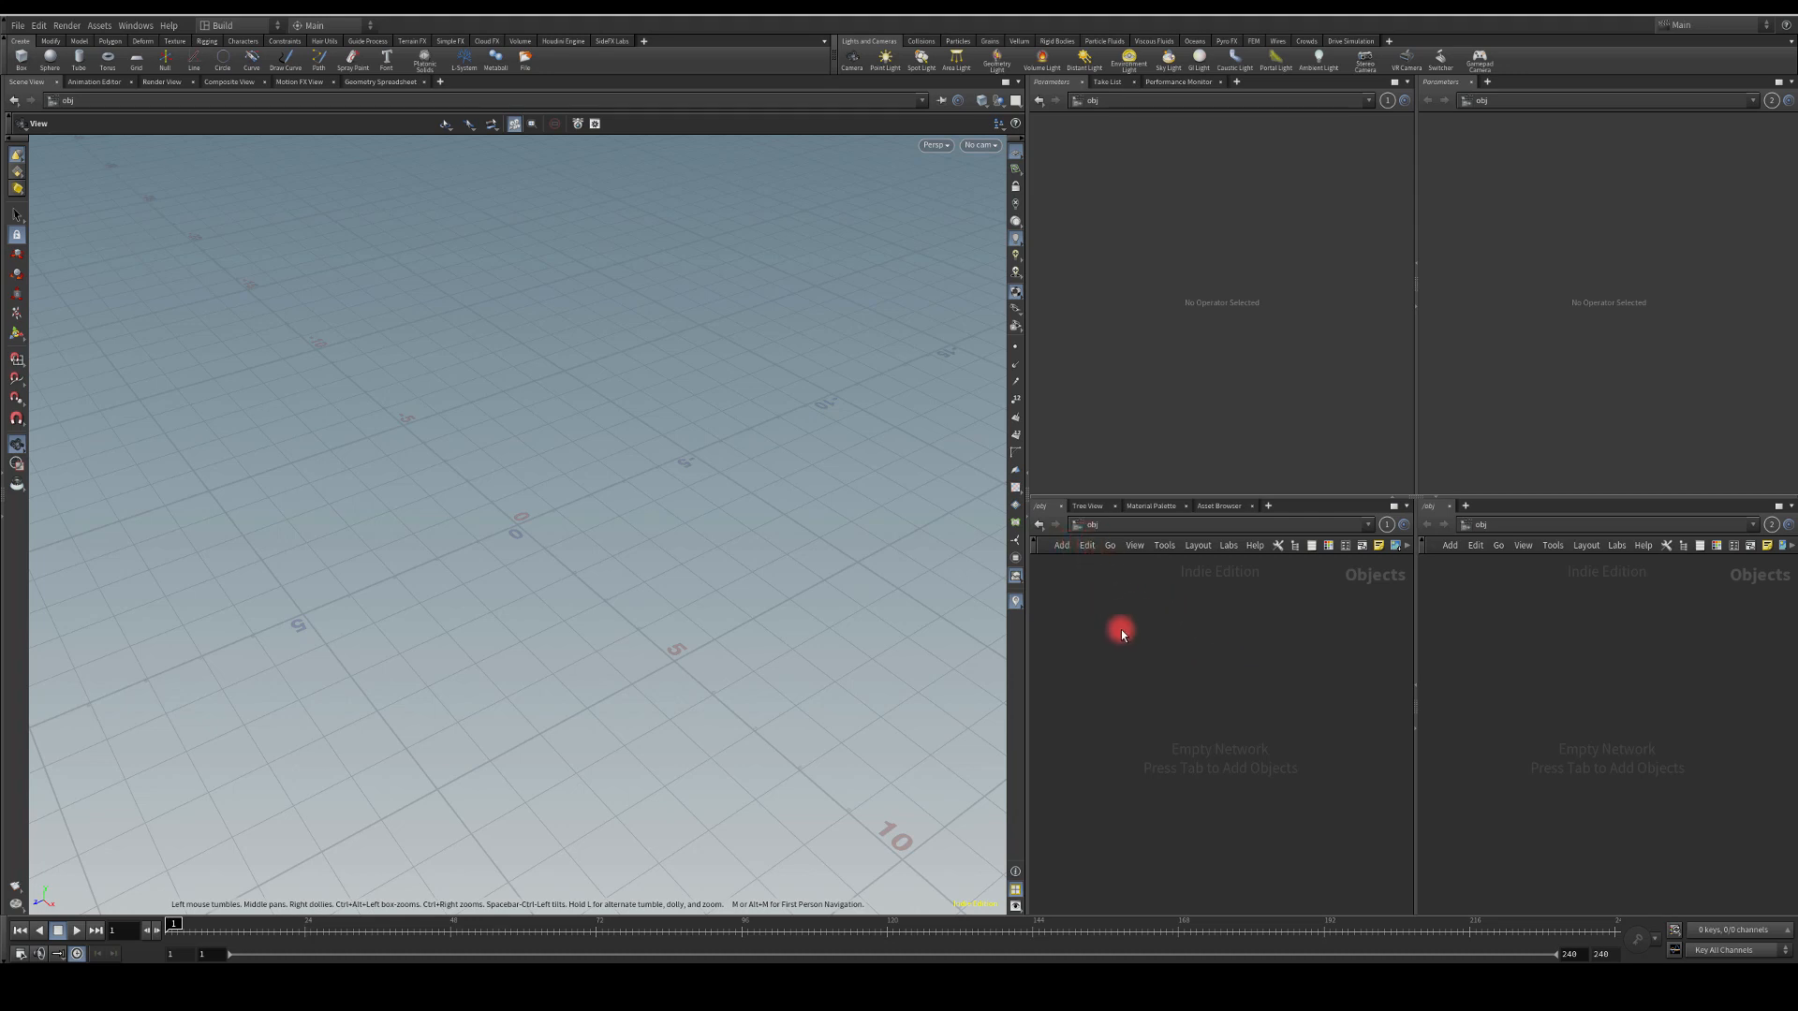
{"action": "mouse_move", "coordinate": [1204, 685]}
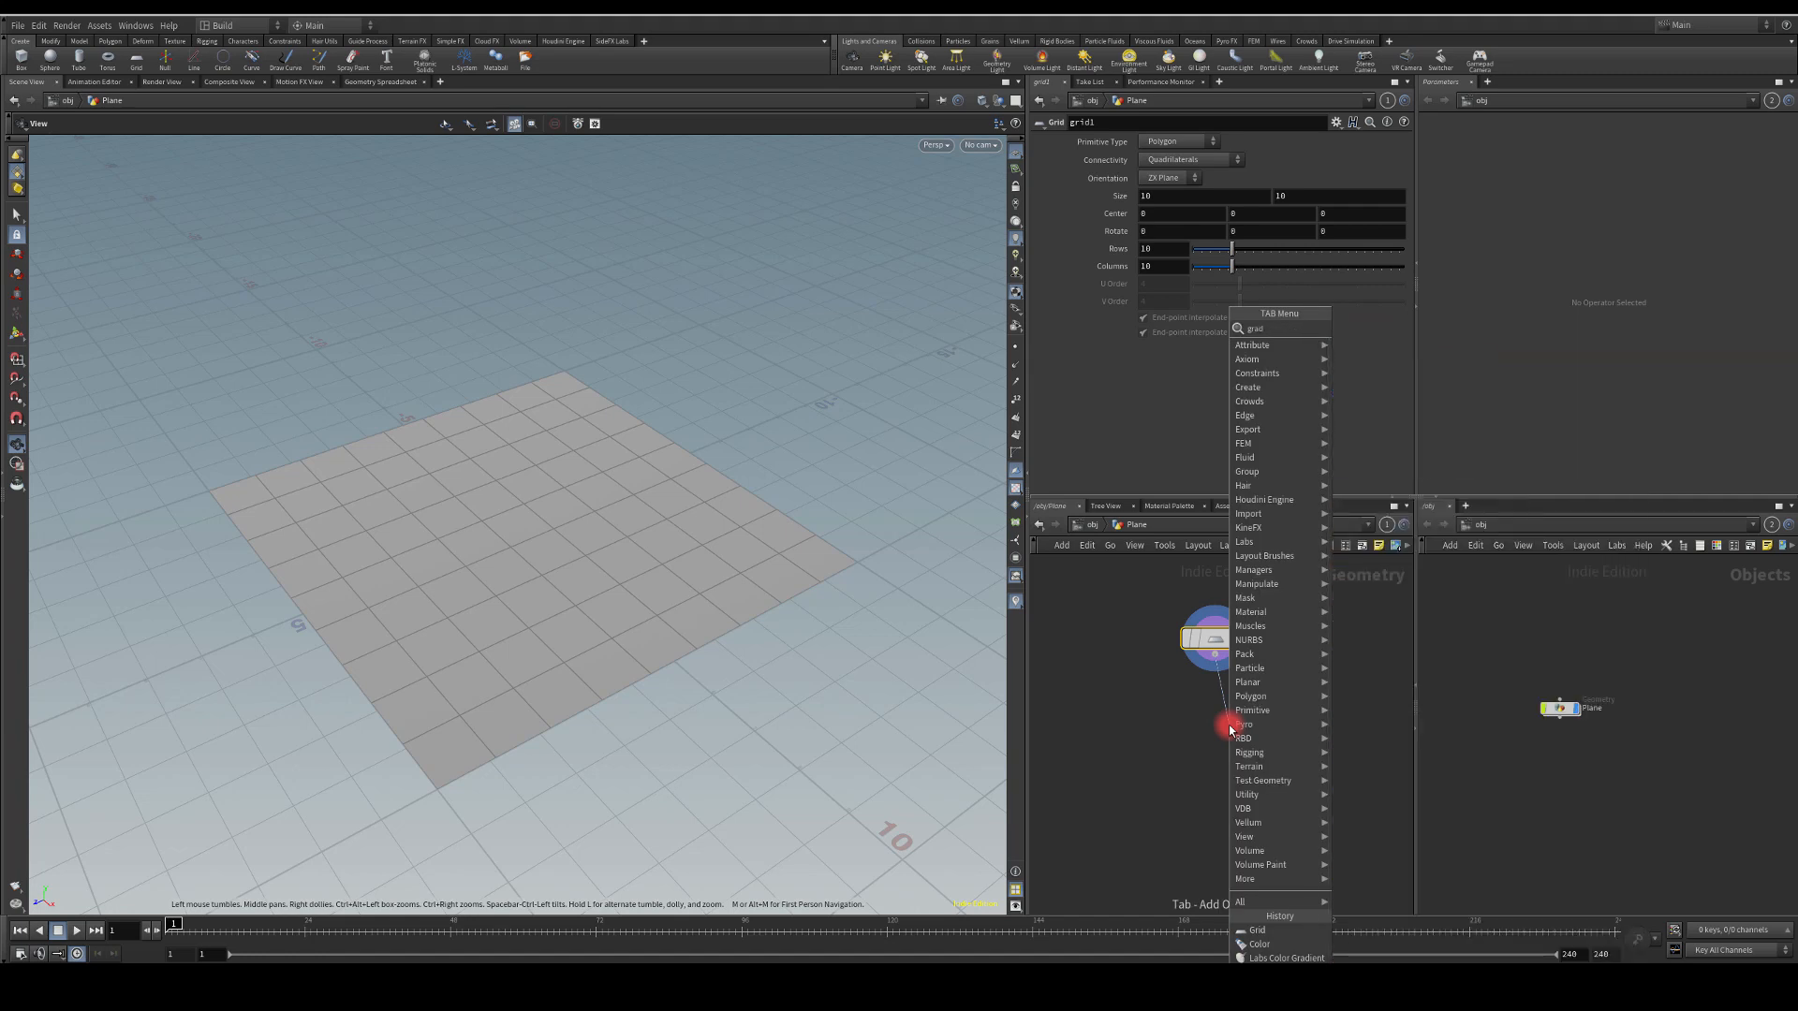
{"action": "mouse_move", "coordinate": [1307, 582]}
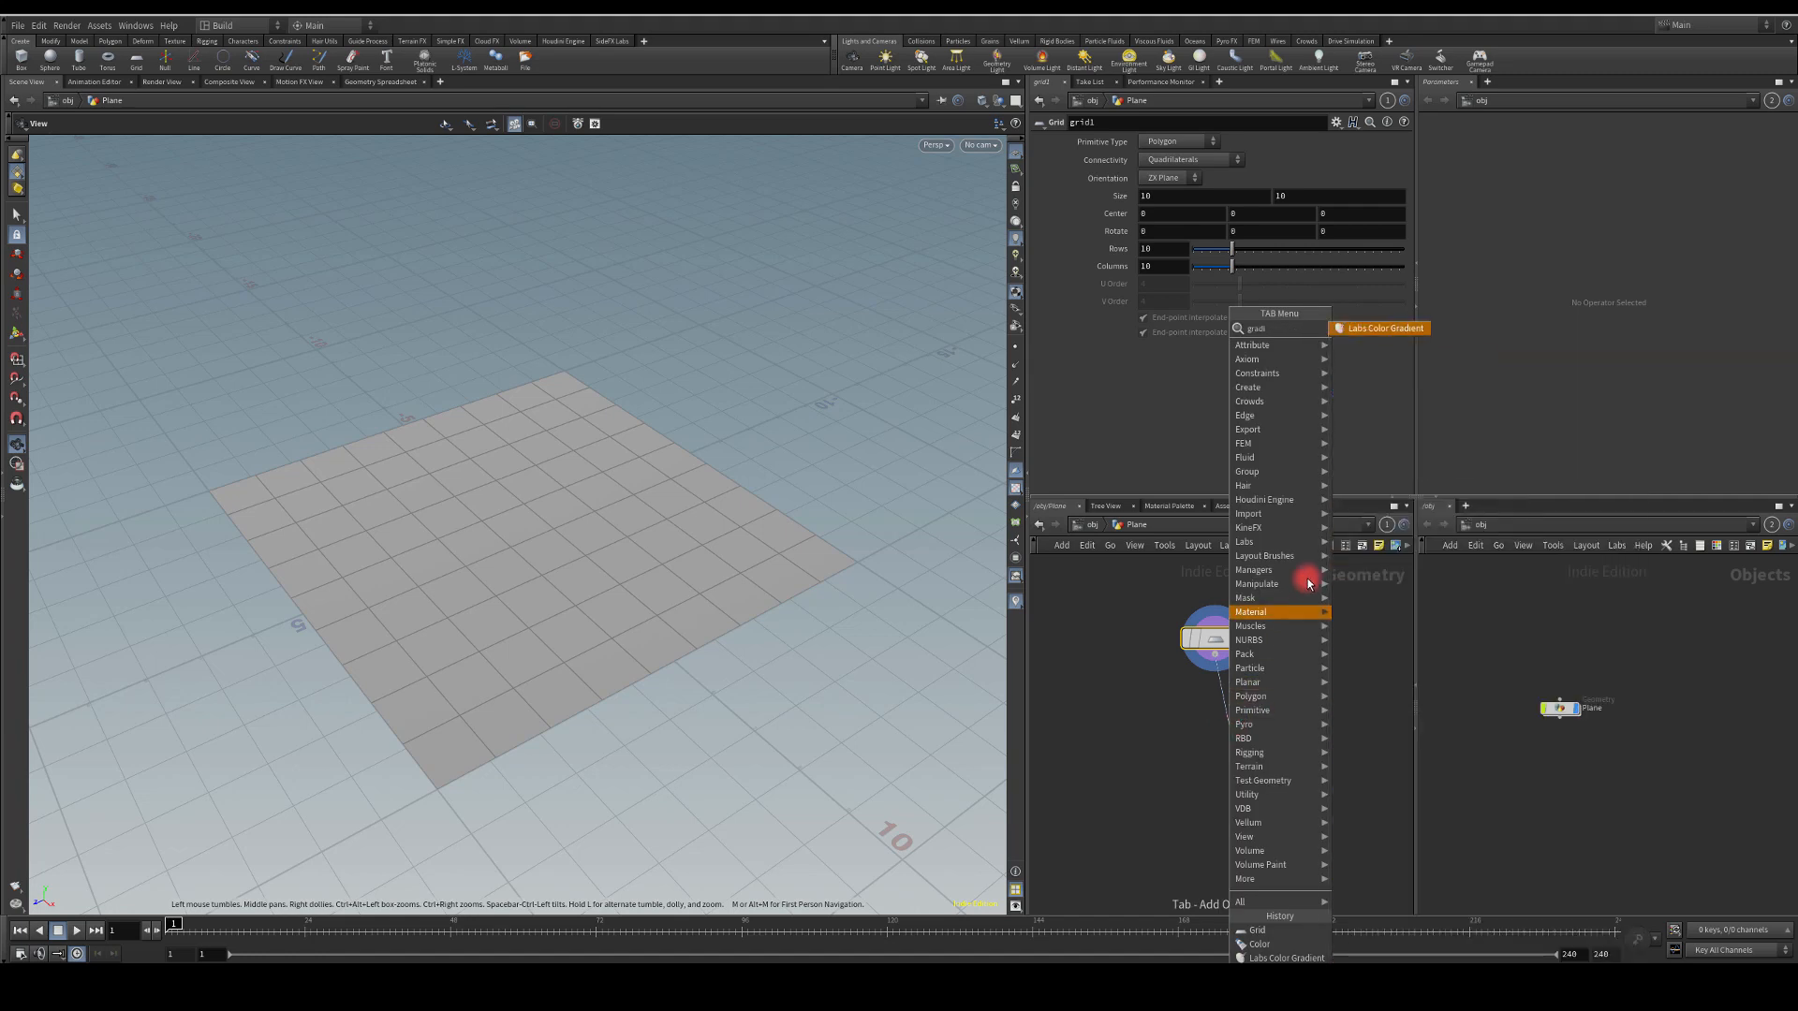
{"action": "mouse_move", "coordinate": [1212, 696]}
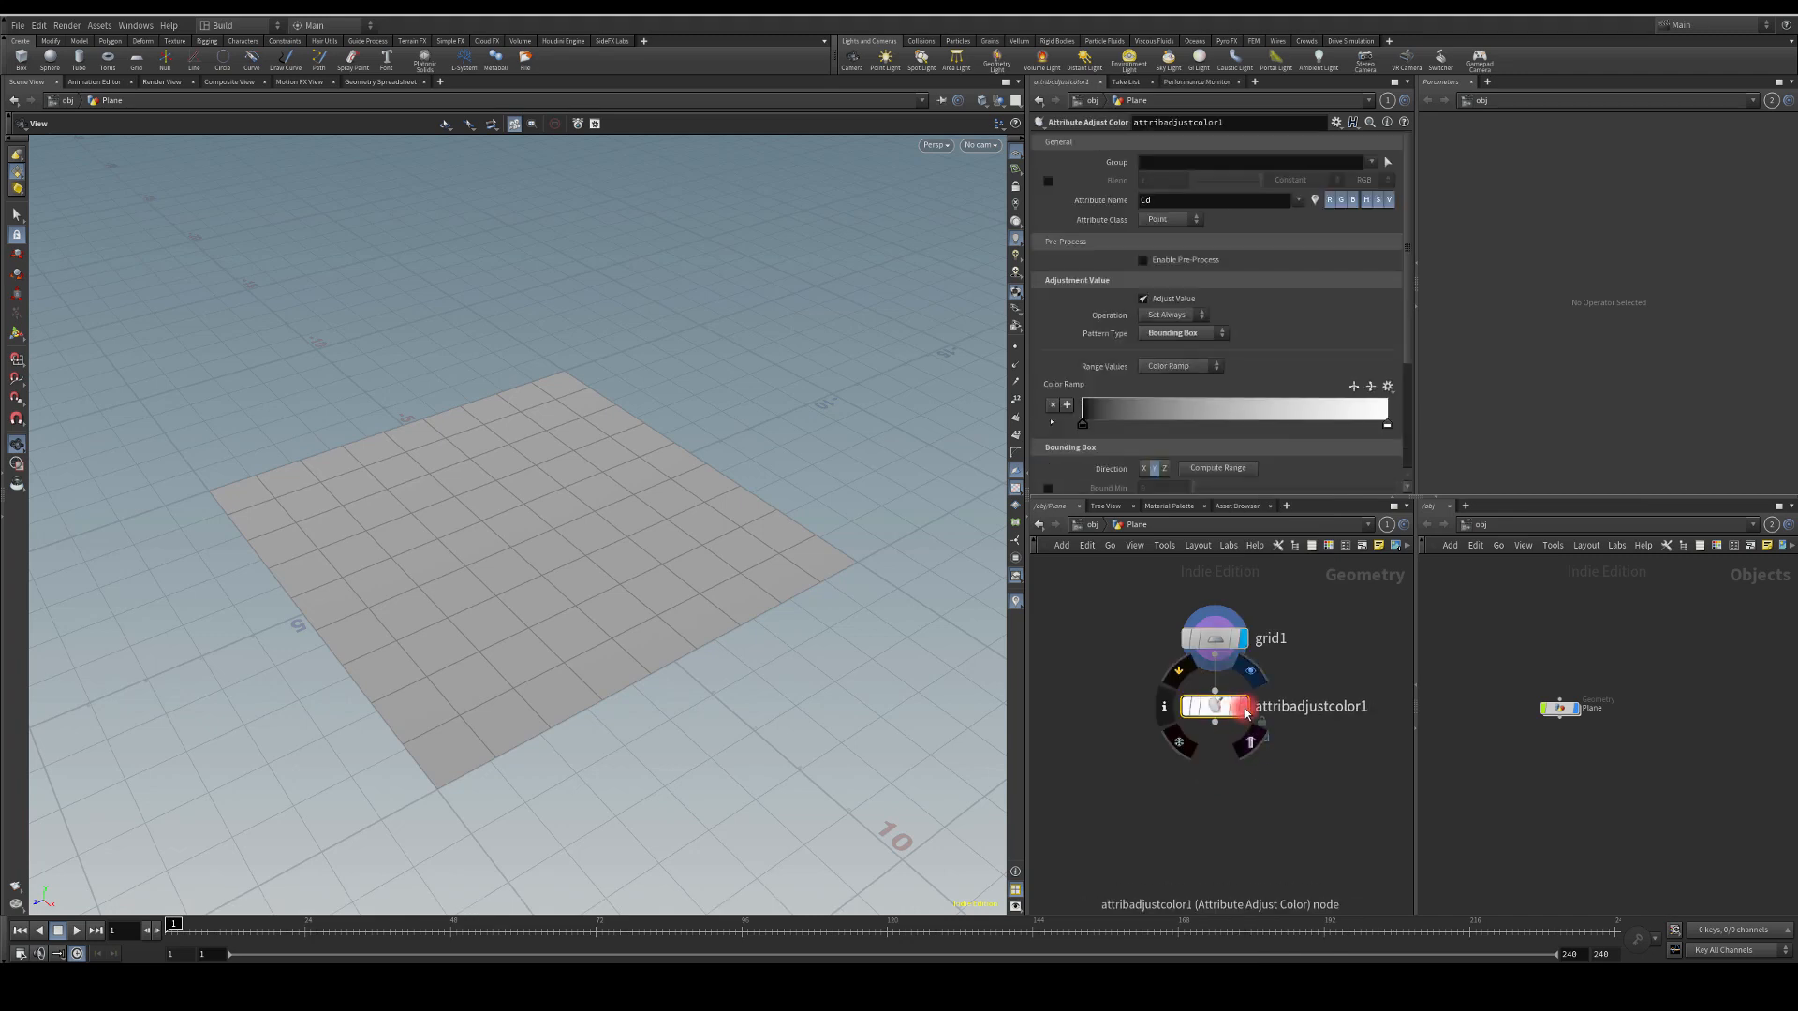
Step: Try Radial, Noise and Line pattern types on the color node, settling on Radial
{"action": "left_click", "coordinate": [1183, 334]}
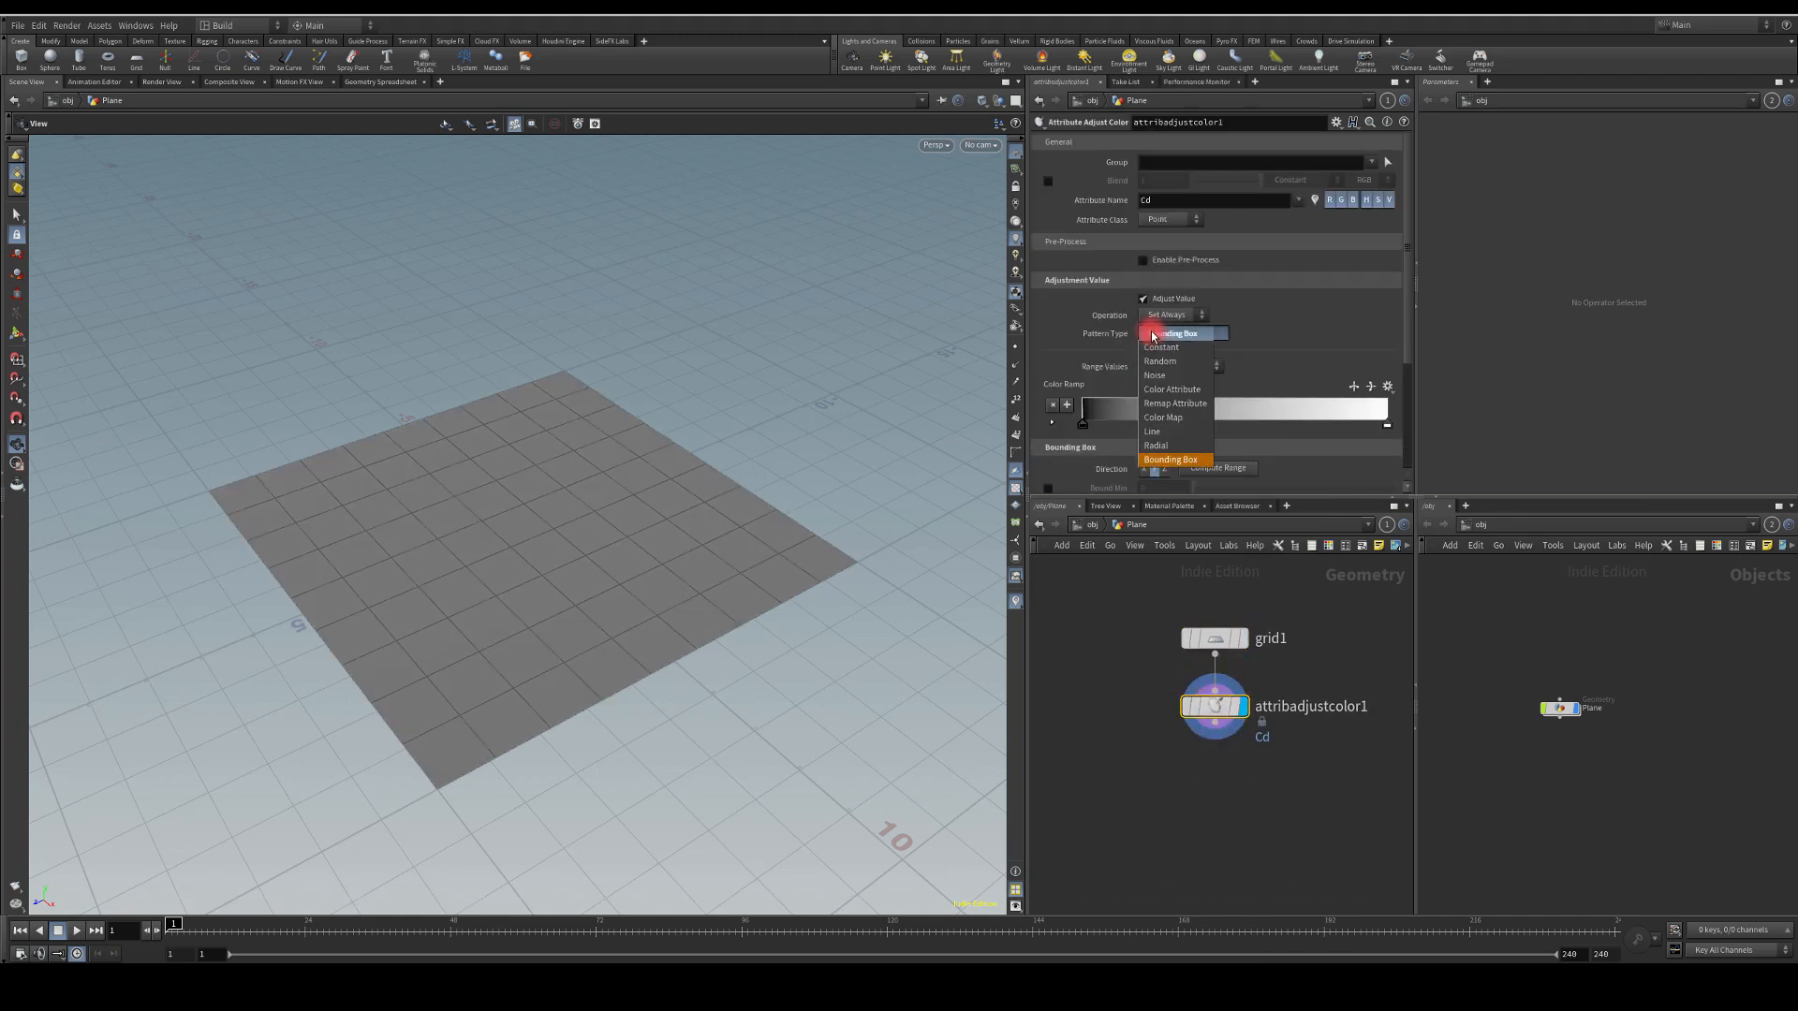
{"action": "mouse_move", "coordinate": [1175, 404]}
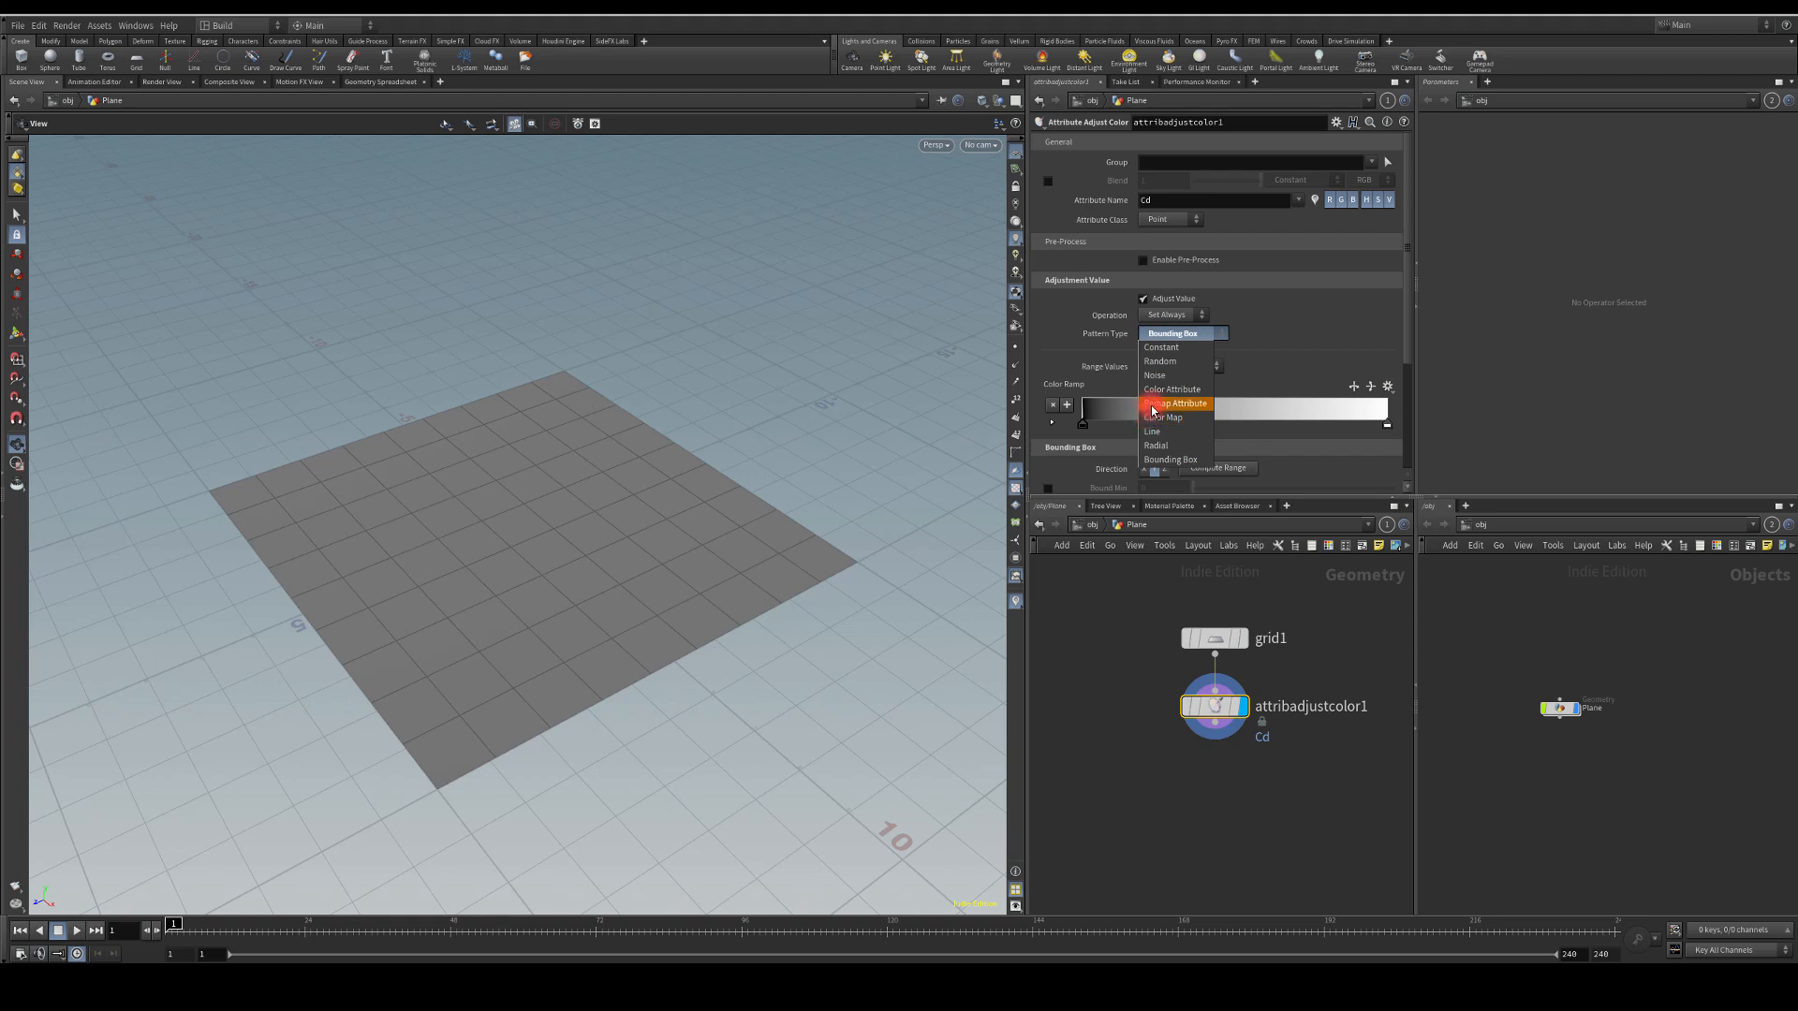
{"action": "mouse_move", "coordinate": [1151, 431]}
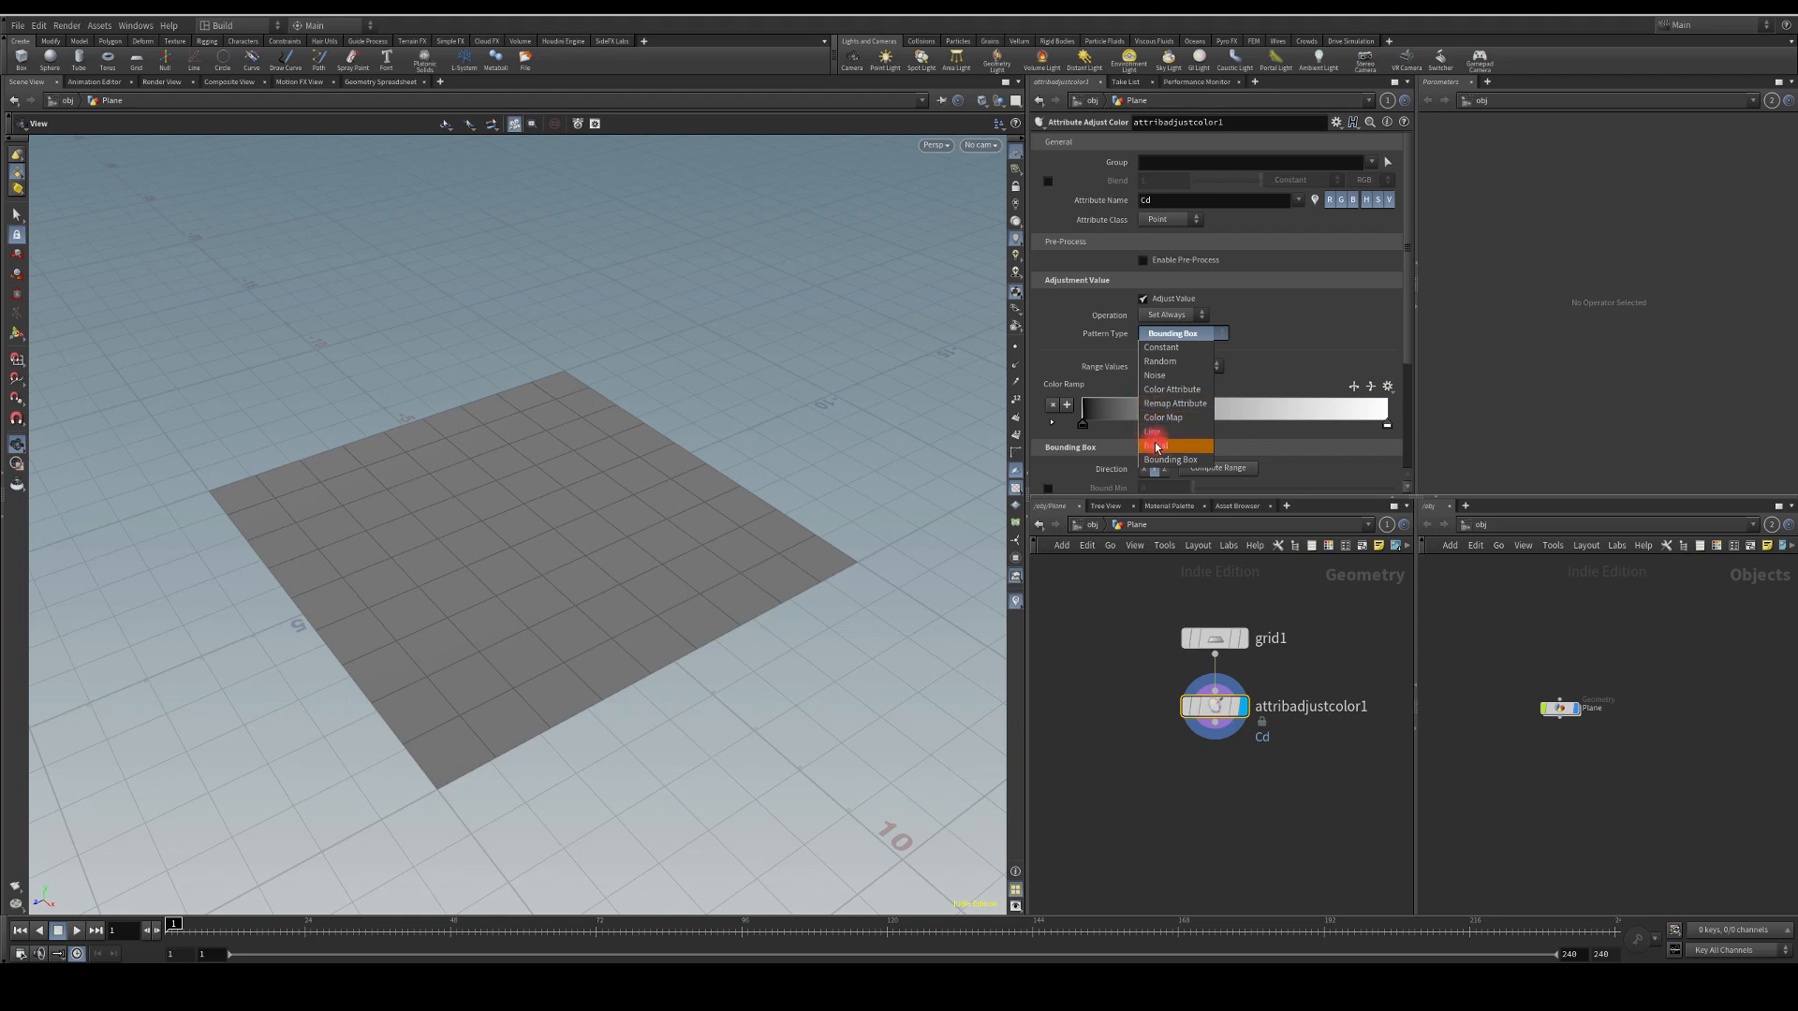
{"action": "left_click", "coordinate": [1155, 444]}
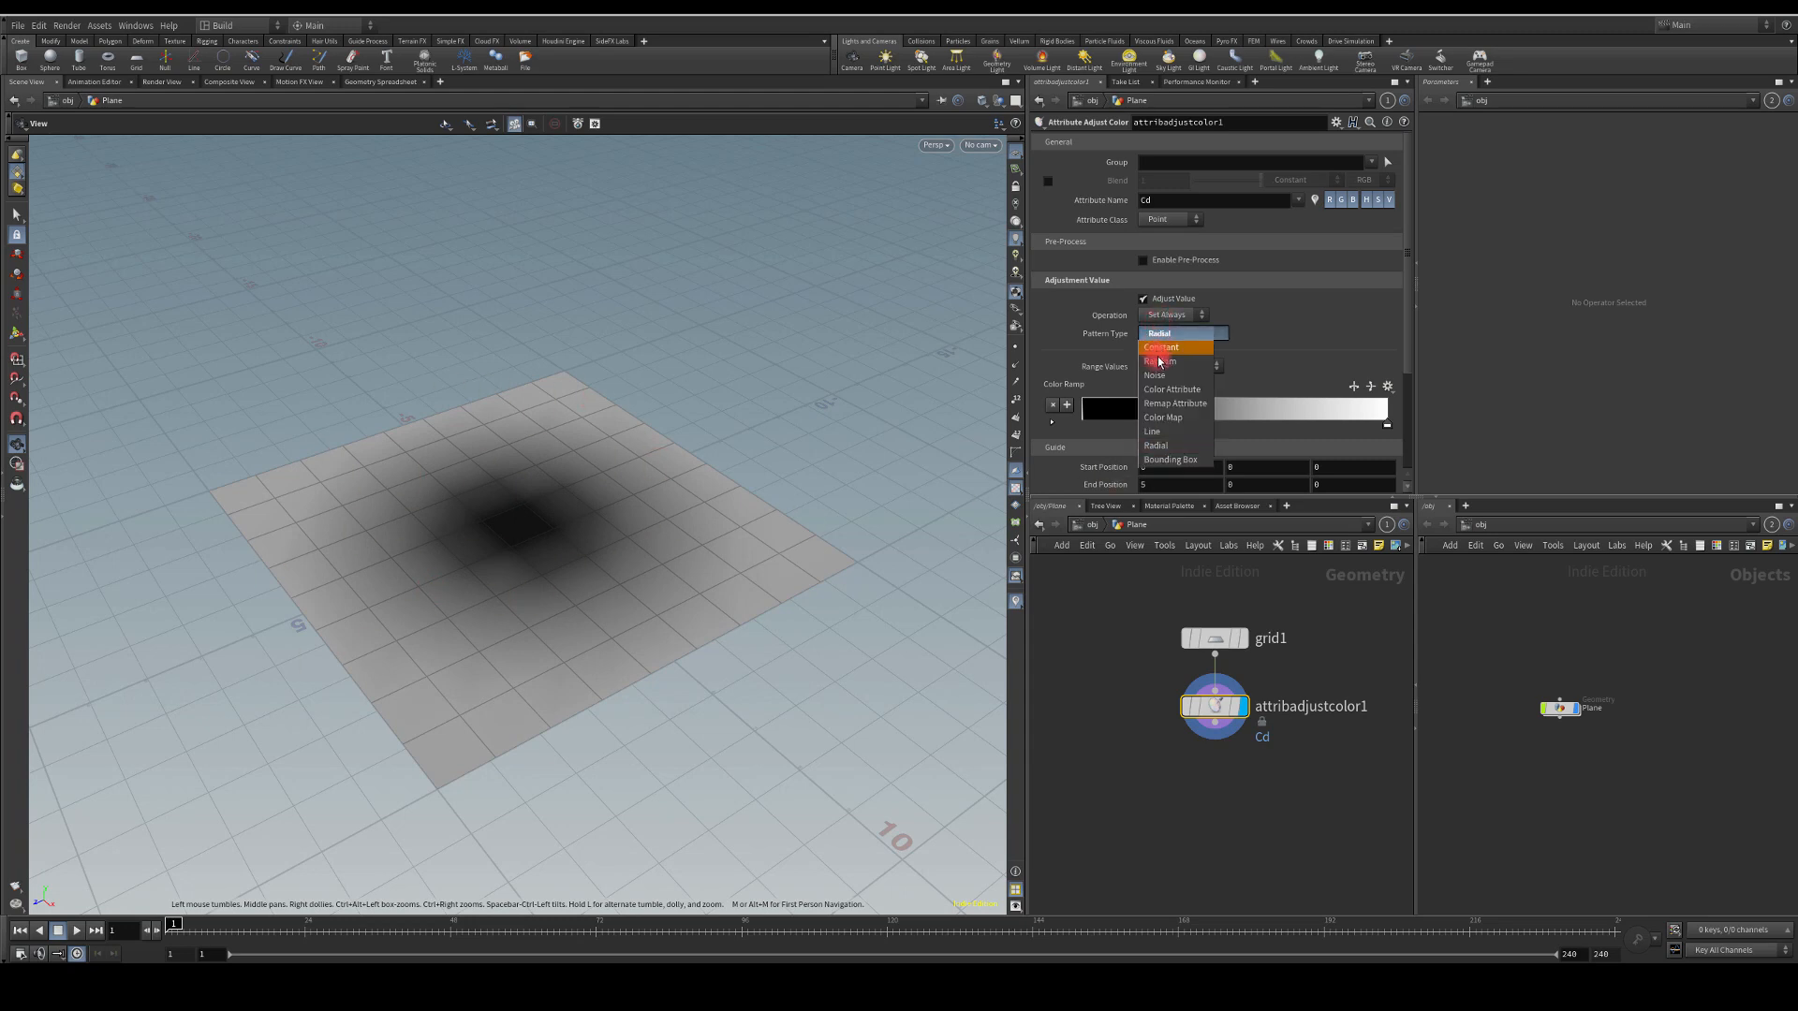
{"action": "left_click", "coordinate": [1155, 375]}
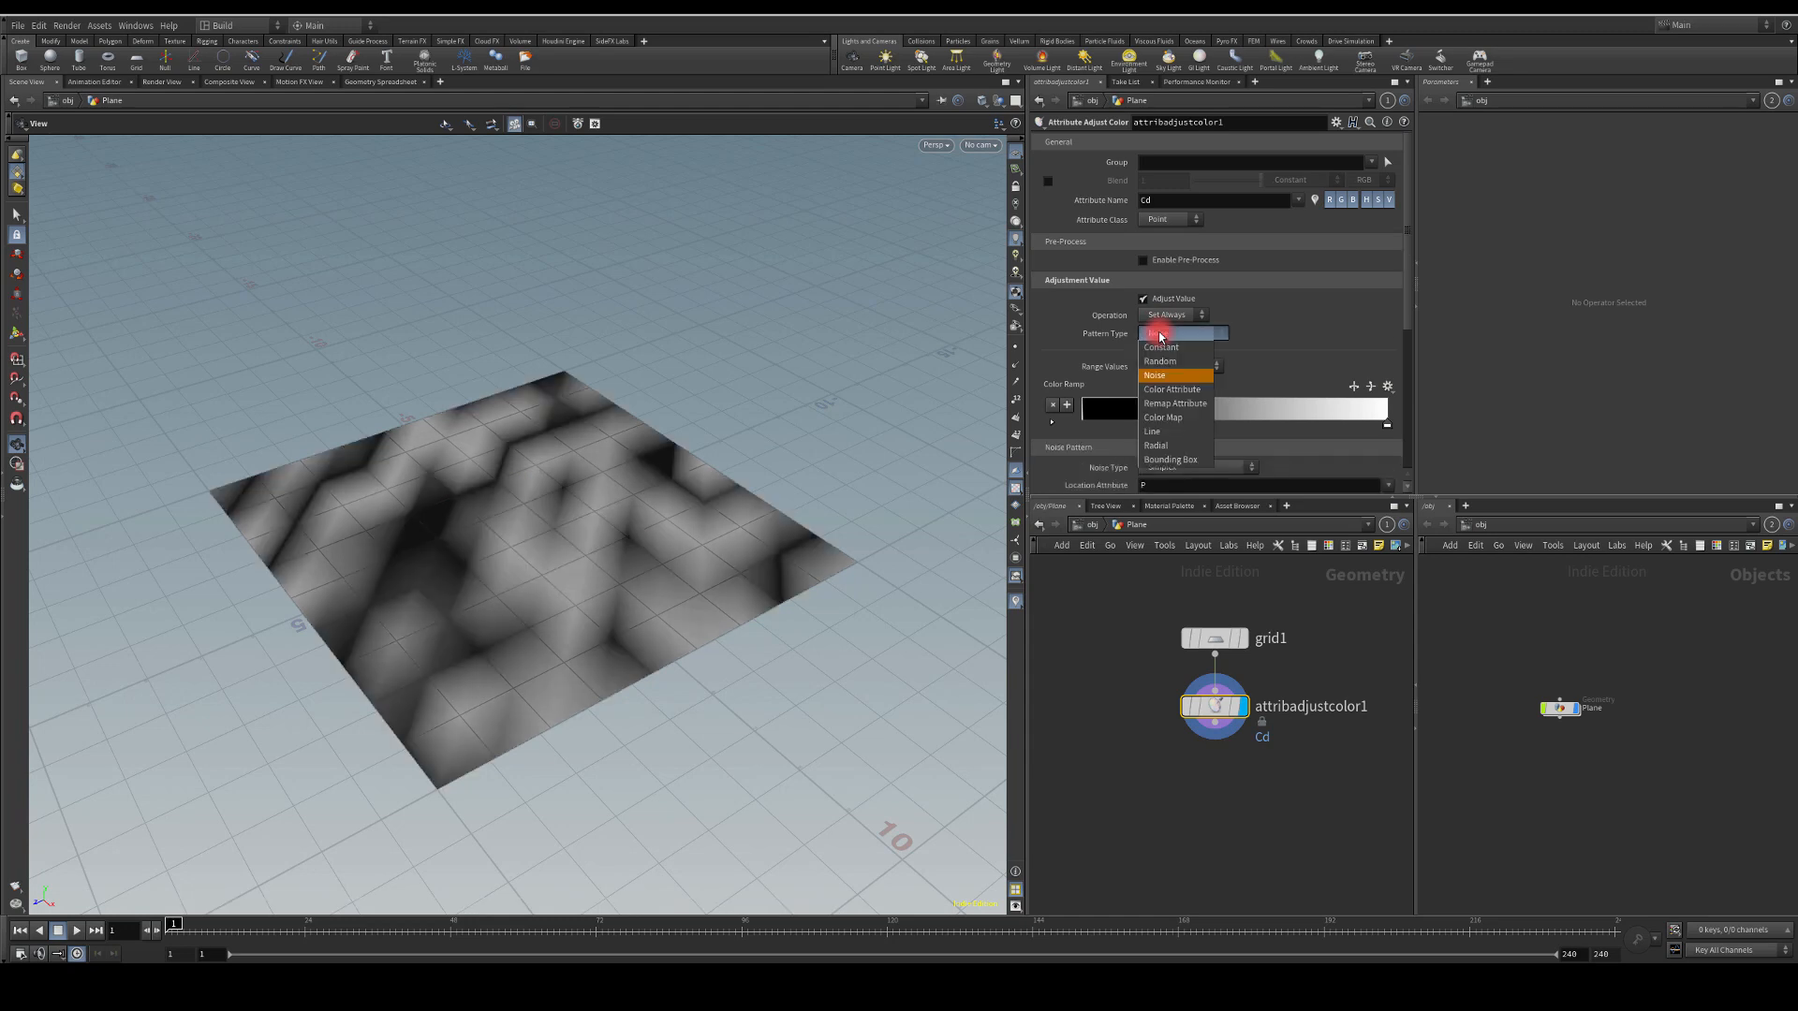
{"action": "mouse_move", "coordinate": [1165, 416]}
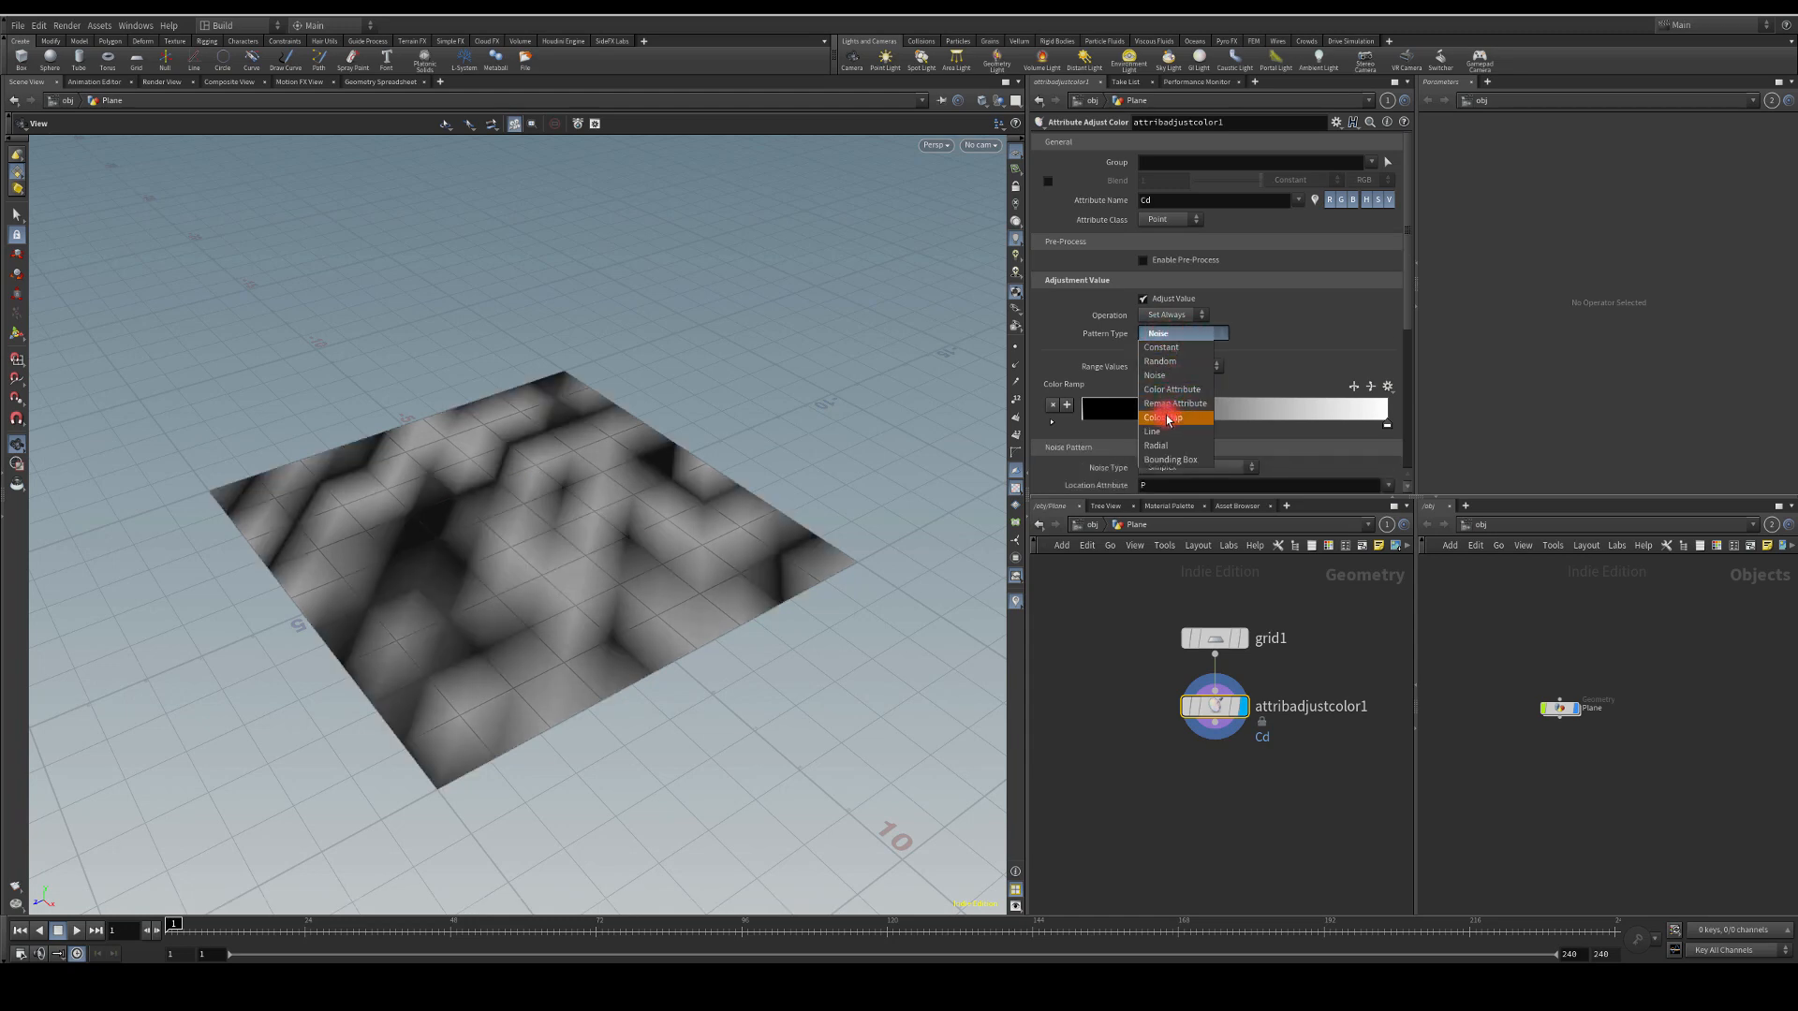
{"action": "left_click", "coordinate": [1151, 430]}
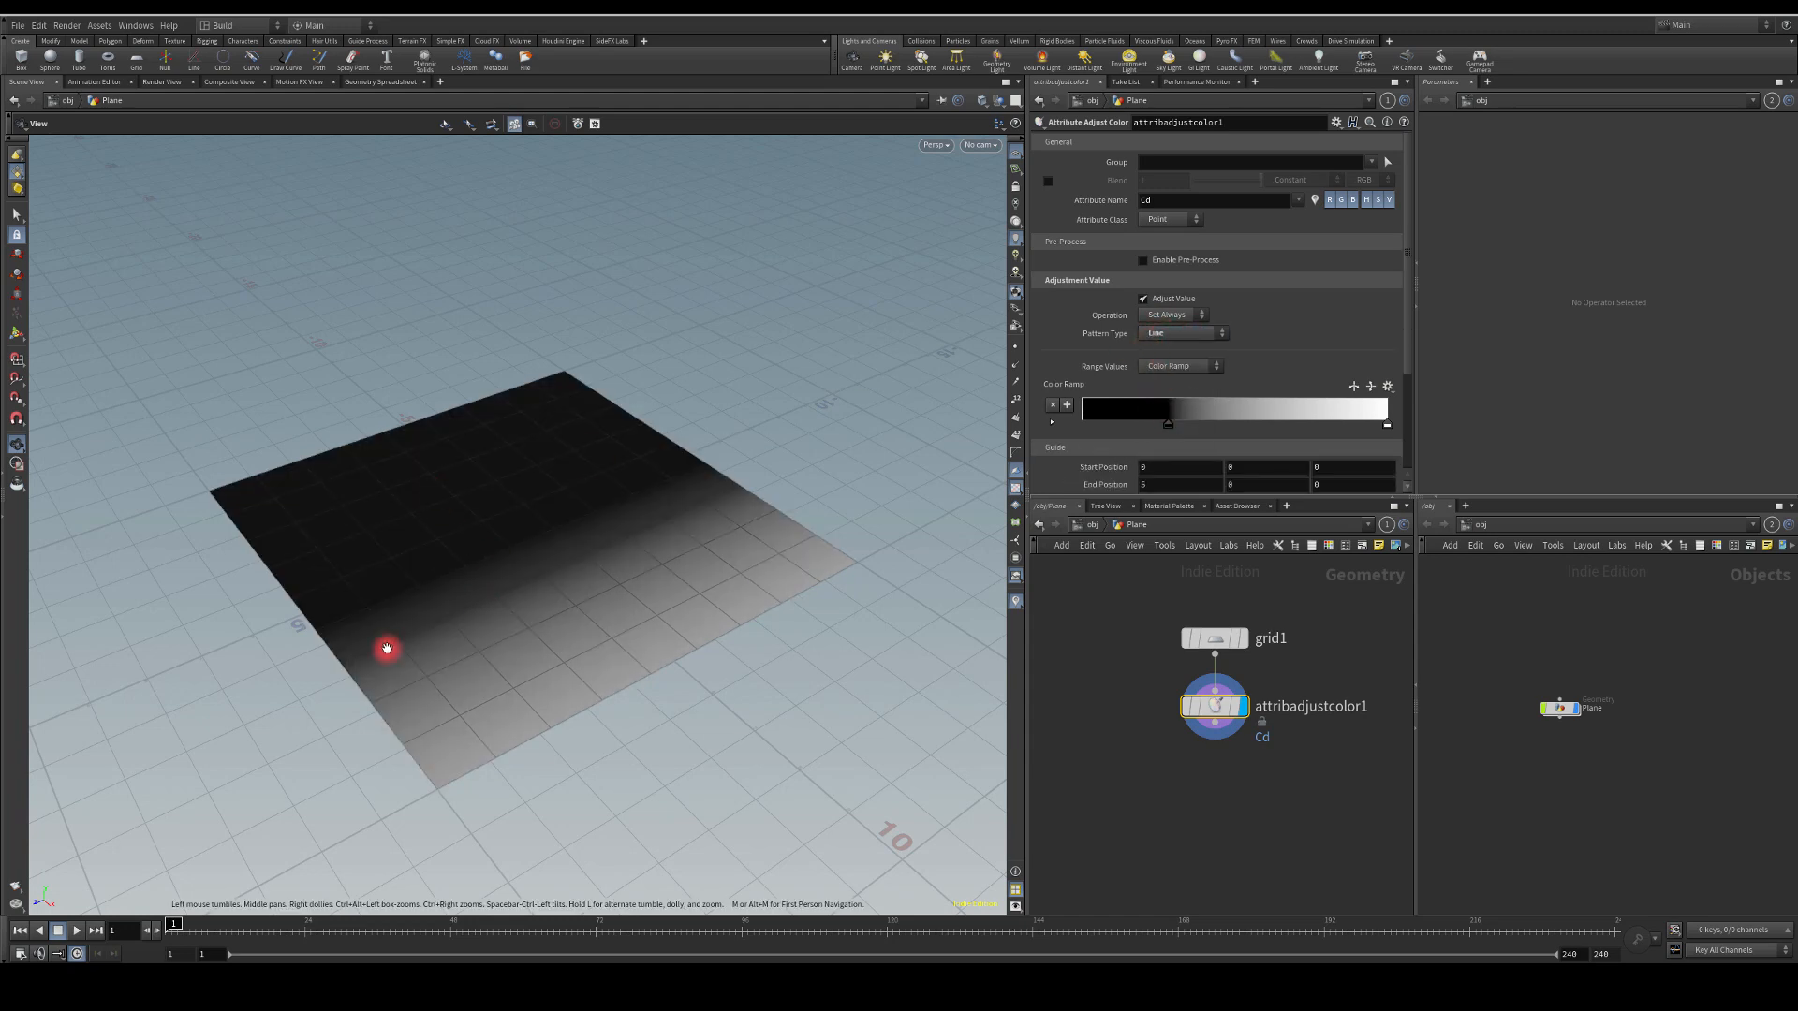
{"action": "left_click", "coordinate": [1182, 334]}
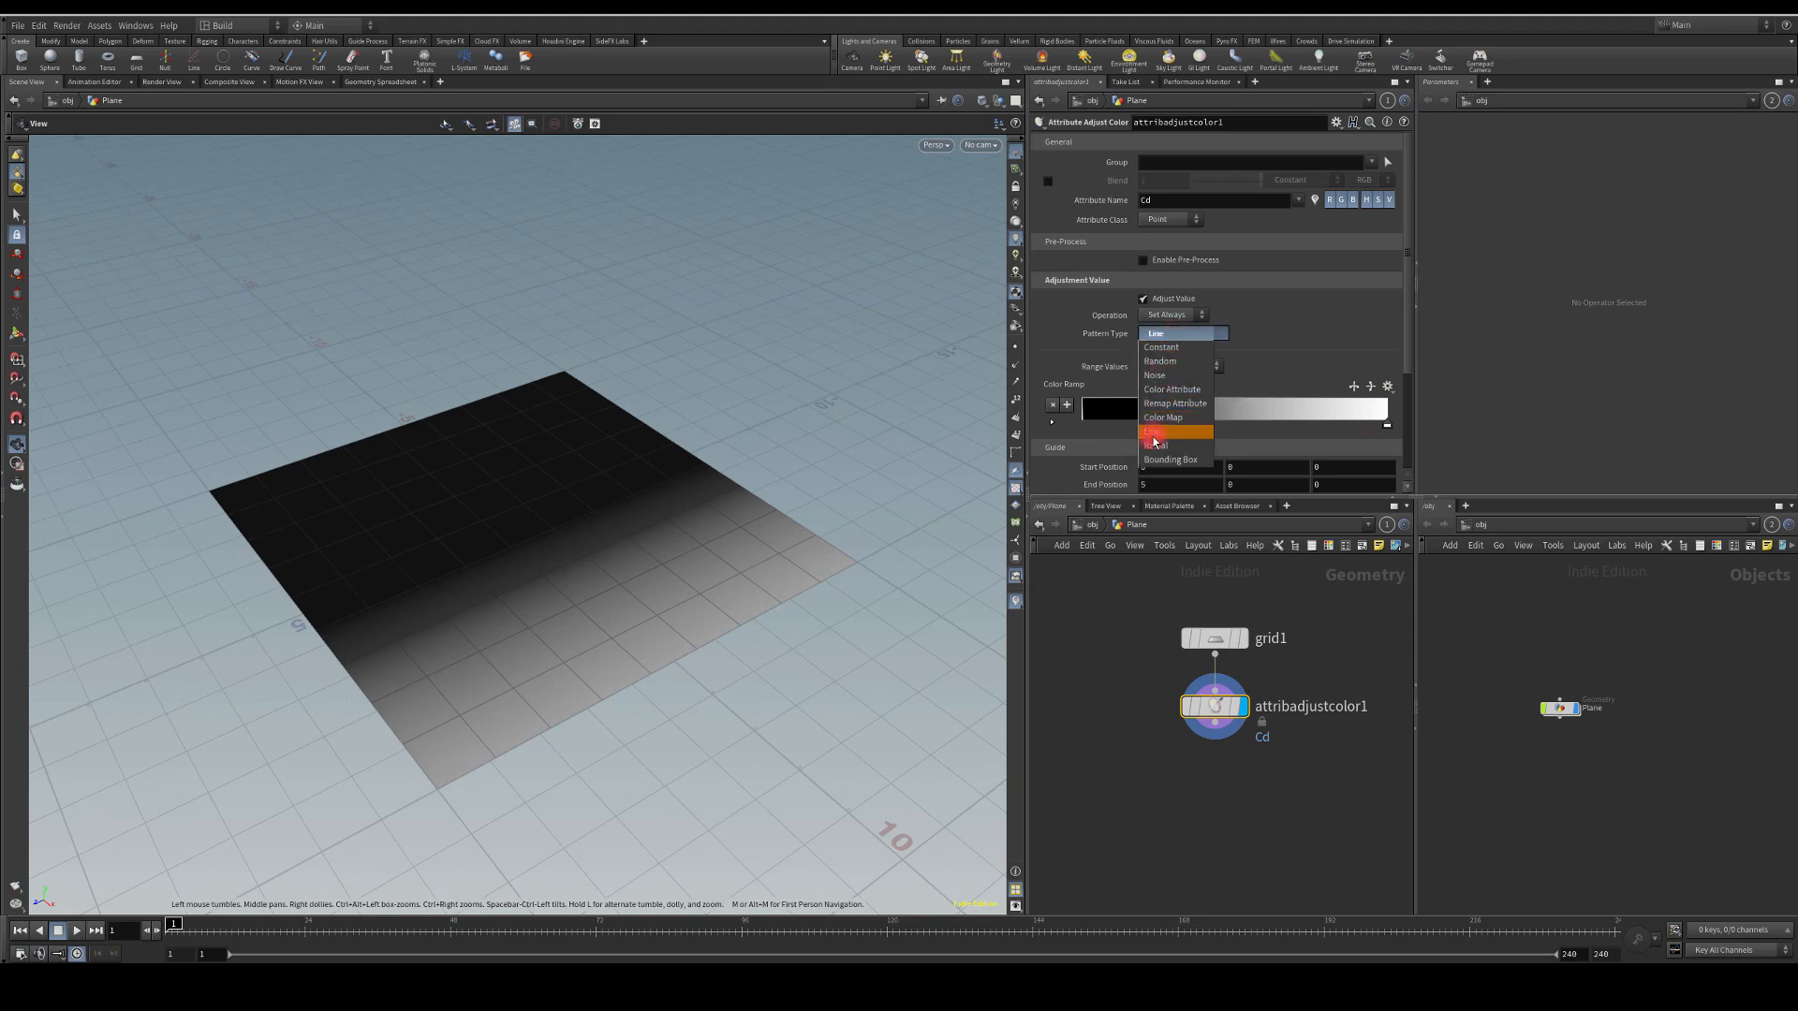
{"action": "left_click", "coordinate": [1160, 446]}
{"action": "type", "text": "50"}
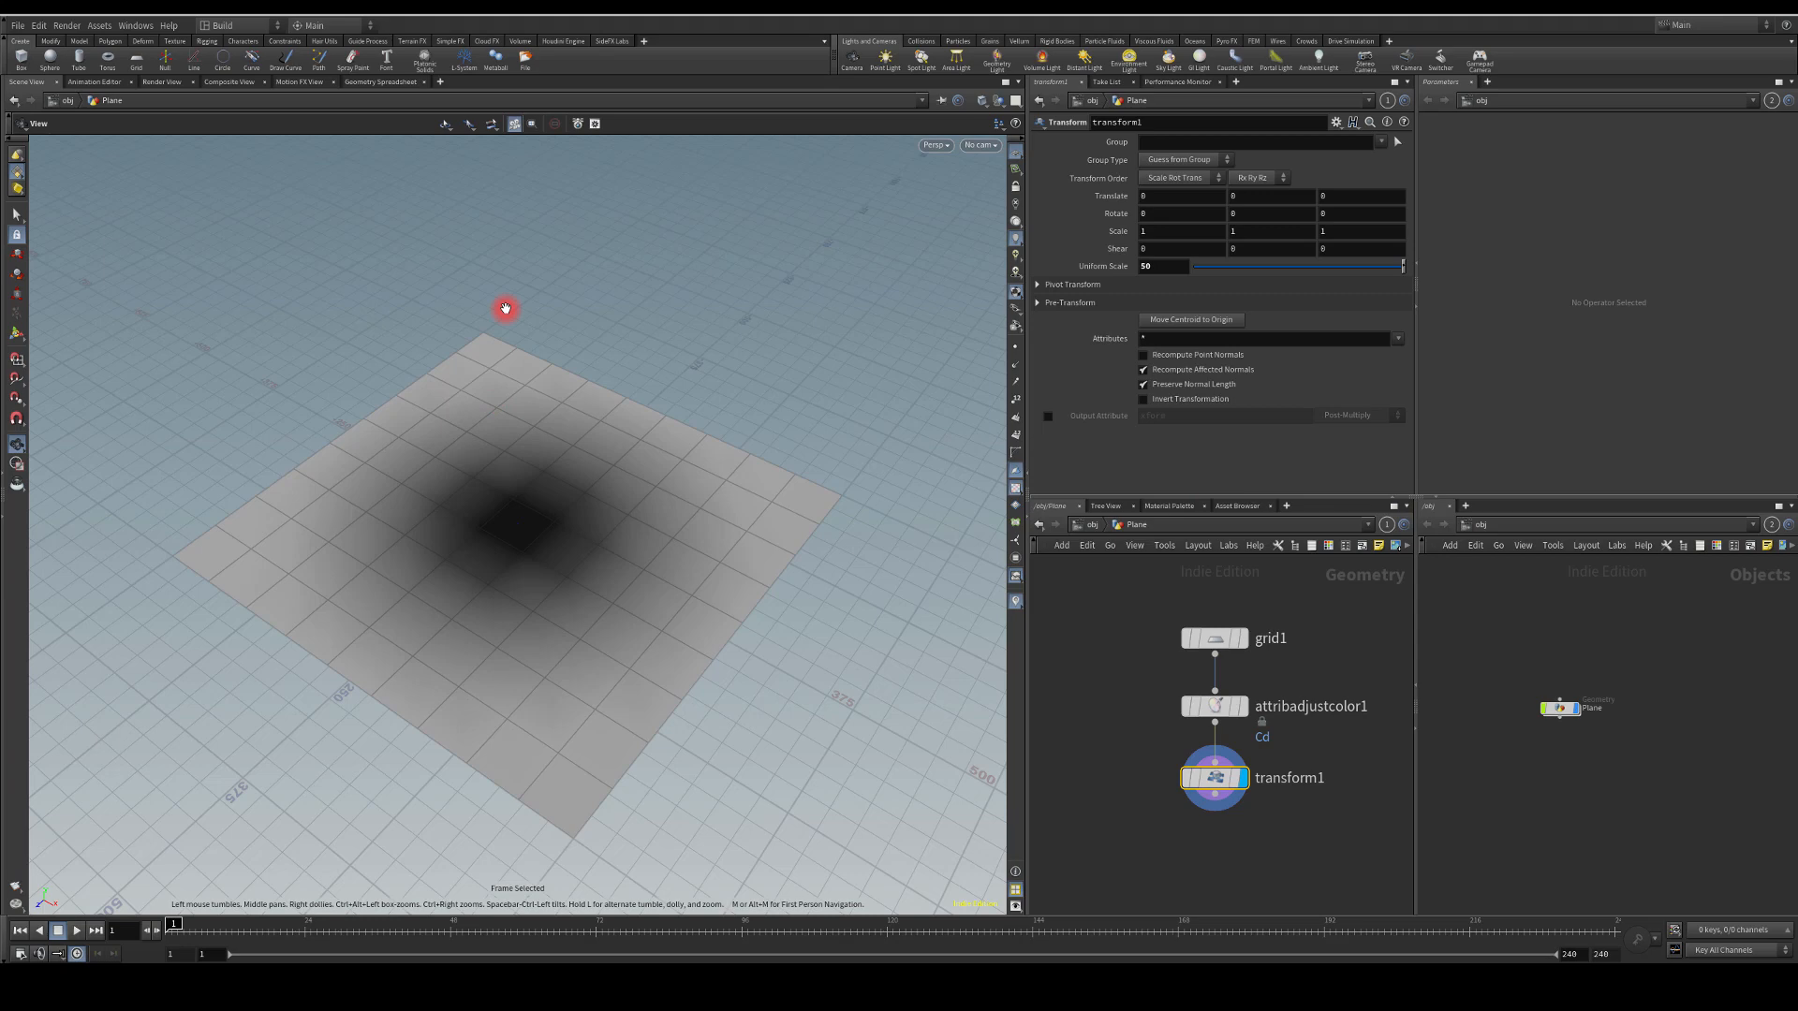
Step: Tumble the view to inspect the radially colored, scaled grid
{"action": "left_click_drag", "start_coordinate": [504, 309], "coordinate": [447, 410]}
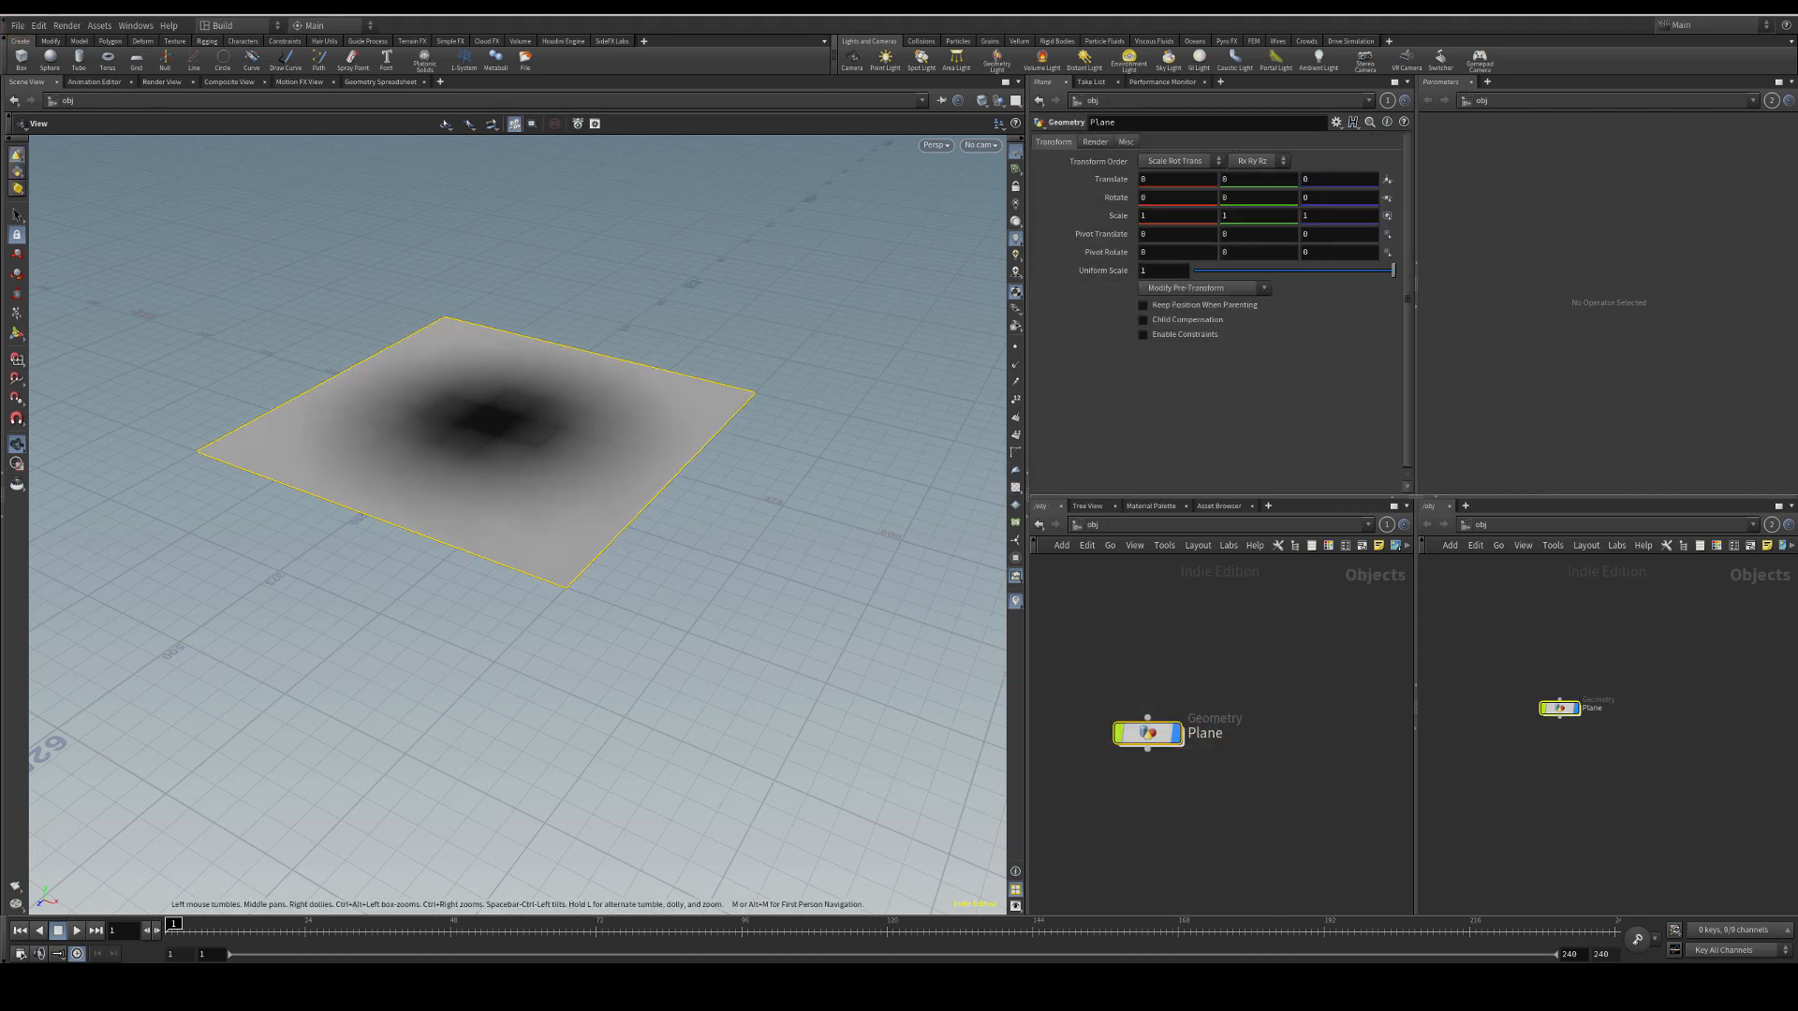
Step: Export the scene as Filmbox FBX to Desktop/DELETE/Grid
{"action": "left_click", "coordinate": [19, 25]}
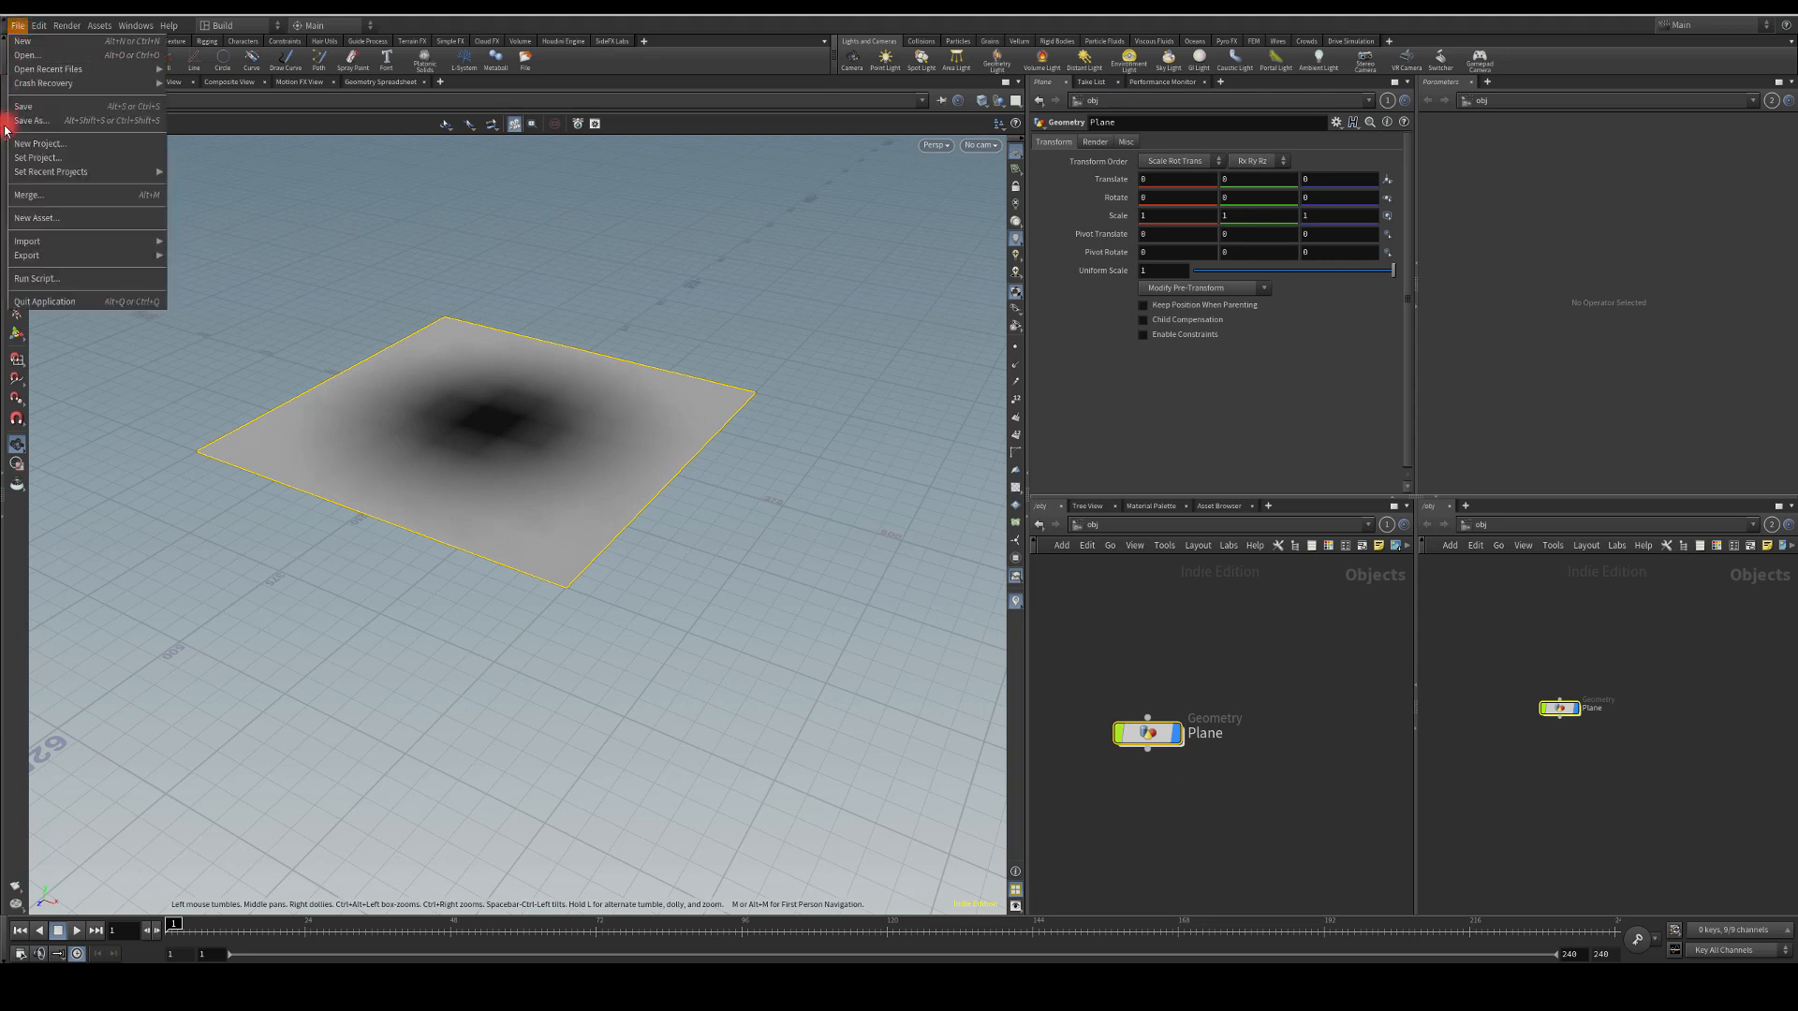
{"action": "left_click", "coordinate": [24, 254]}
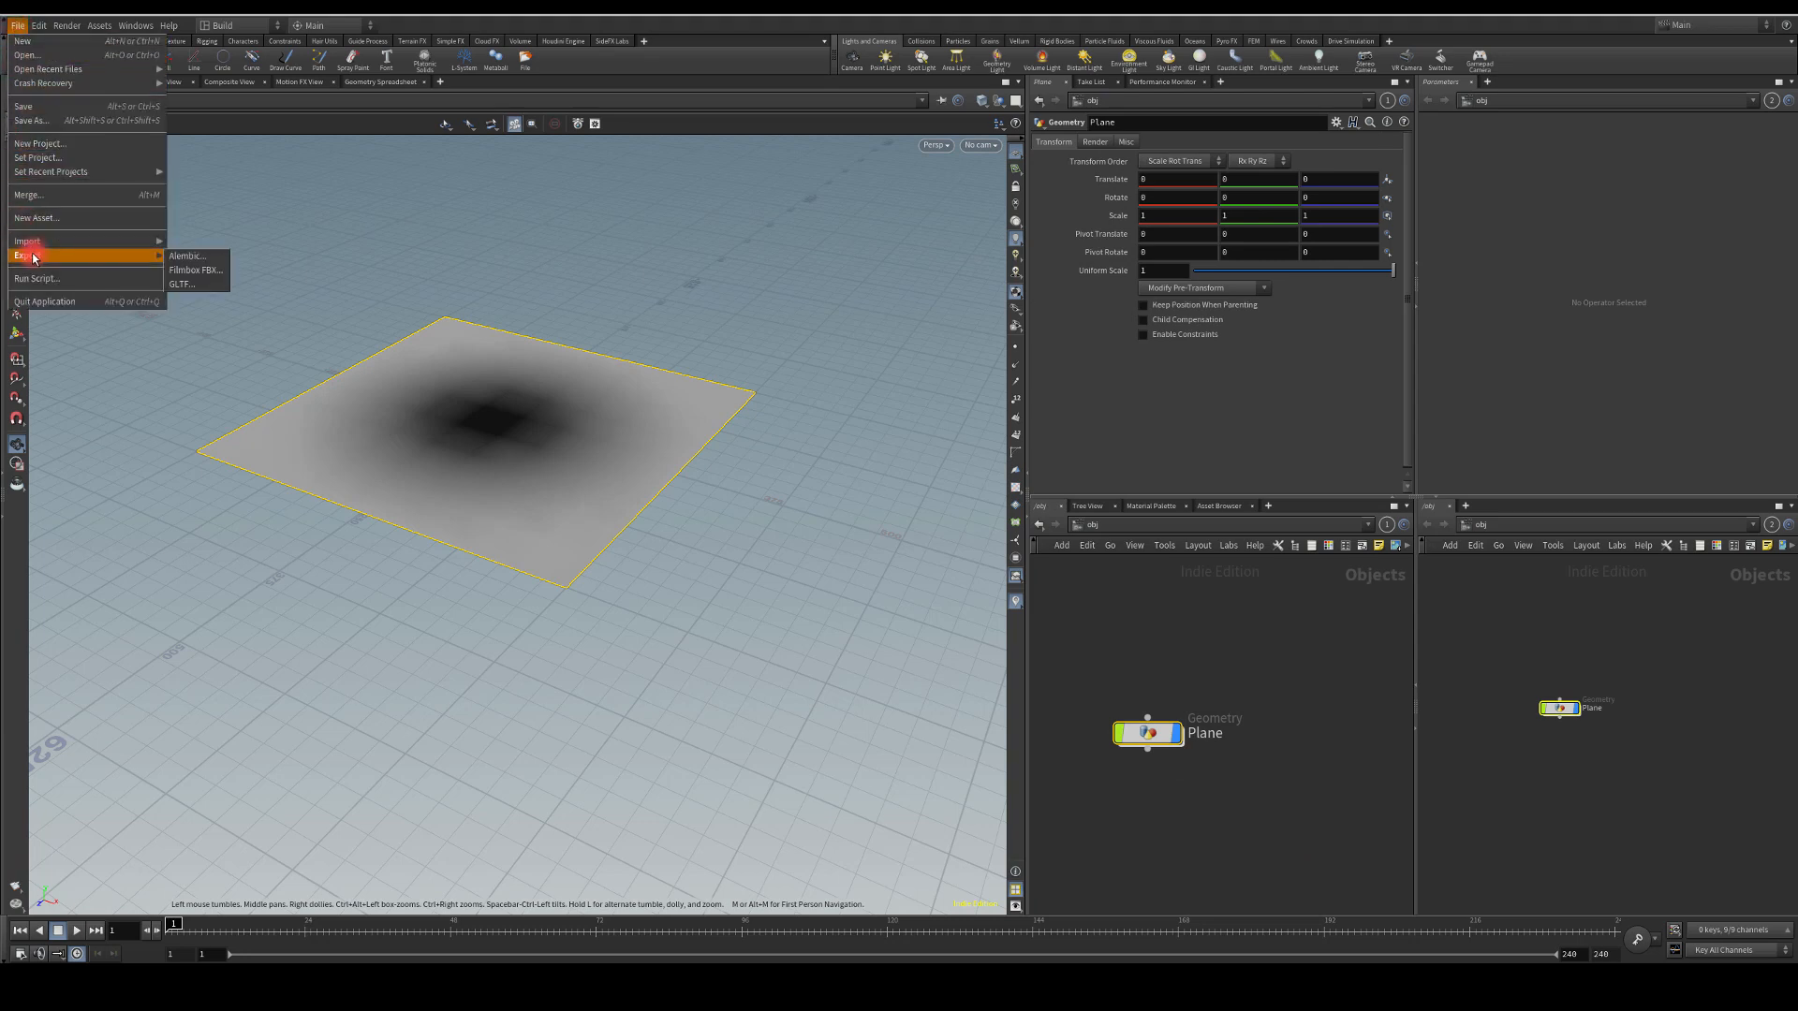
{"action": "left_click", "coordinate": [195, 269]}
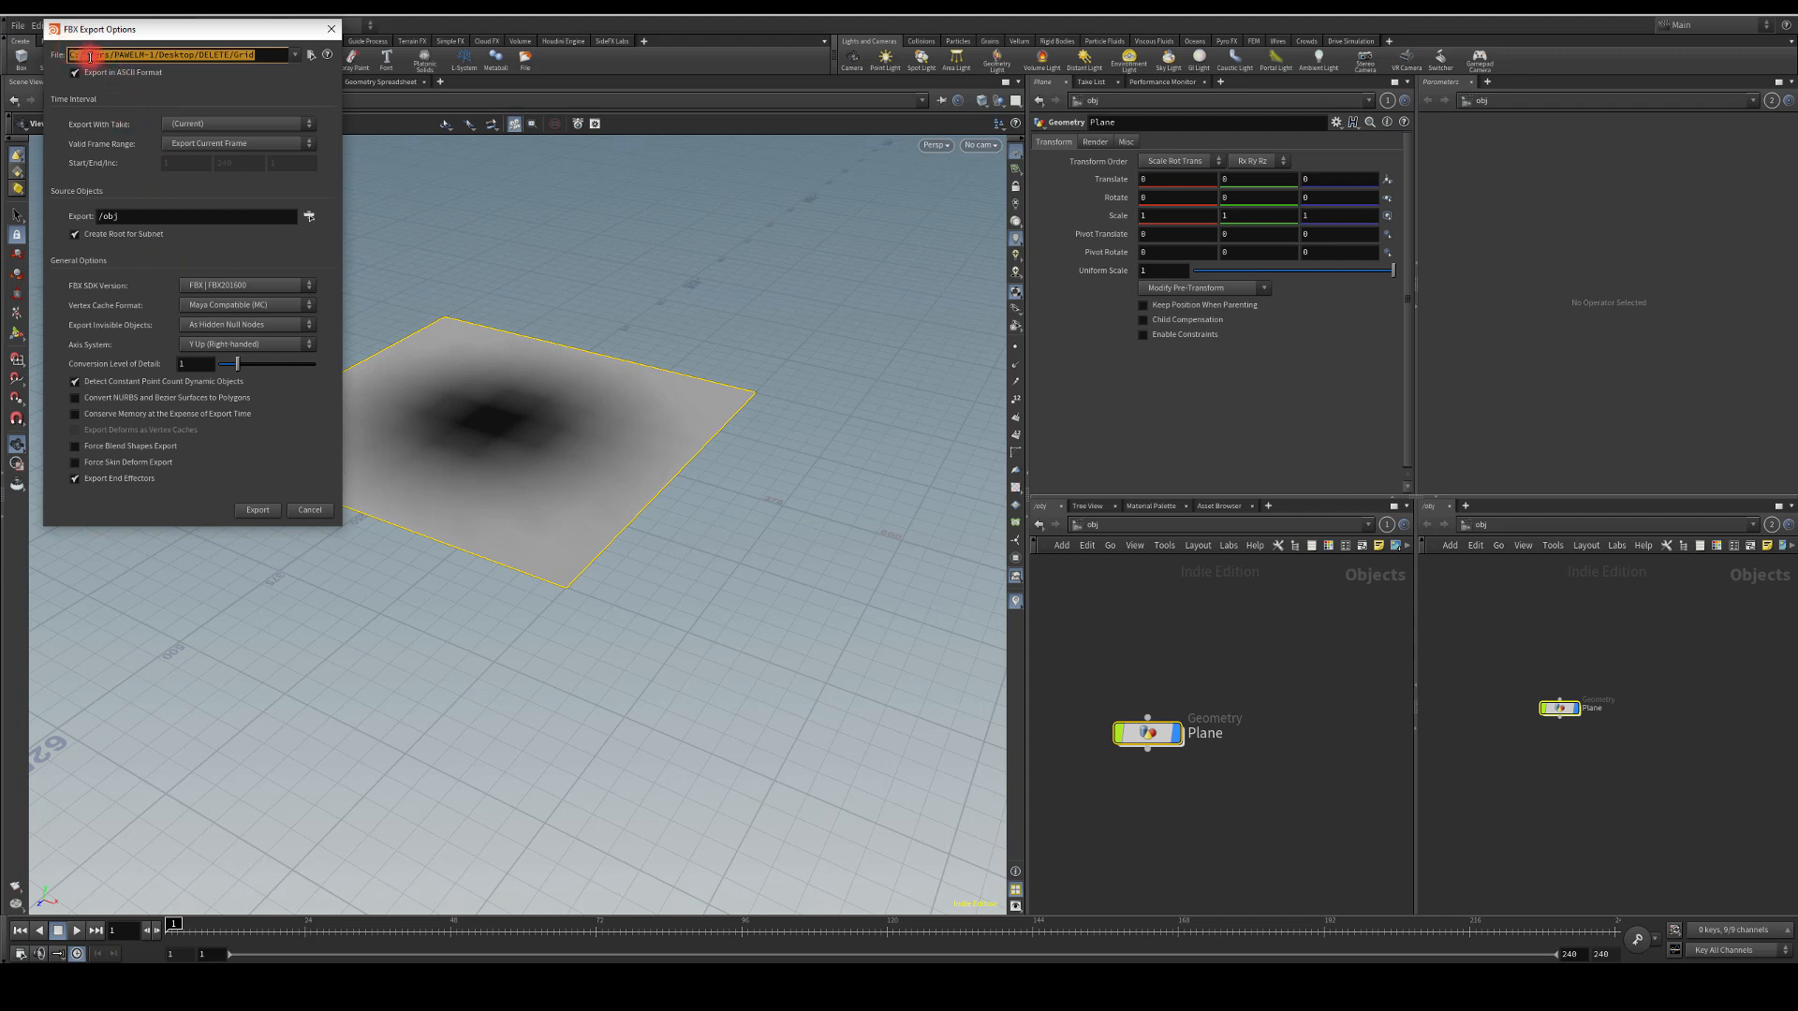
{"action": "left_click", "coordinate": [222, 54]}
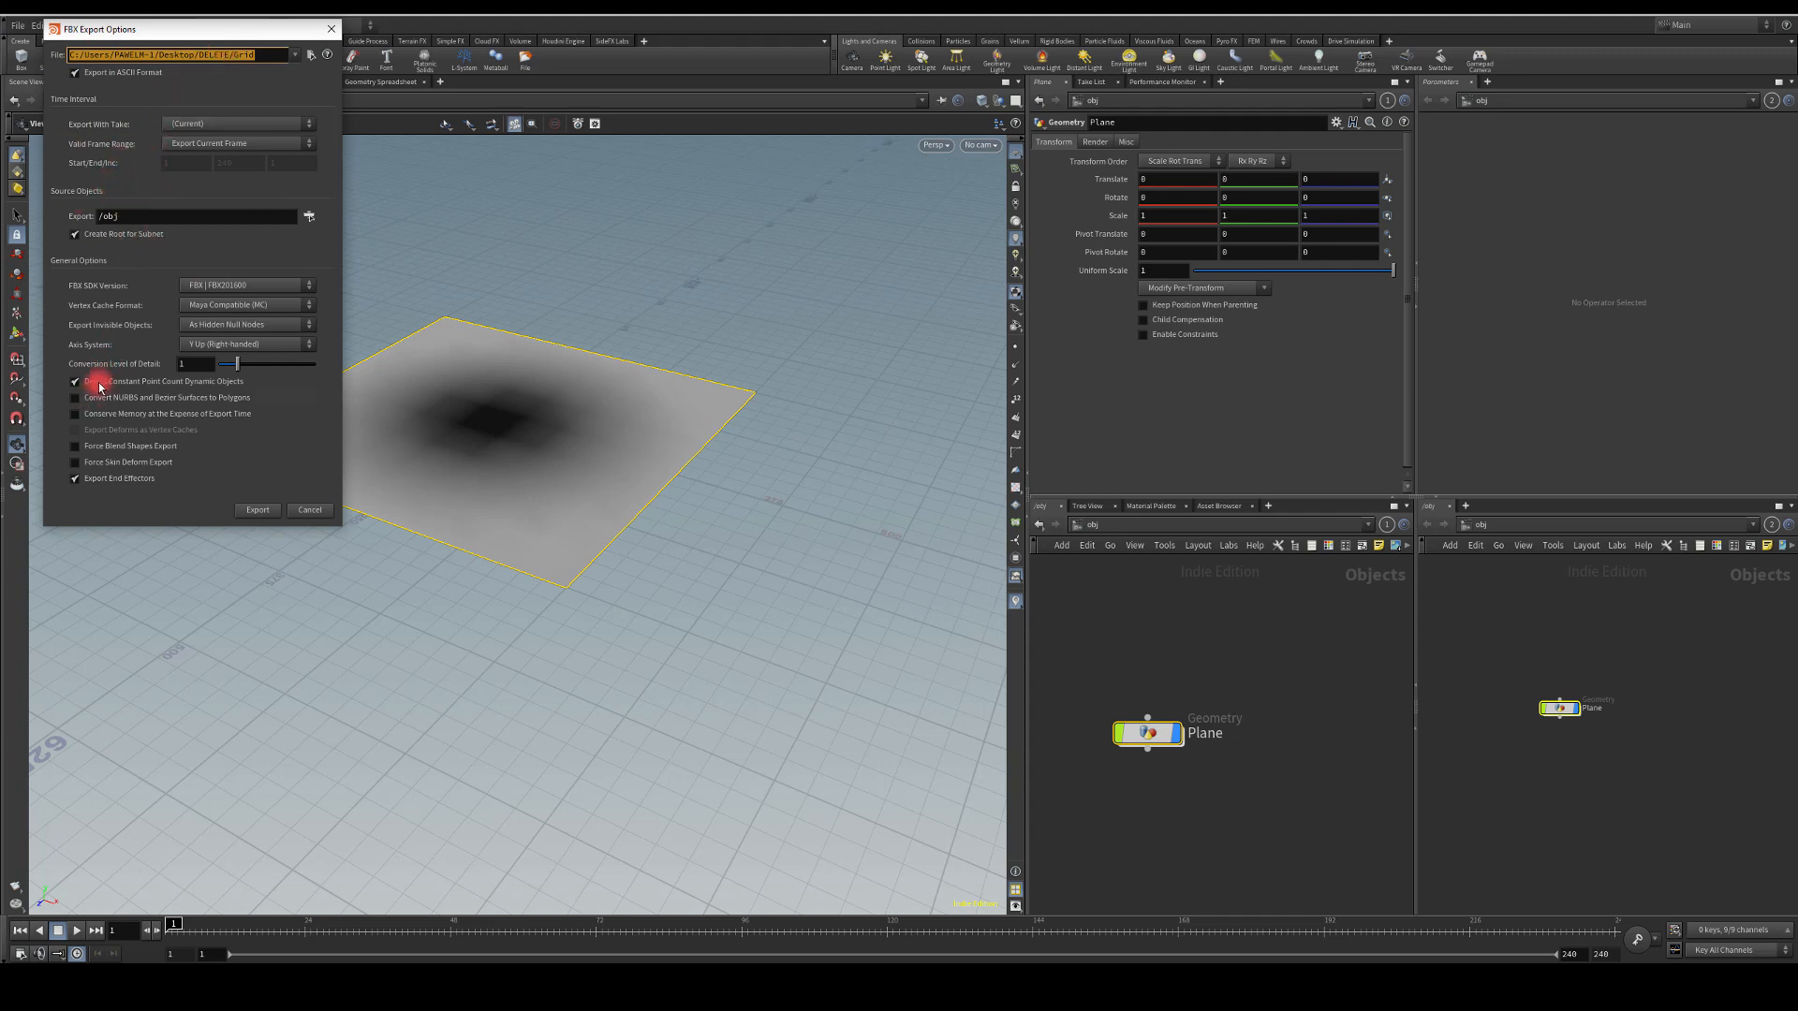
{"action": "left_click_drag", "start_coordinate": [189, 28], "coordinate": [678, 237]}
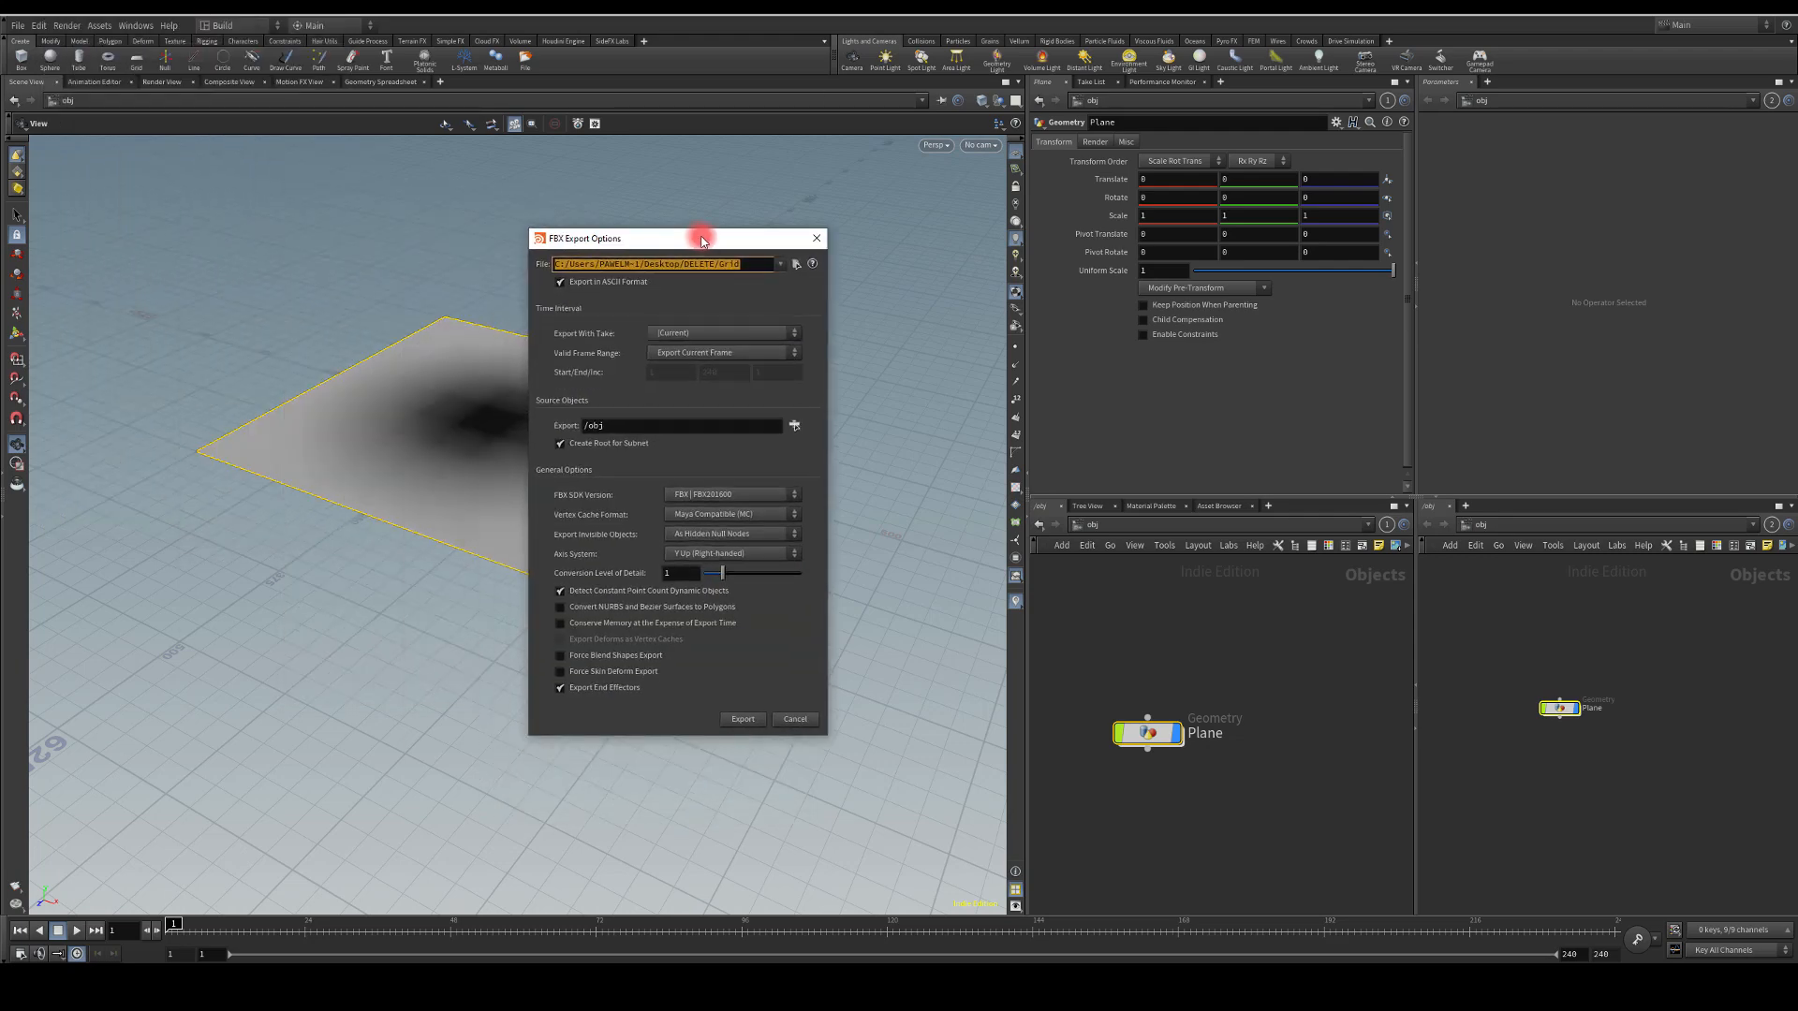
{"action": "mouse_move", "coordinate": [545, 389]}
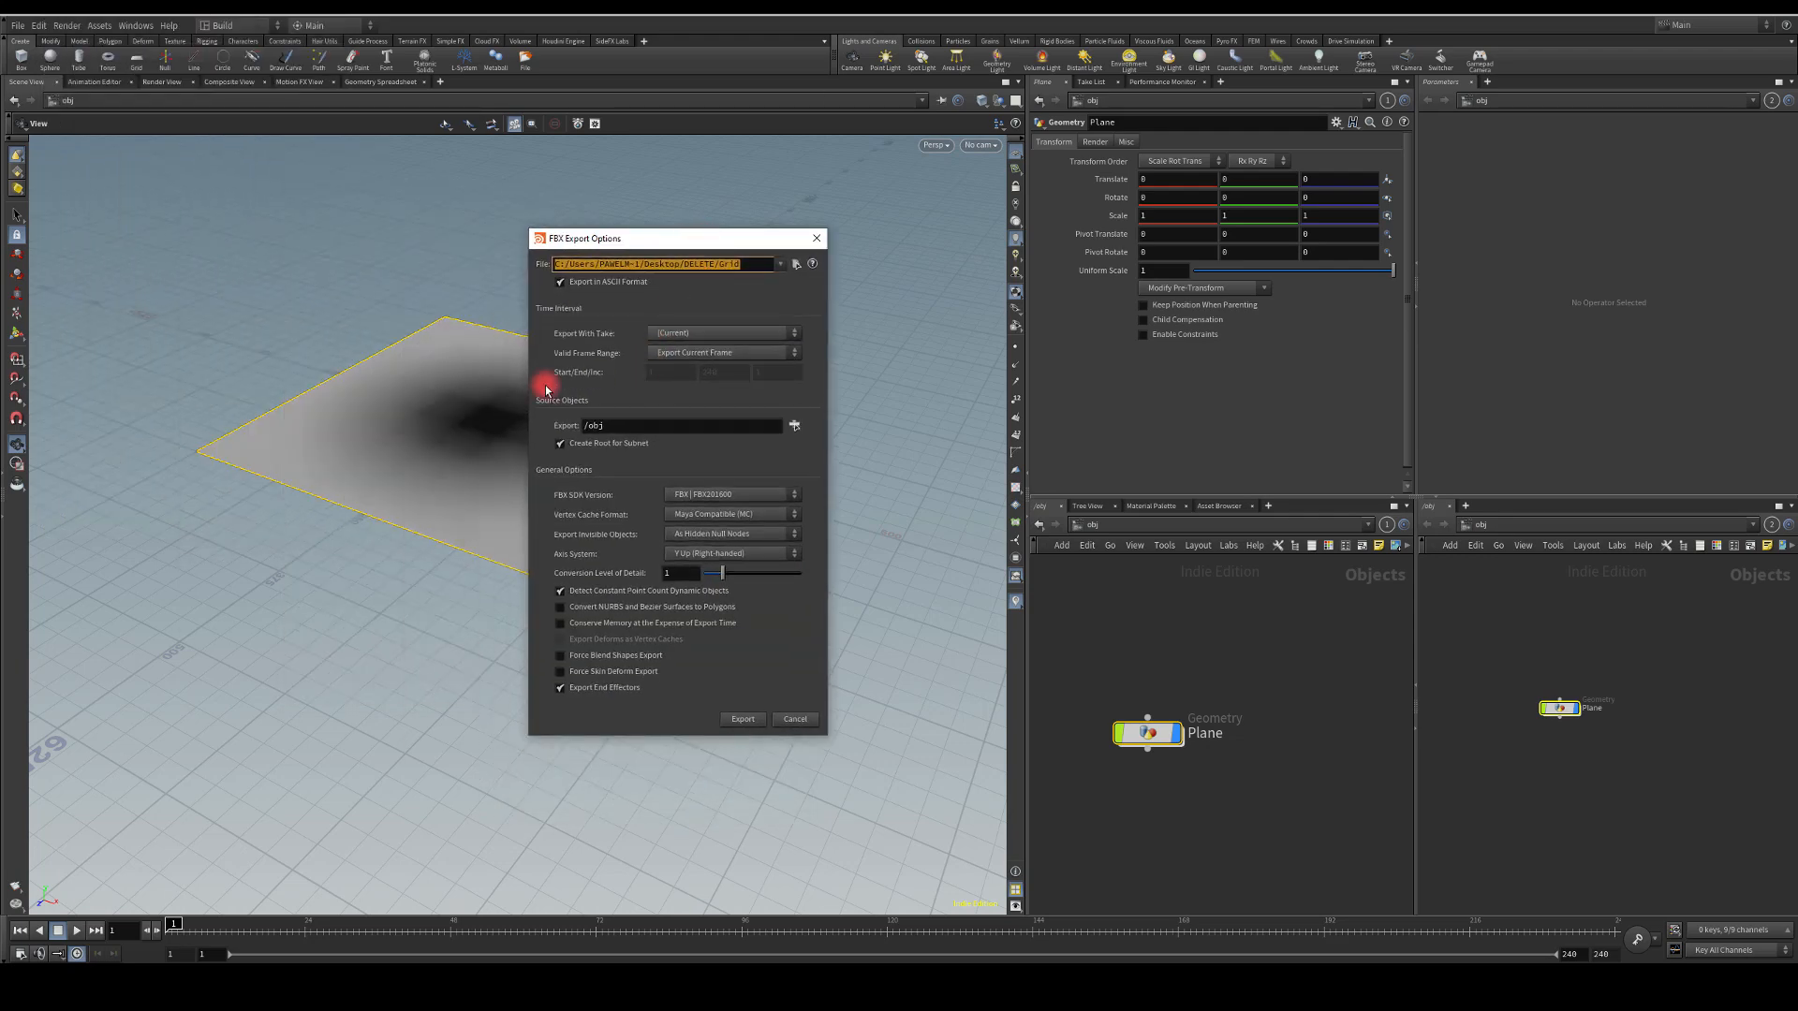
{"action": "mouse_move", "coordinate": [395, 614]}
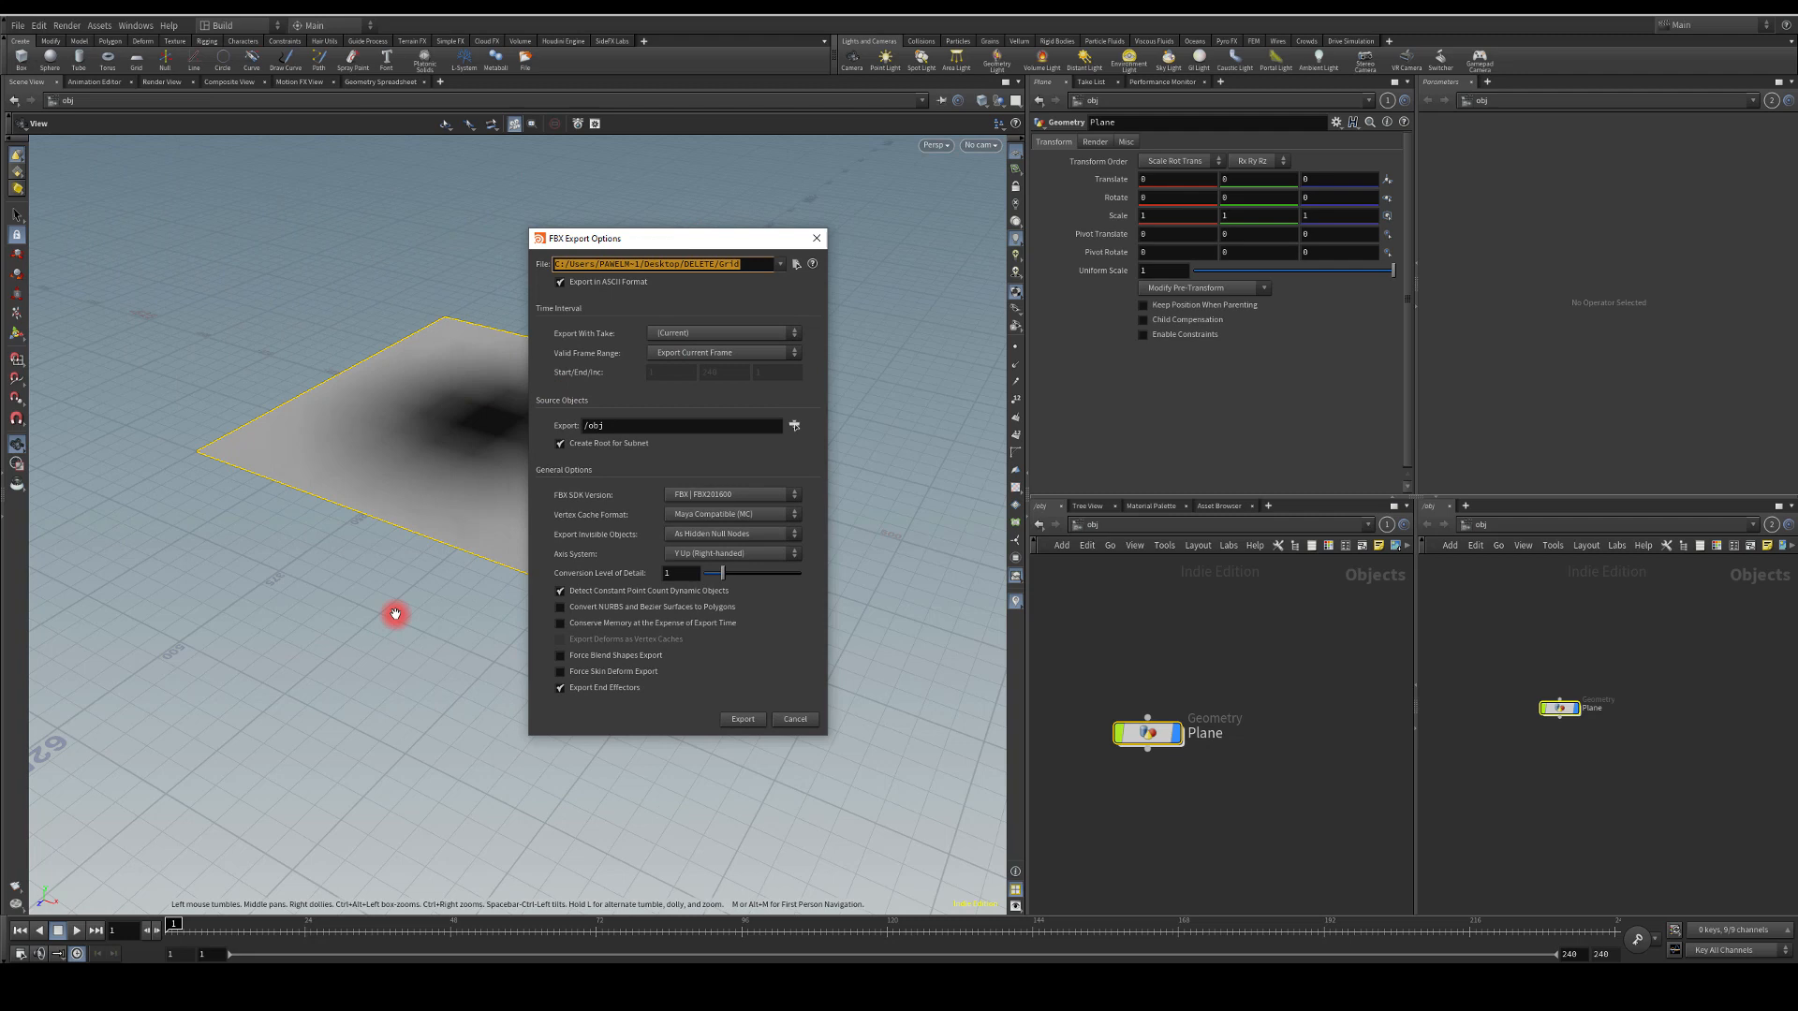
{"action": "mouse_move", "coordinate": [509, 446]}
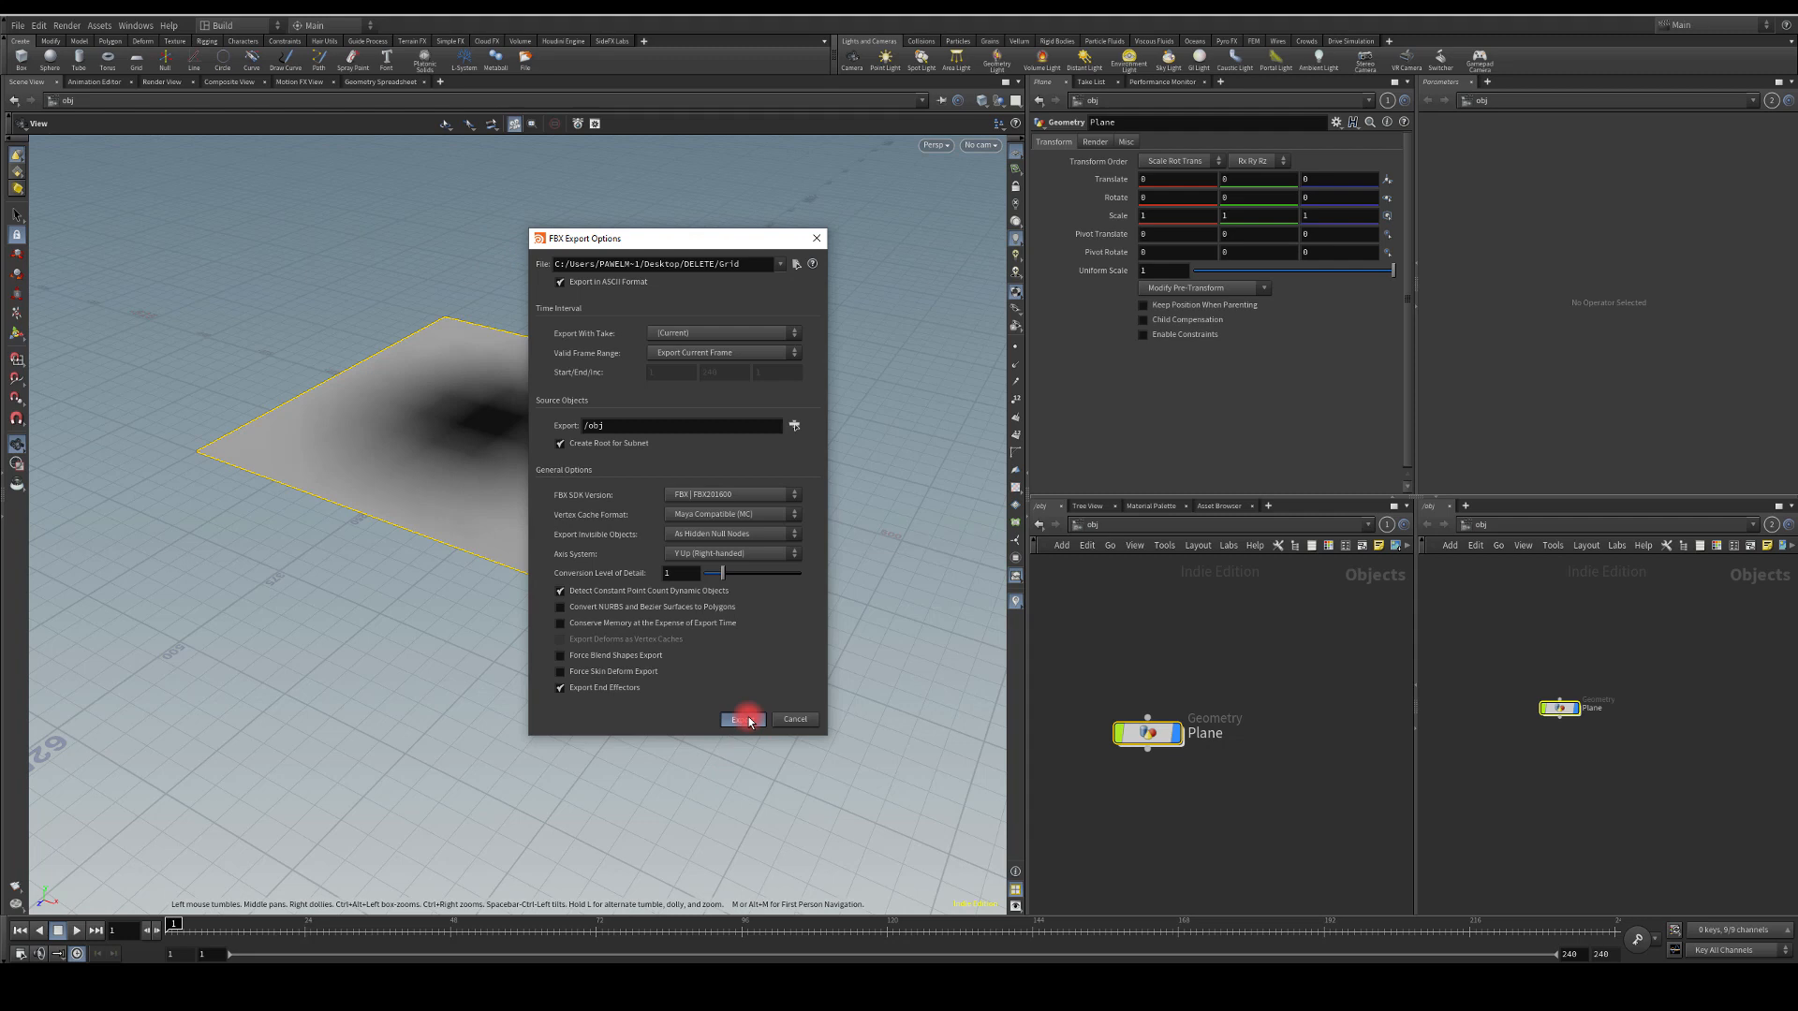
{"action": "left_click", "coordinate": [741, 719]}
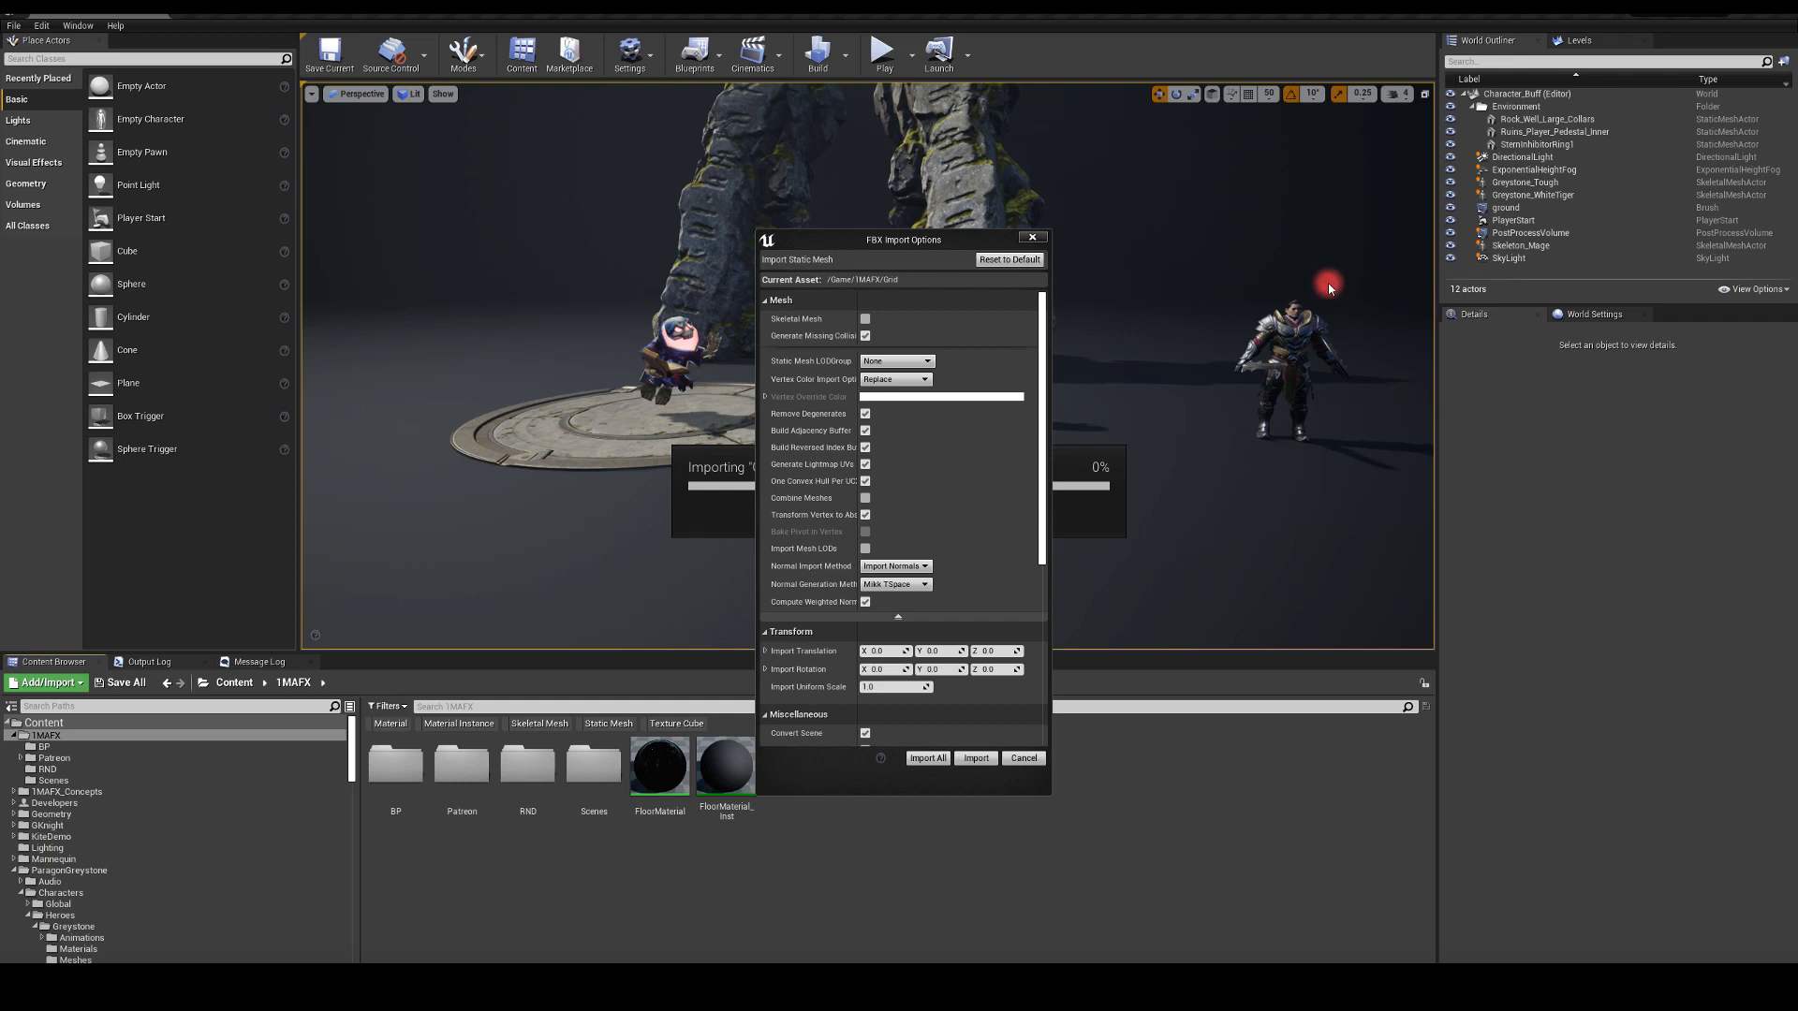
{"action": "mouse_move", "coordinate": [882, 243]}
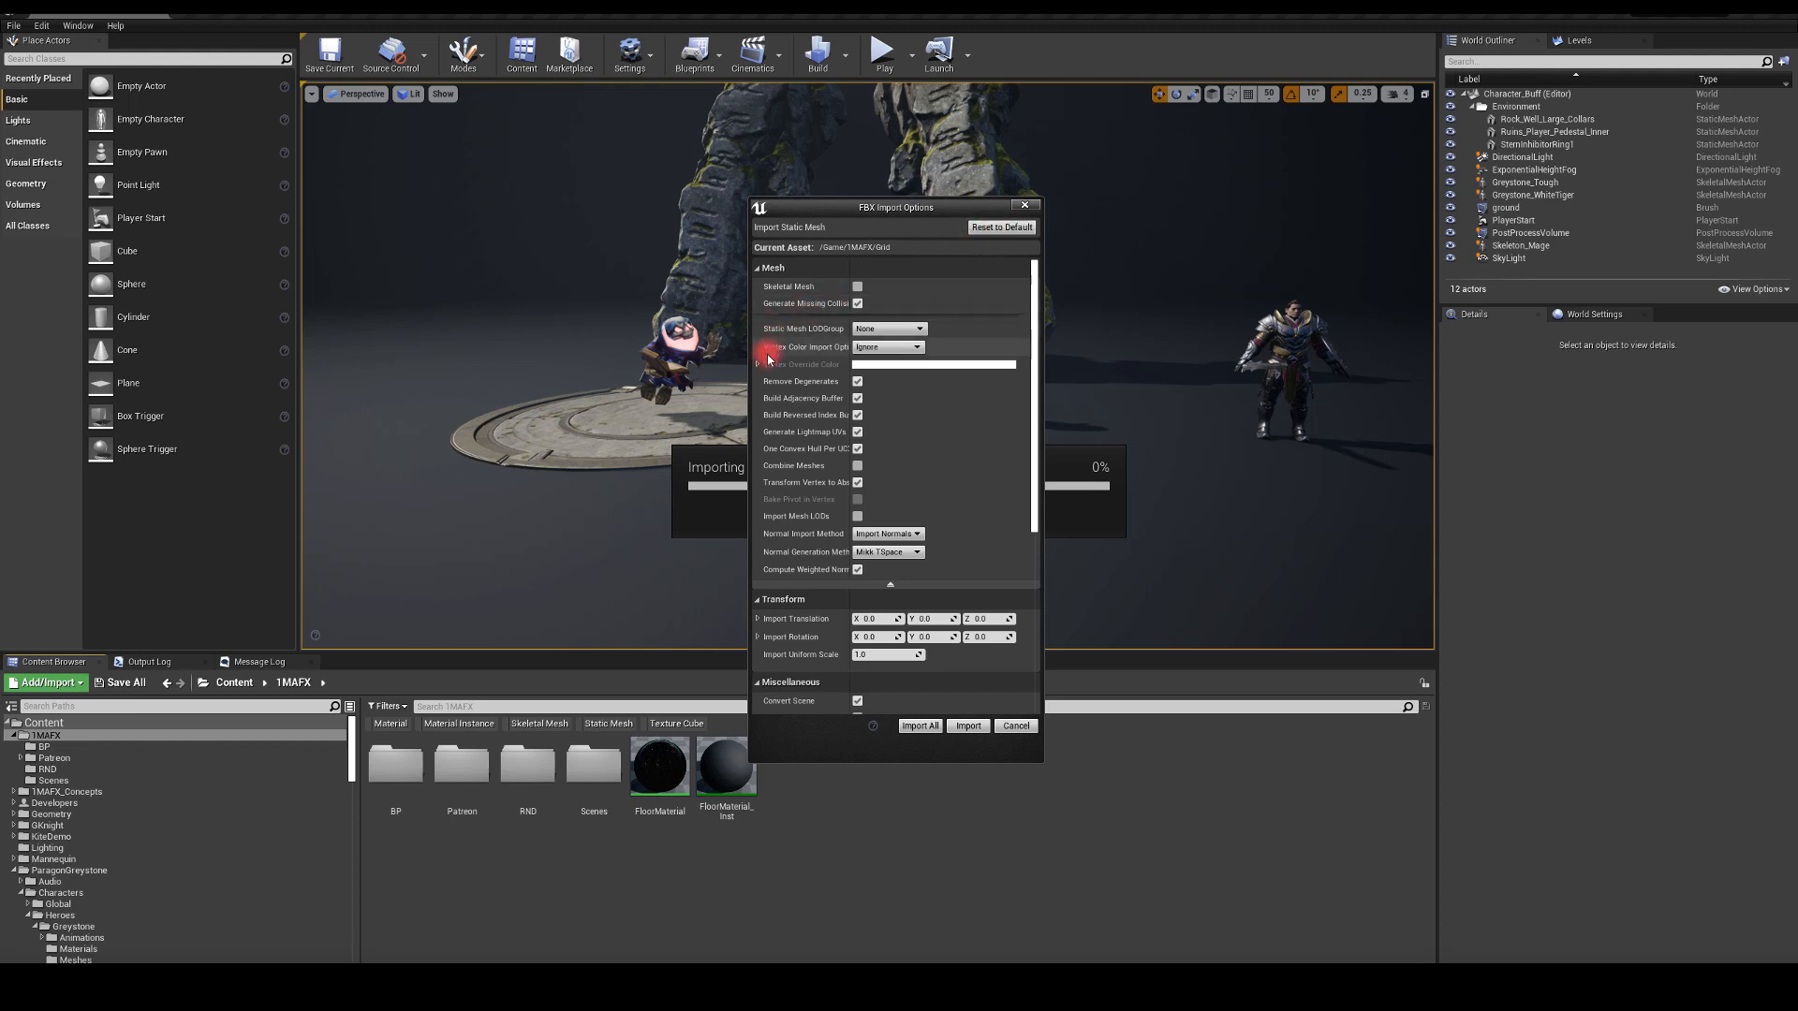
{"action": "mouse_move", "coordinate": [842, 350]}
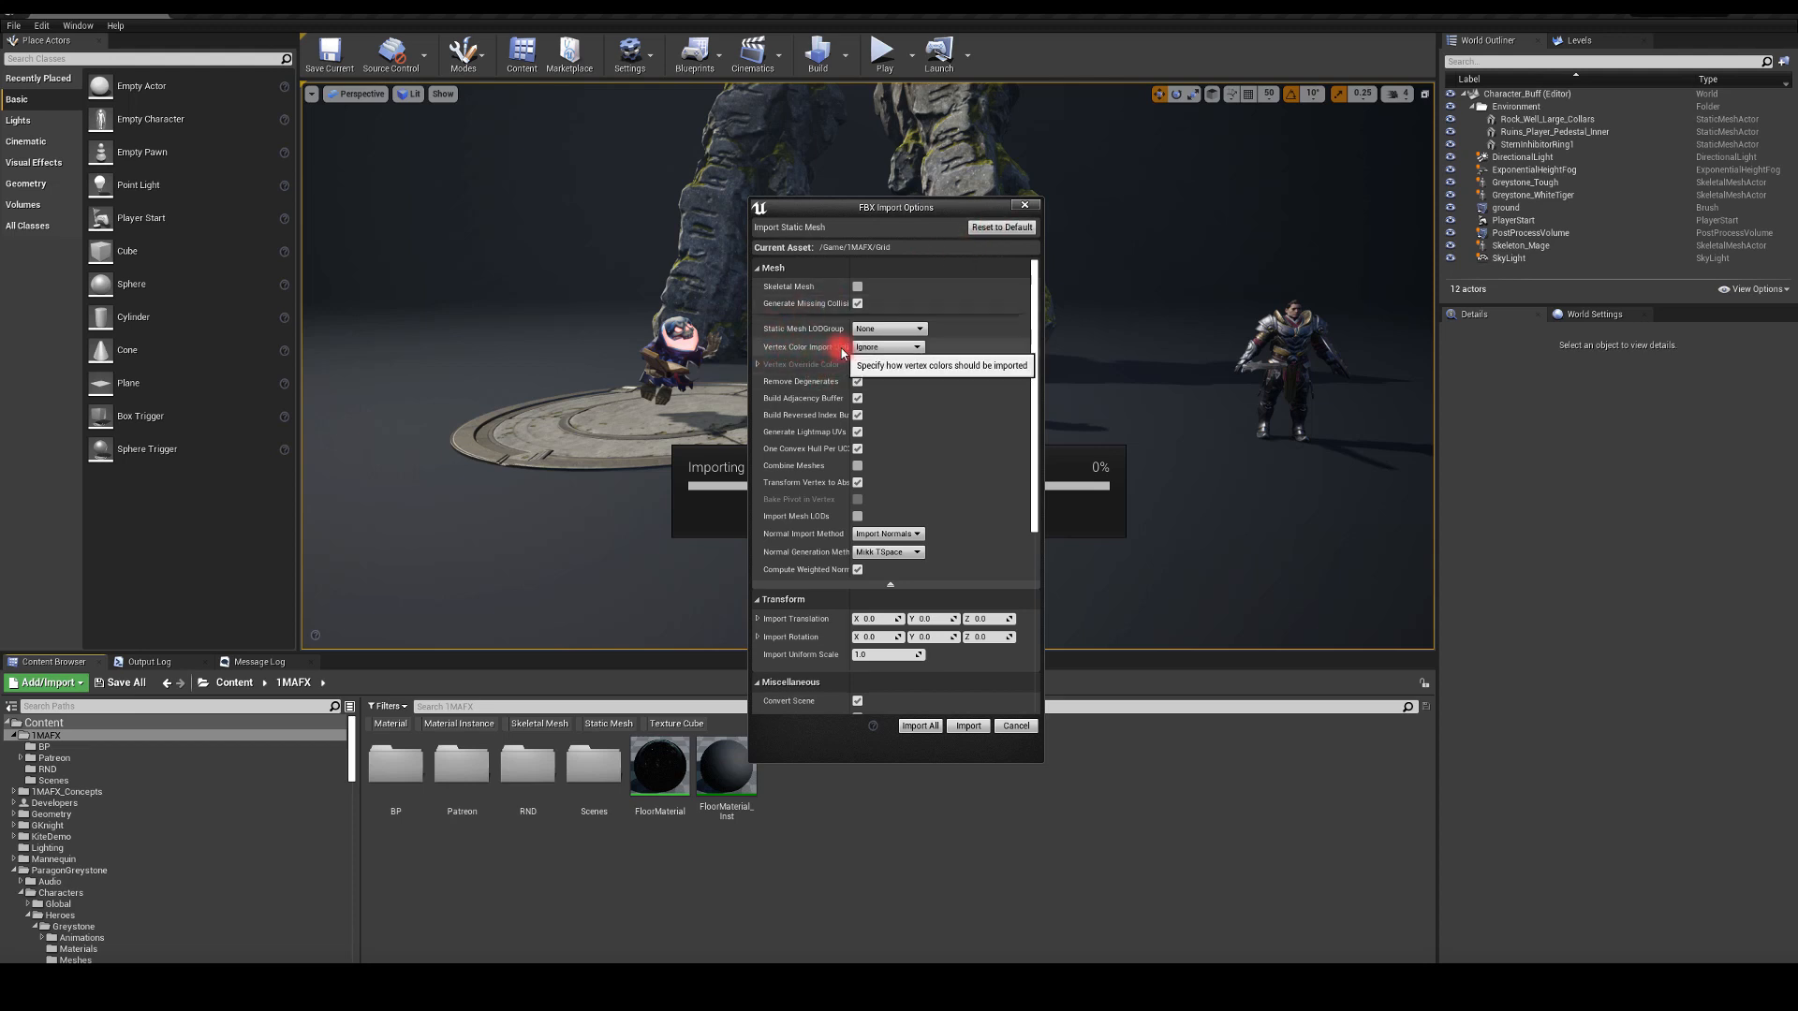
{"action": "mouse_move", "coordinate": [888, 346]}
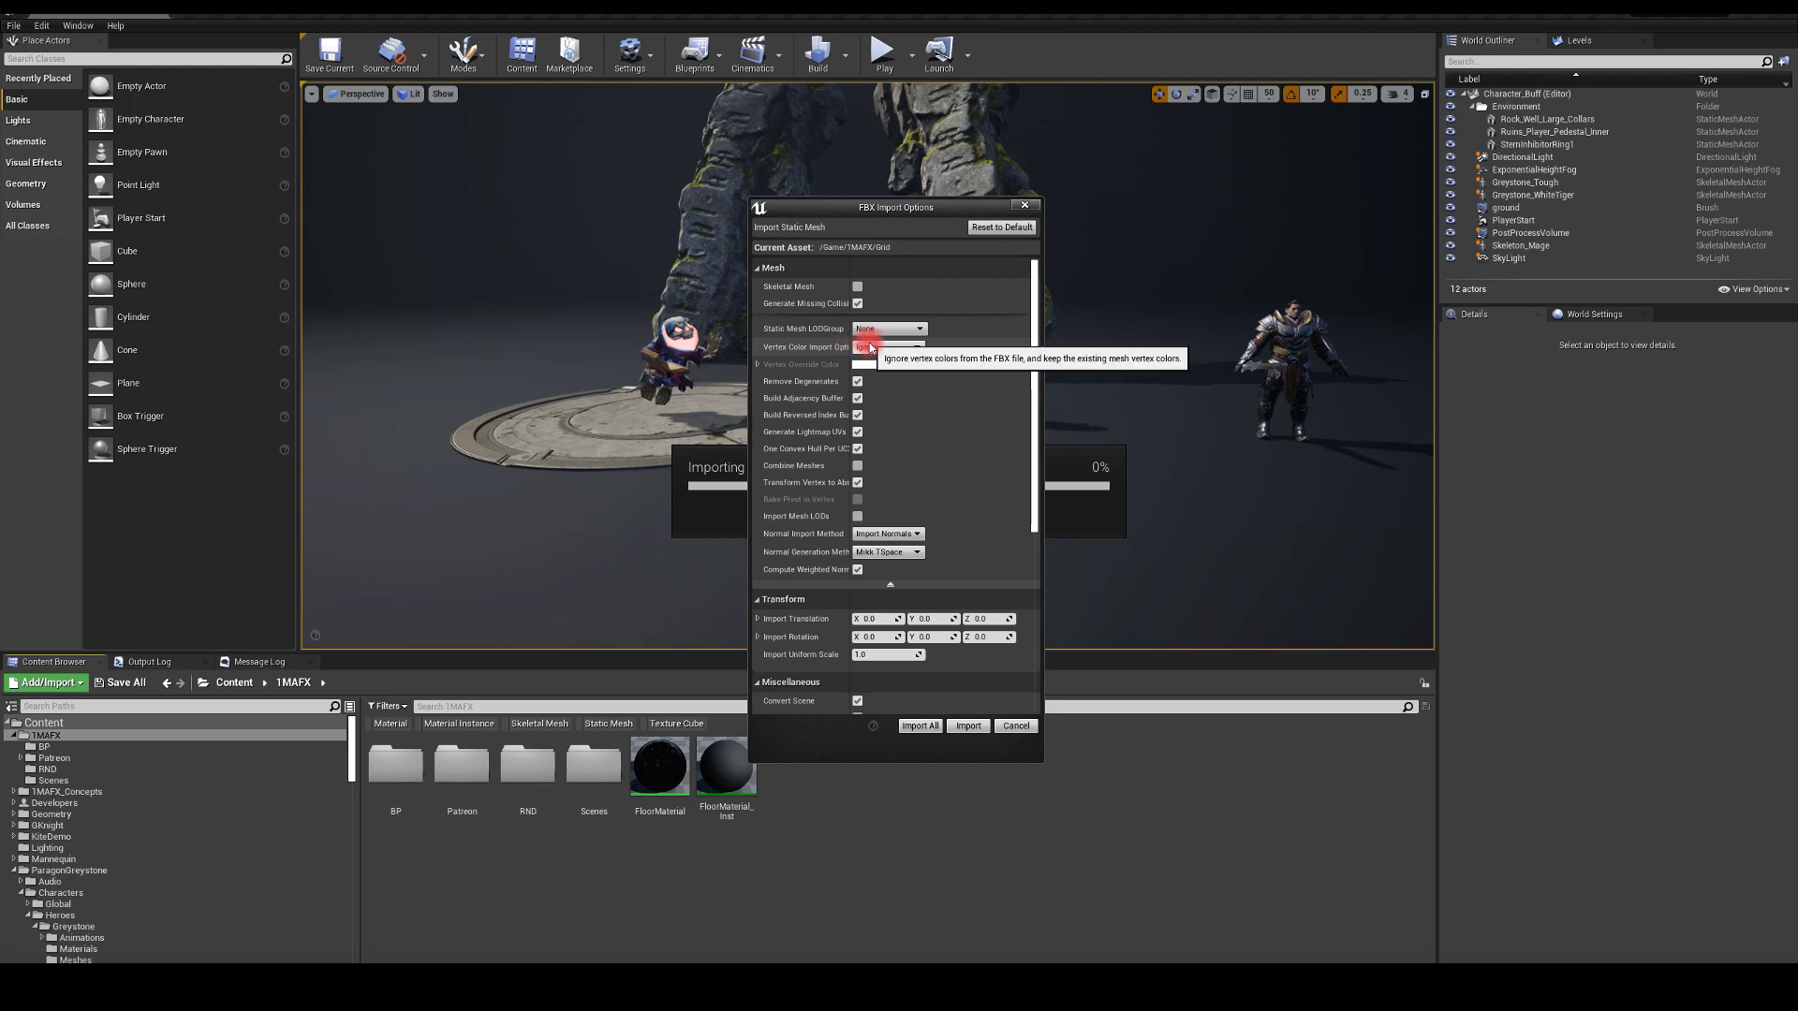
Step: Import the Grid FBX keeping its own vertex colors and with Do Not Create Material
{"action": "left_click", "coordinate": [887, 346]}
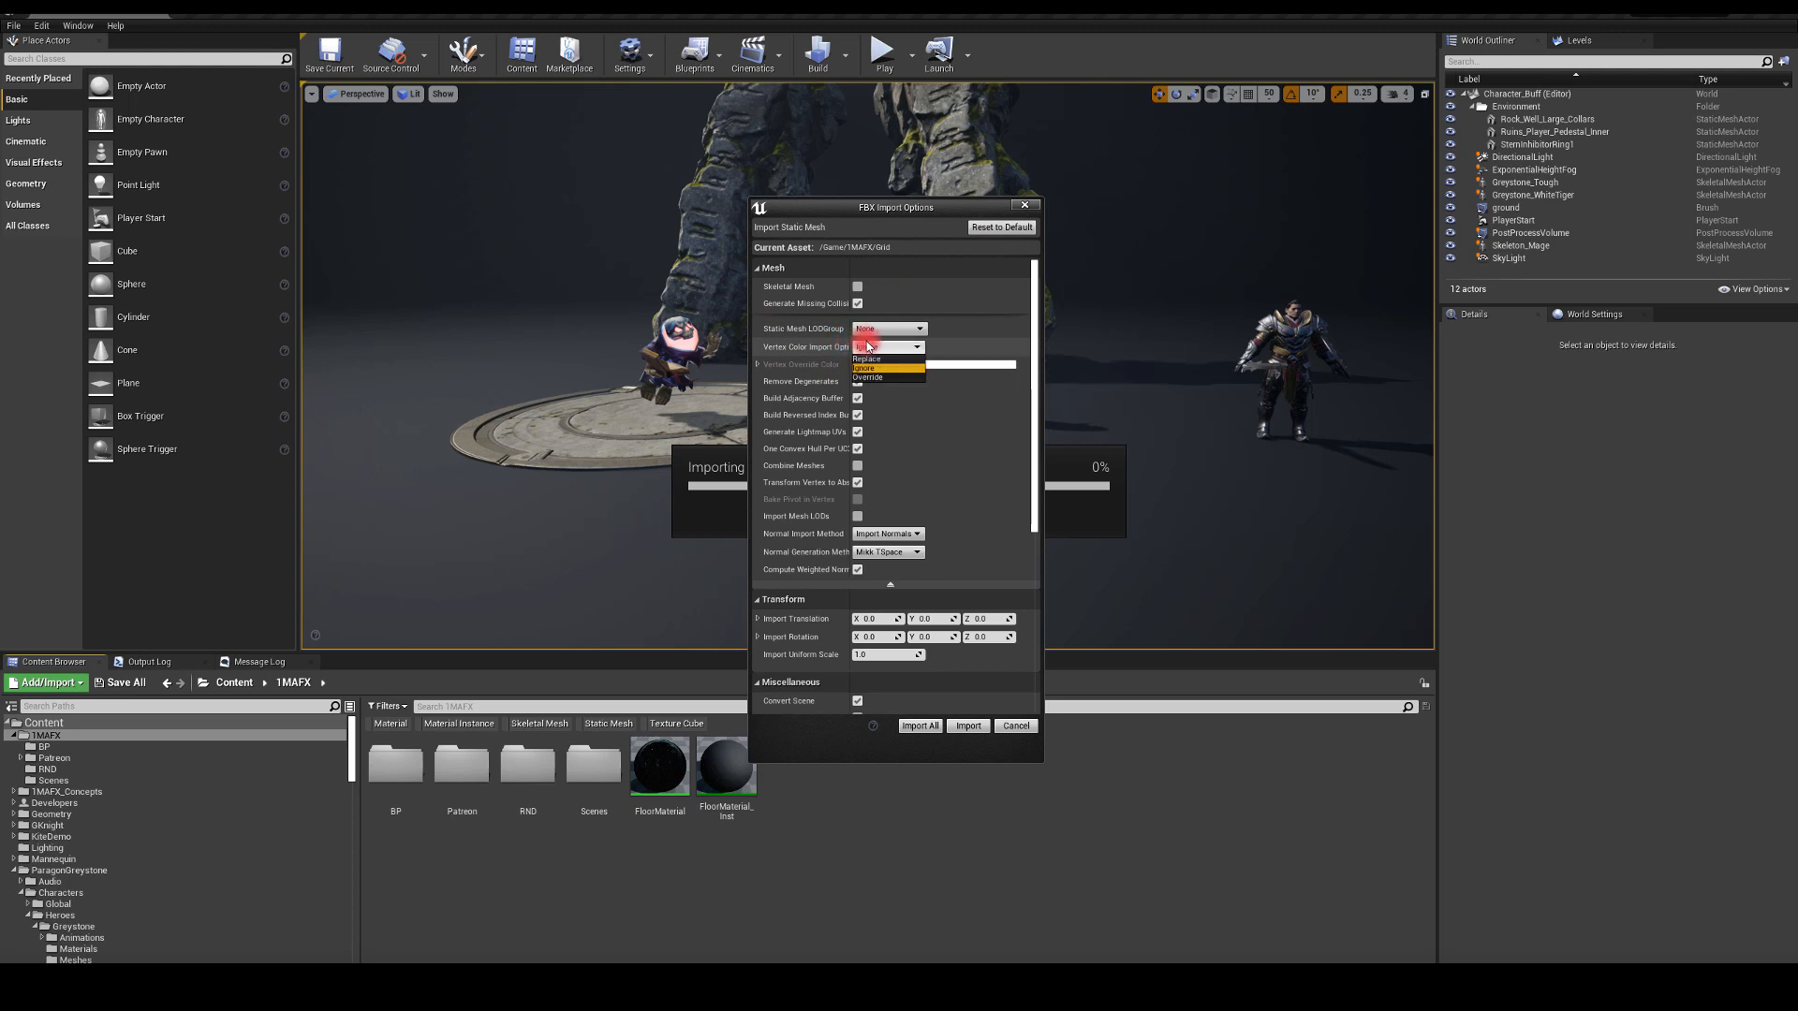
{"action": "left_click", "coordinate": [867, 356]}
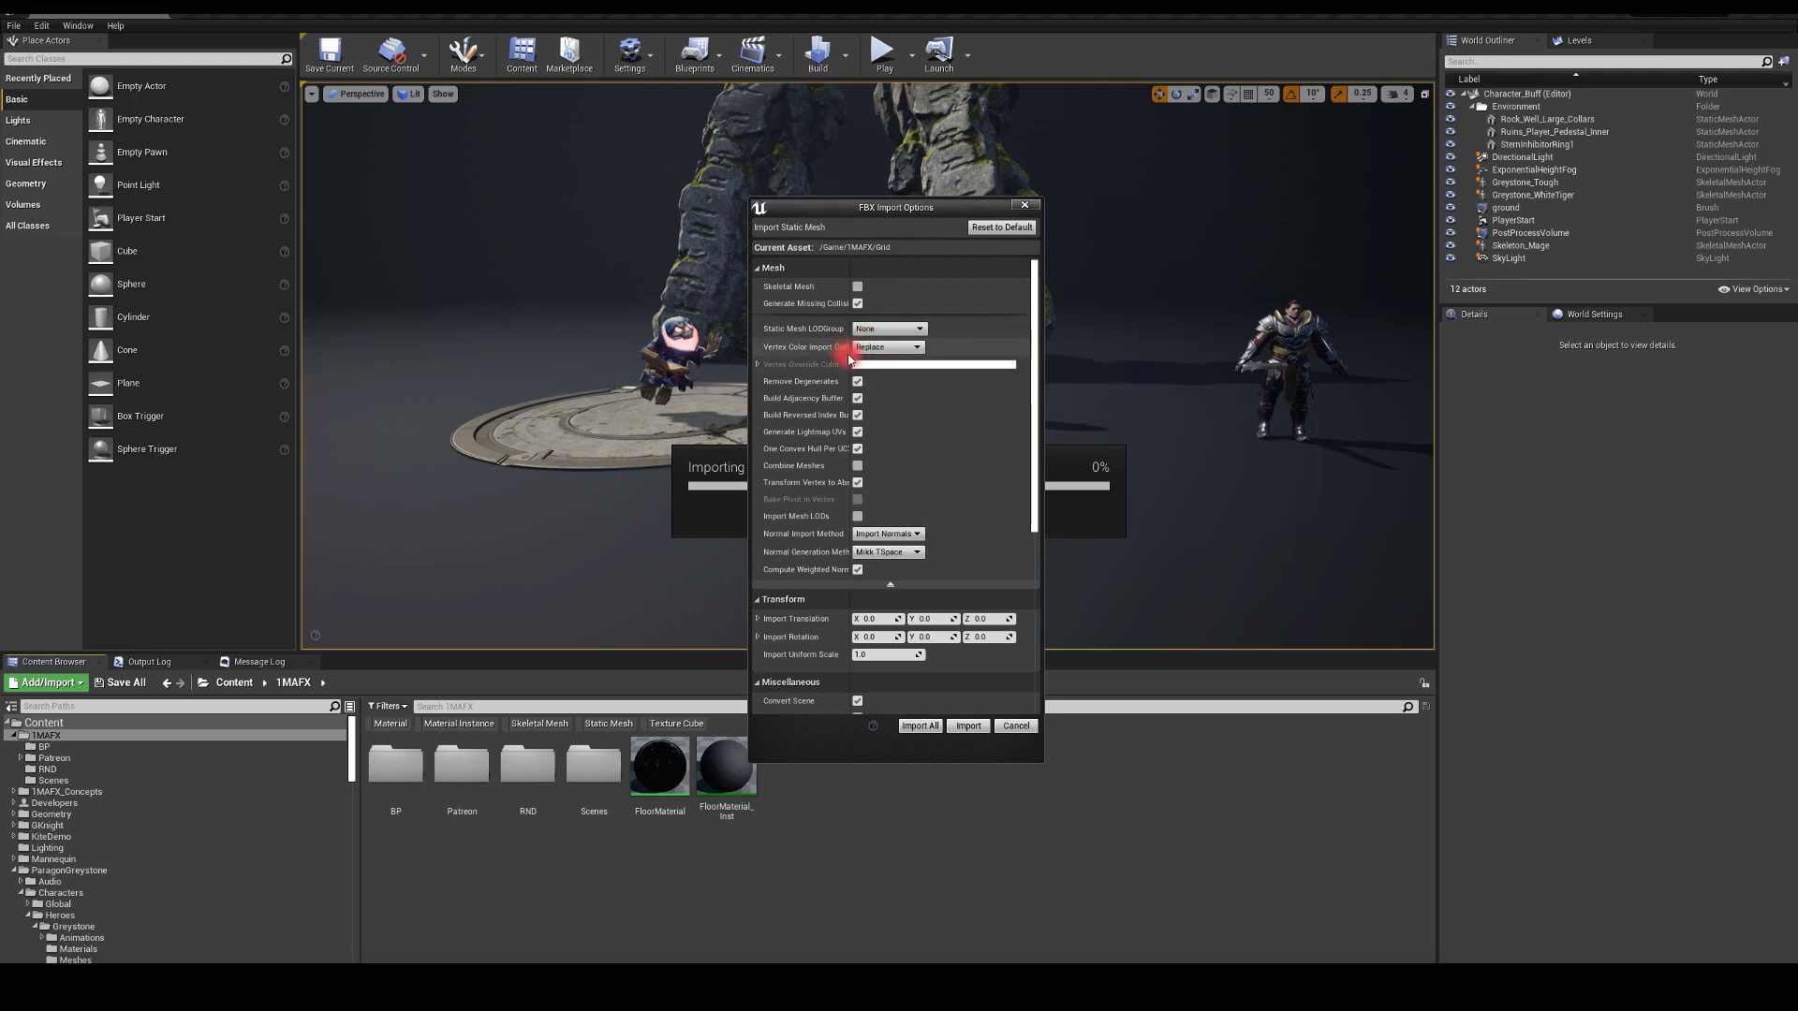
{"action": "mouse_move", "coordinate": [892, 346]}
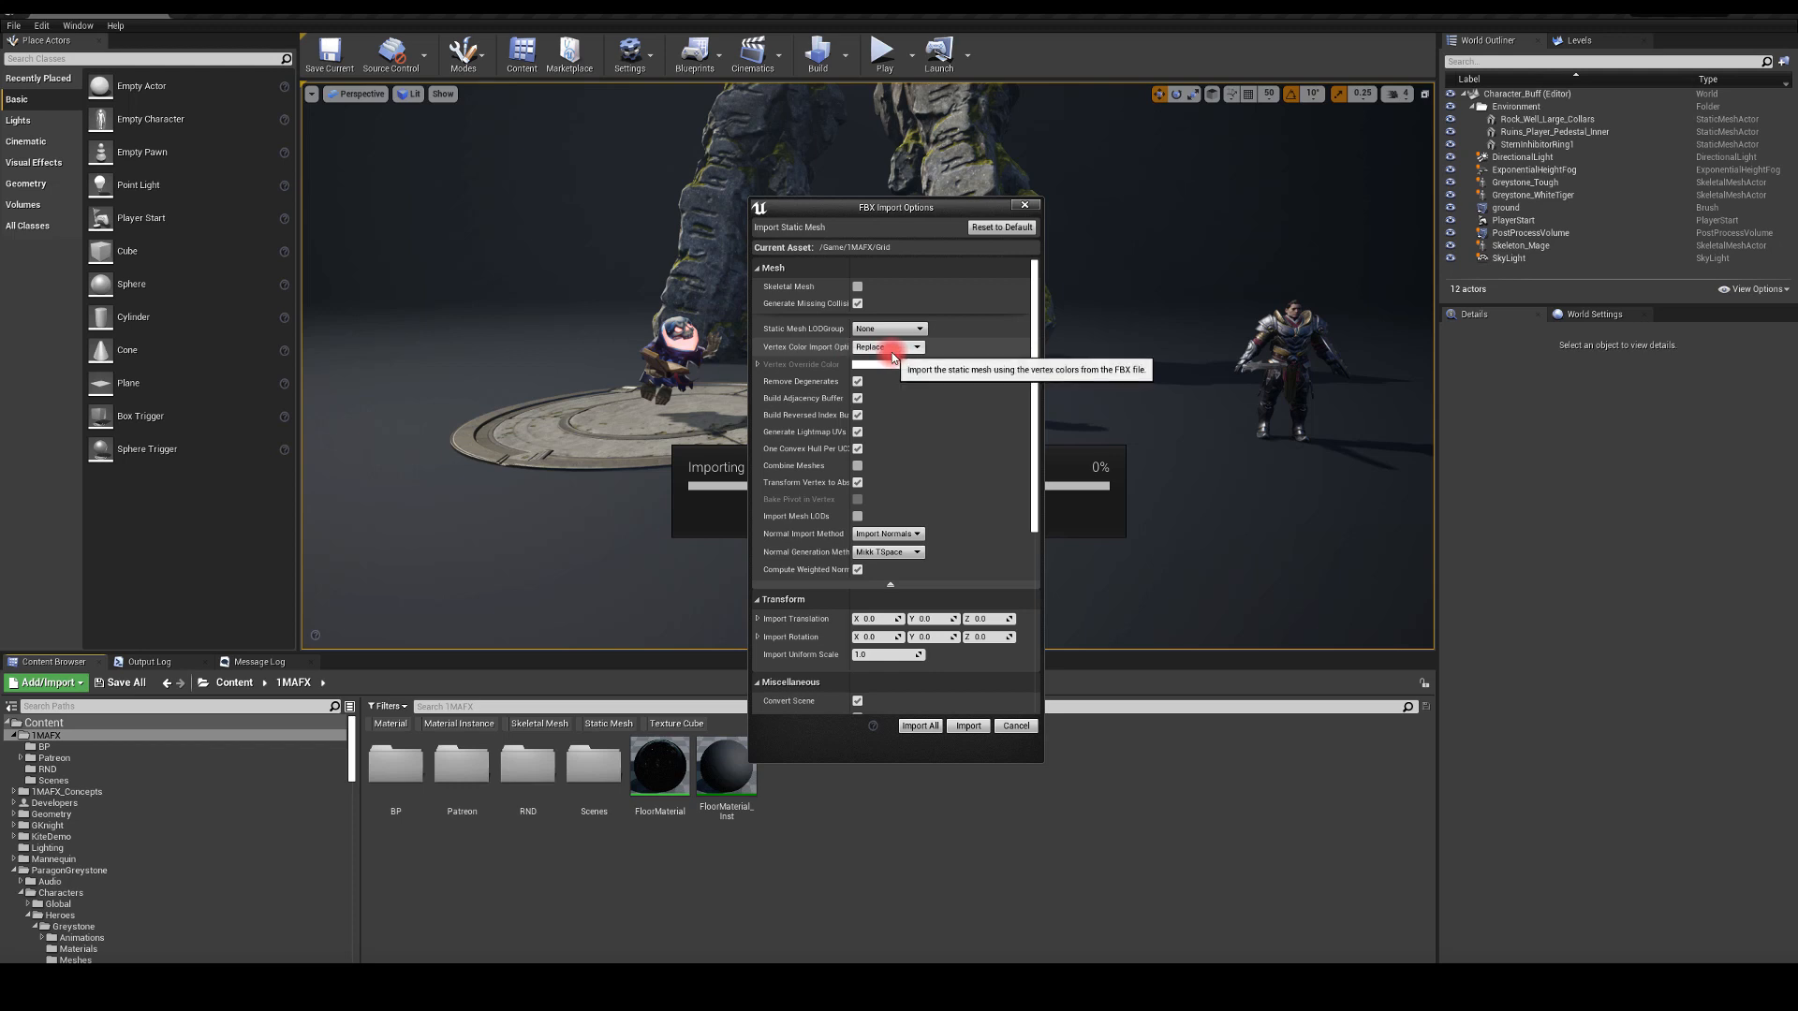
{"action": "mouse_move", "coordinate": [828, 519]}
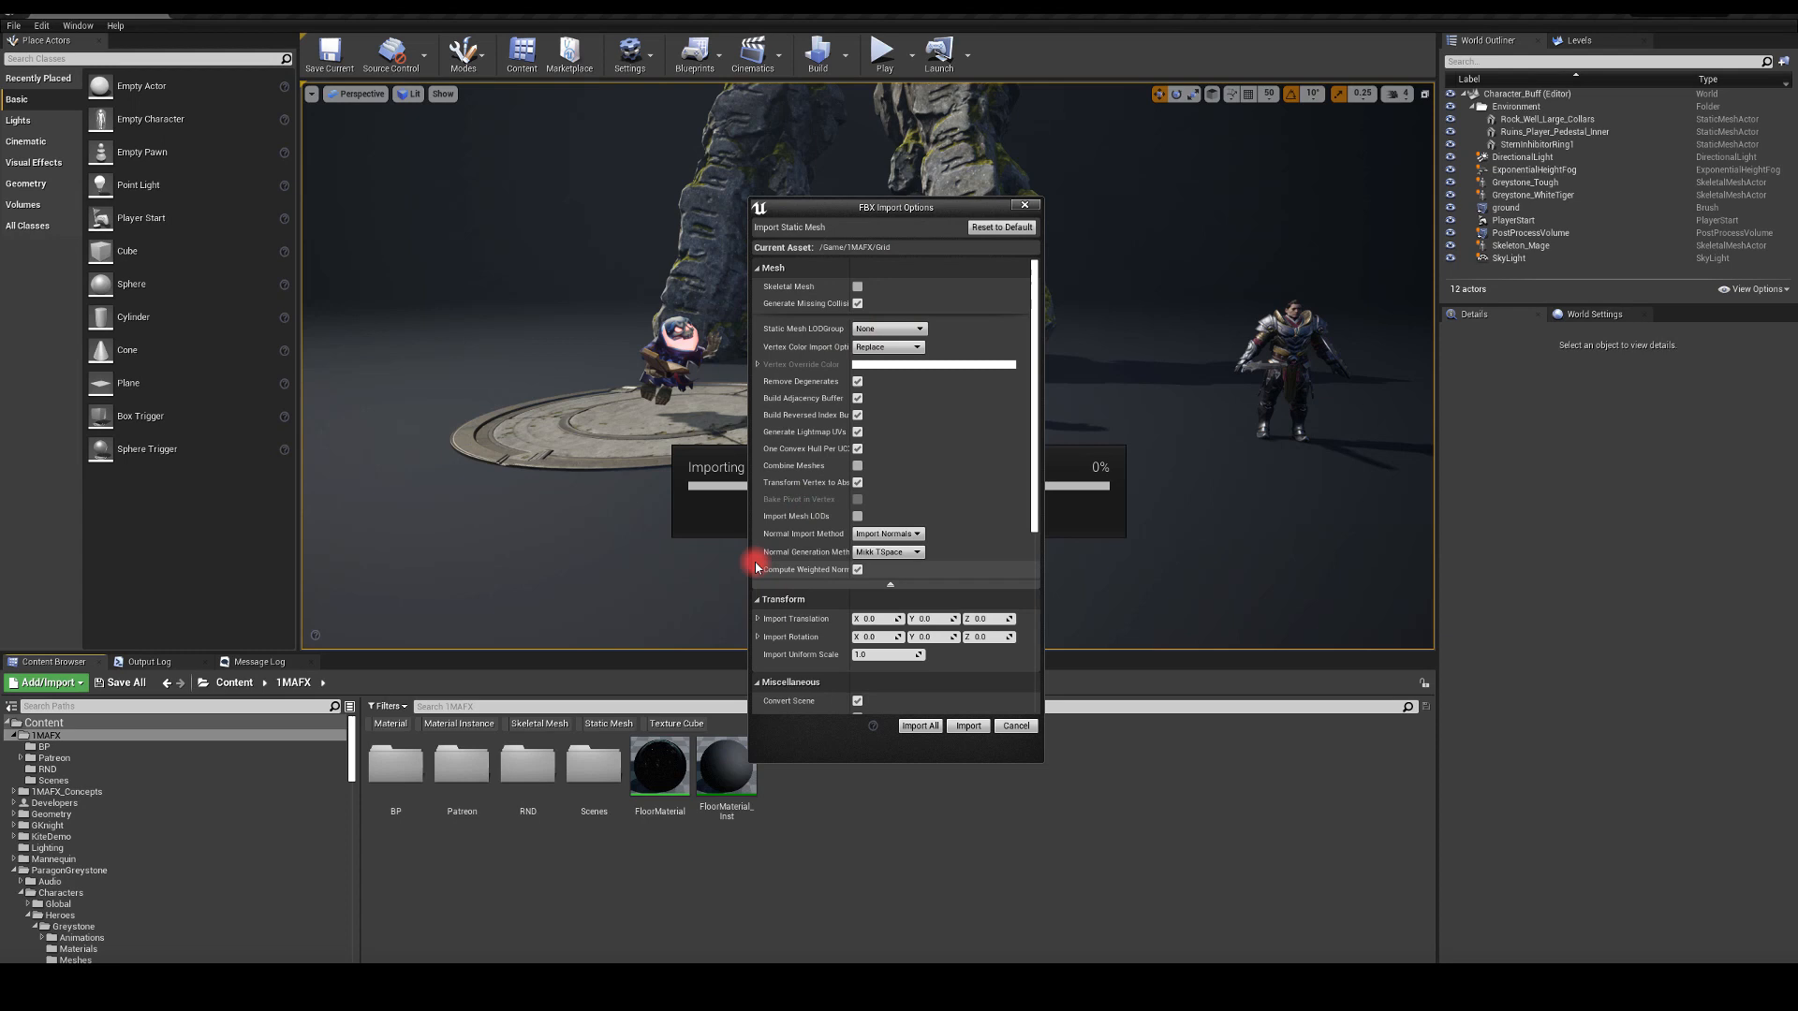
{"action": "scroll", "scroll_direction": "down", "scroll_amount": 3}
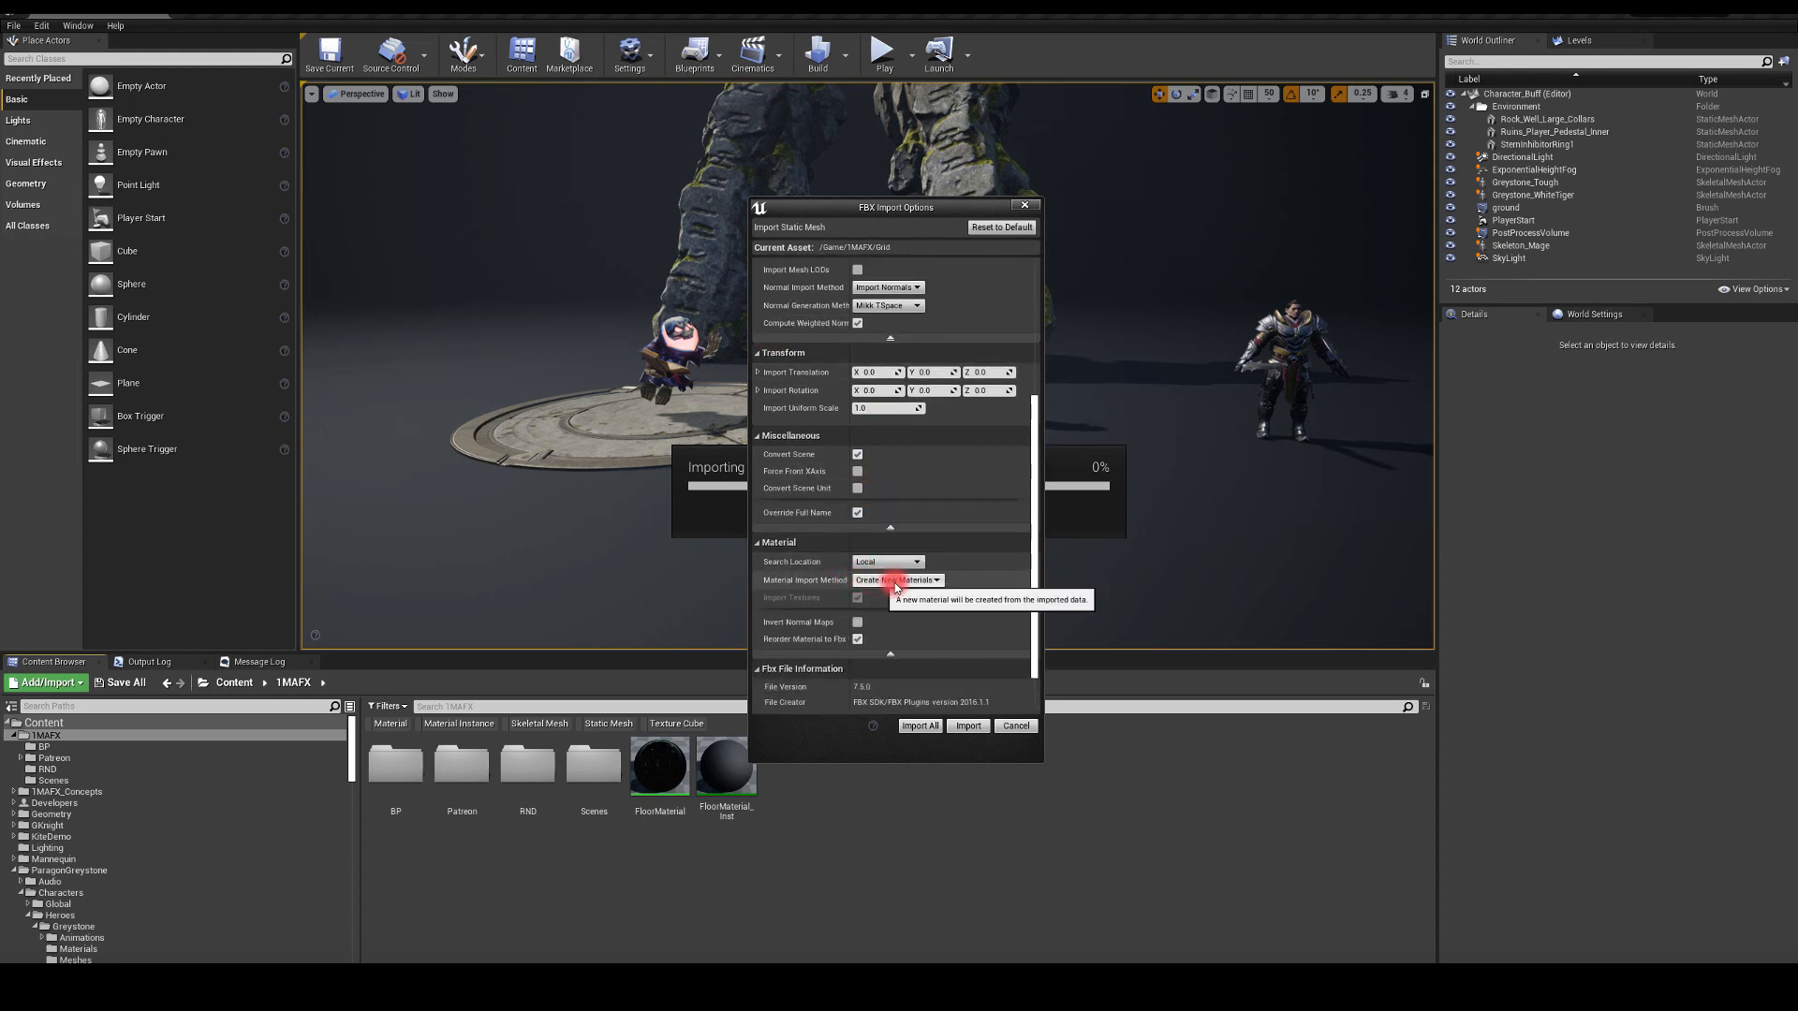
{"action": "left_click", "coordinate": [931, 578]}
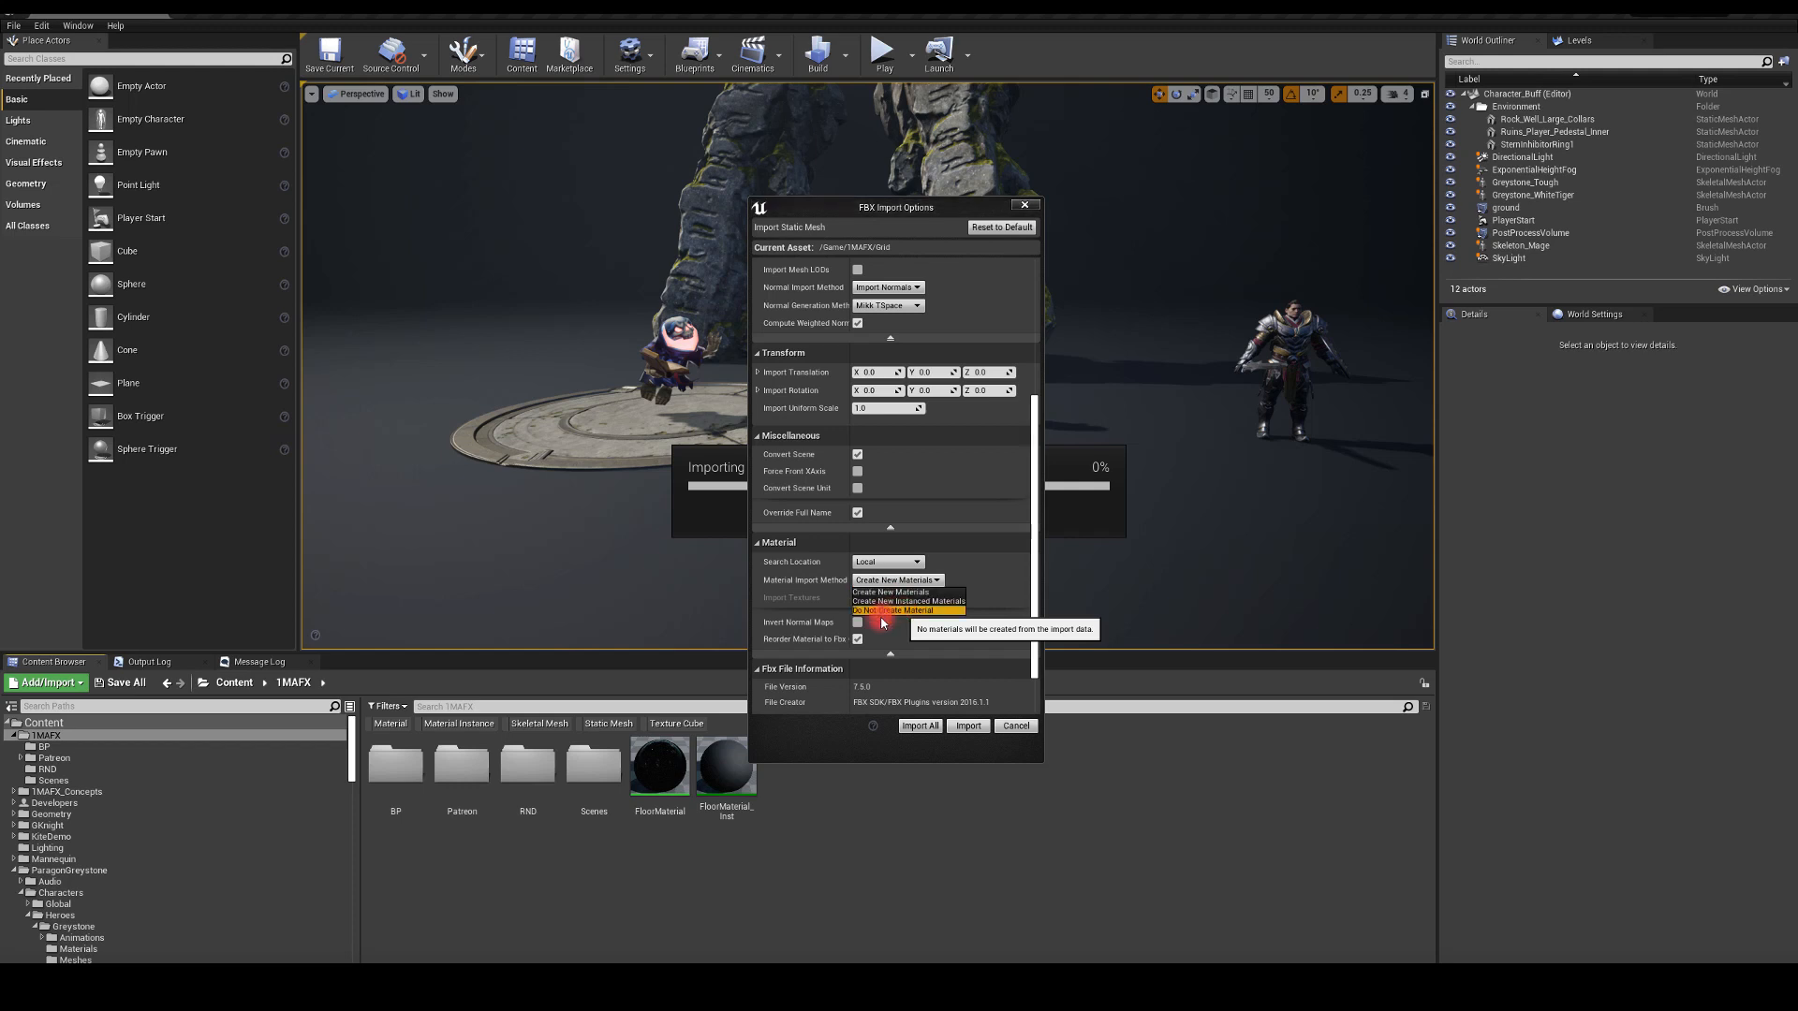
{"action": "left_click", "coordinate": [899, 608]}
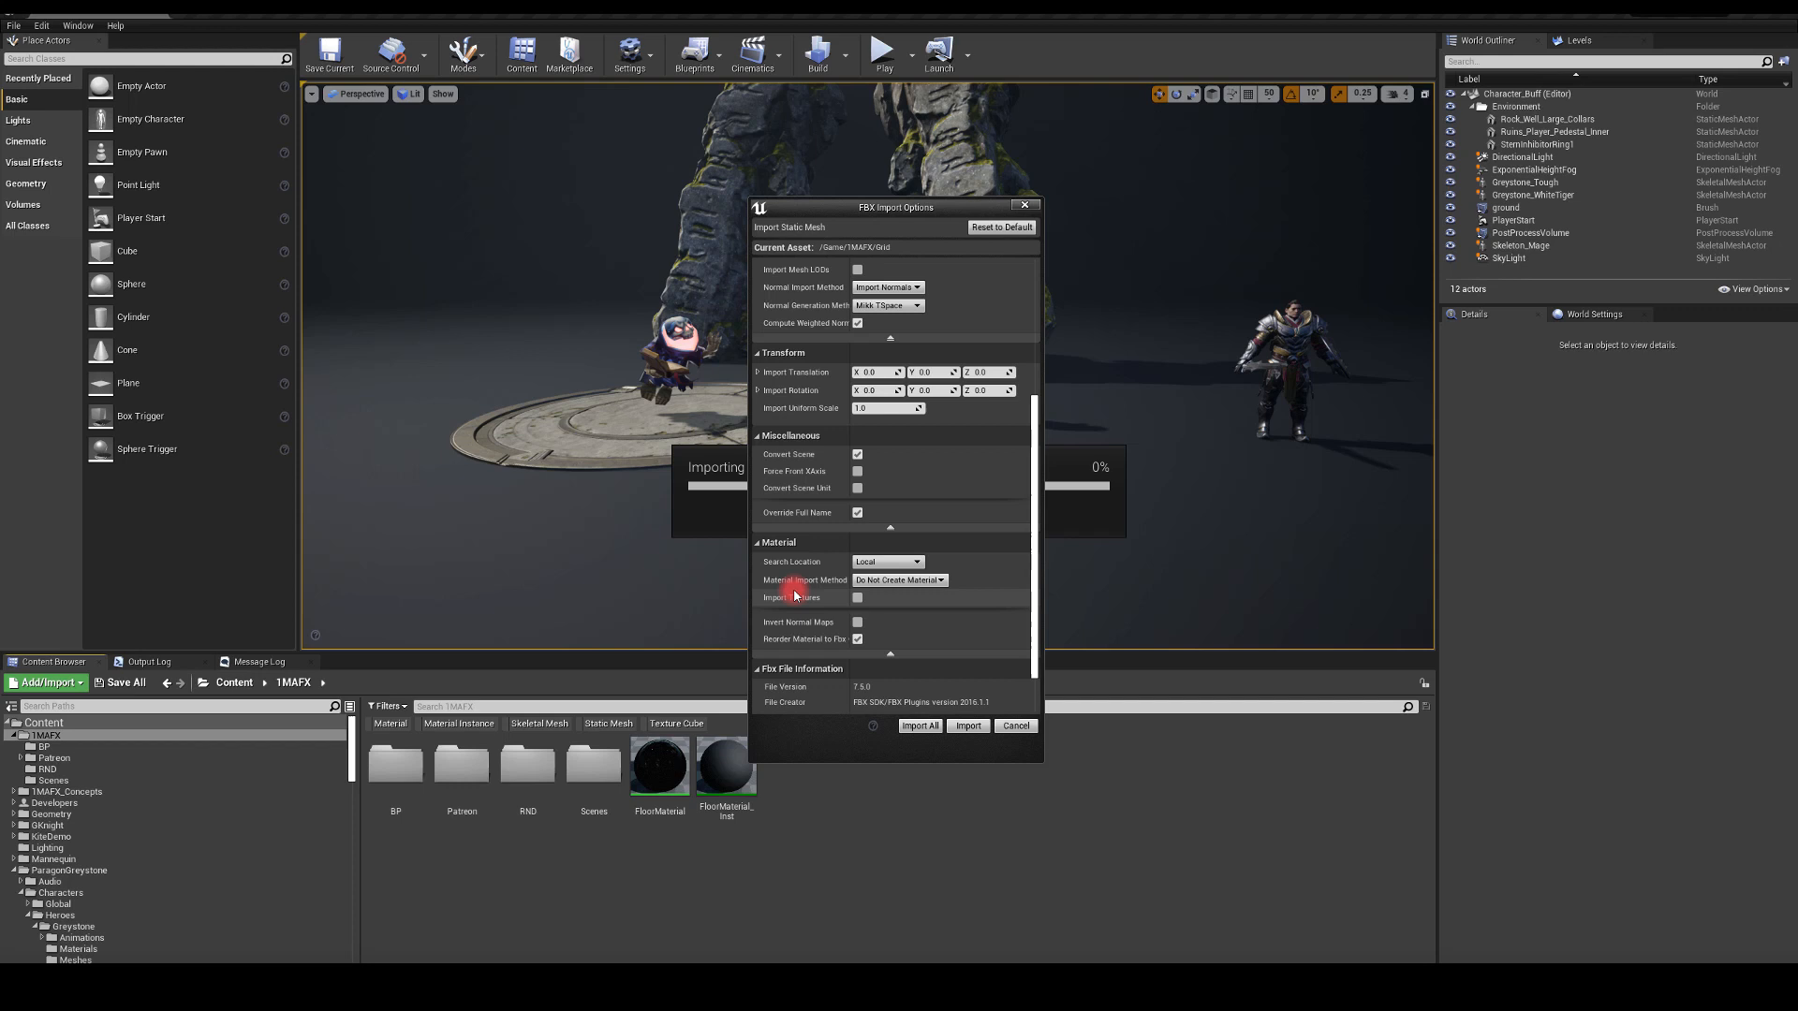
{"action": "scroll", "scroll_direction": "down", "scroll_amount": 3}
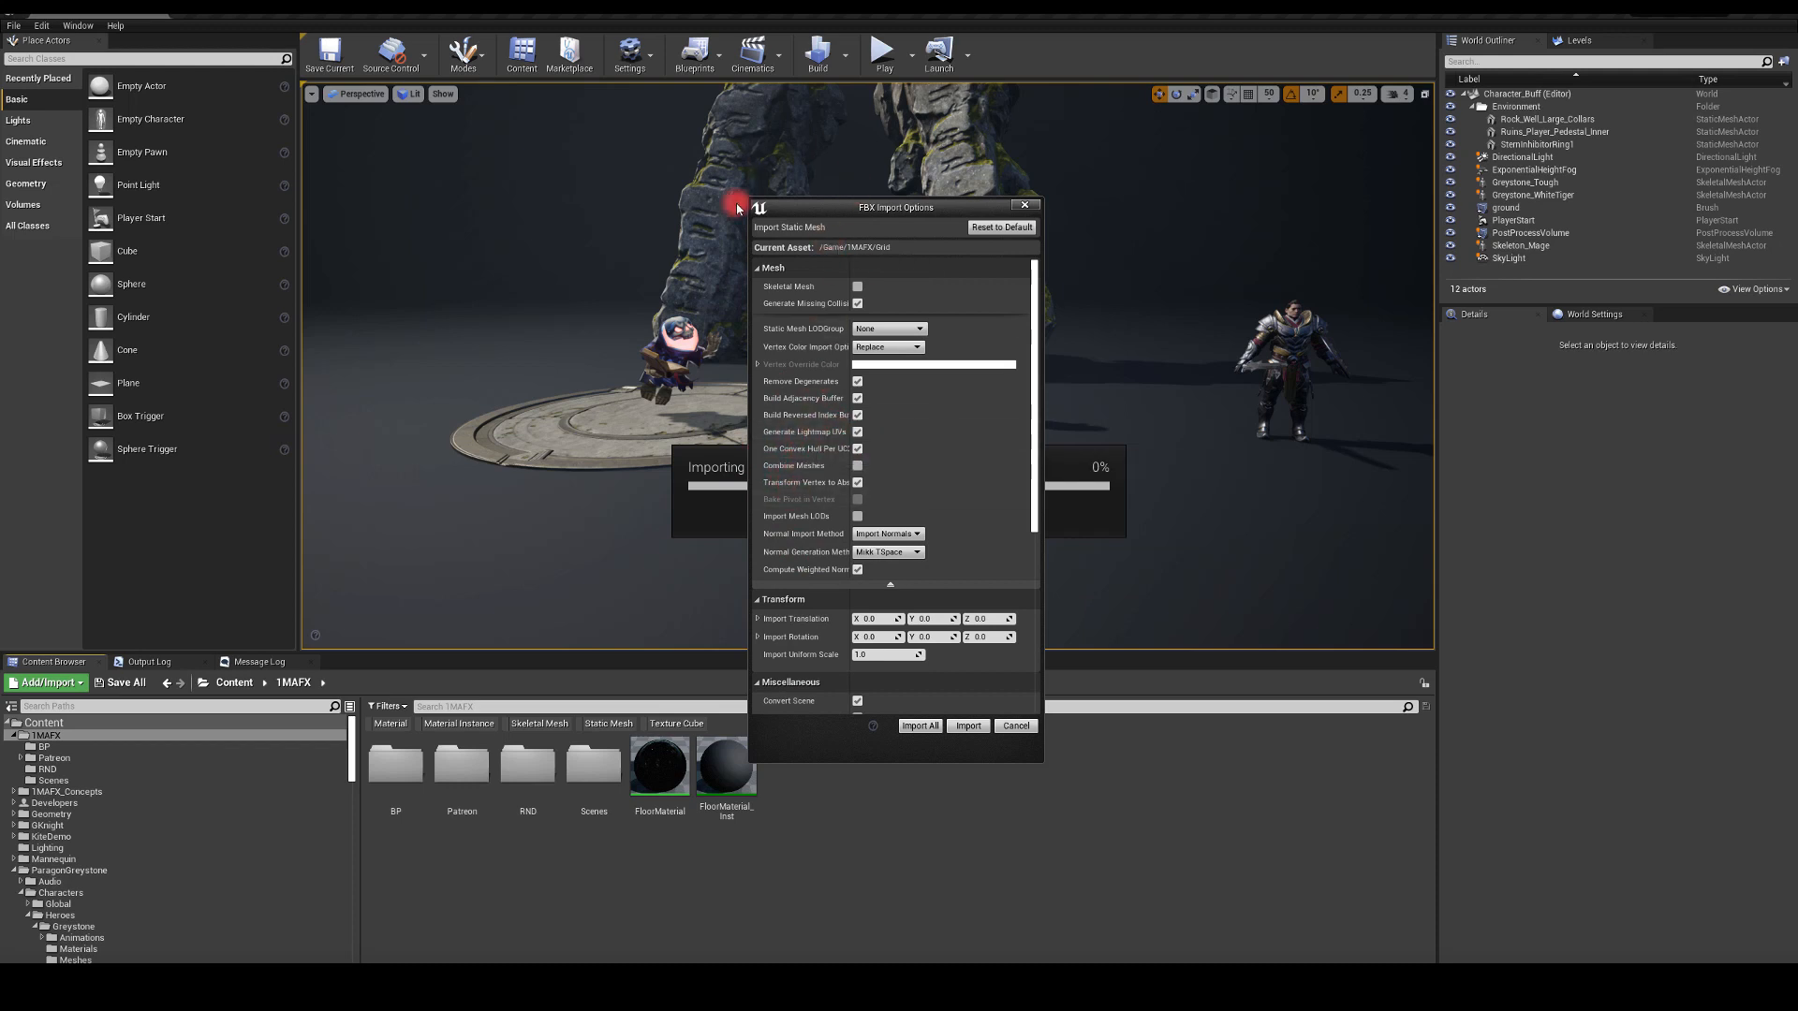
{"action": "left_click", "coordinate": [966, 725]}
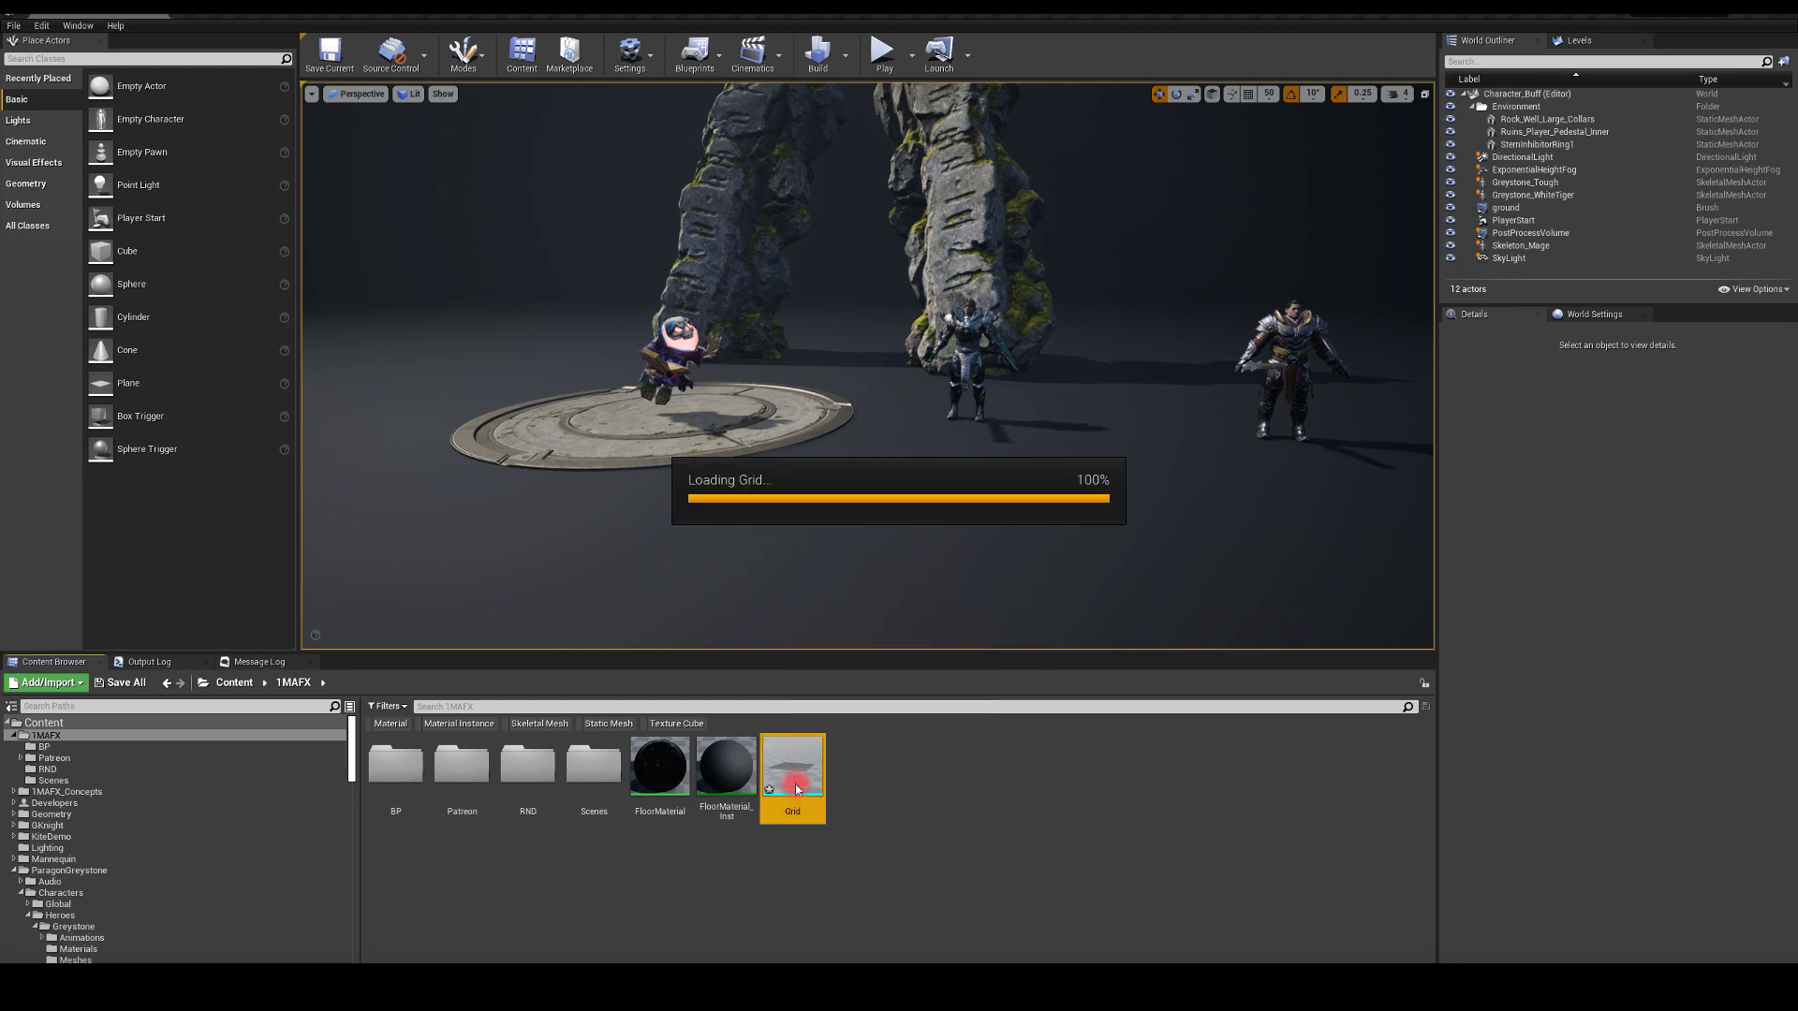
Step: Open the imported Grid static mesh in the mesh editor
{"action": "double_click", "coordinate": [792, 762]}
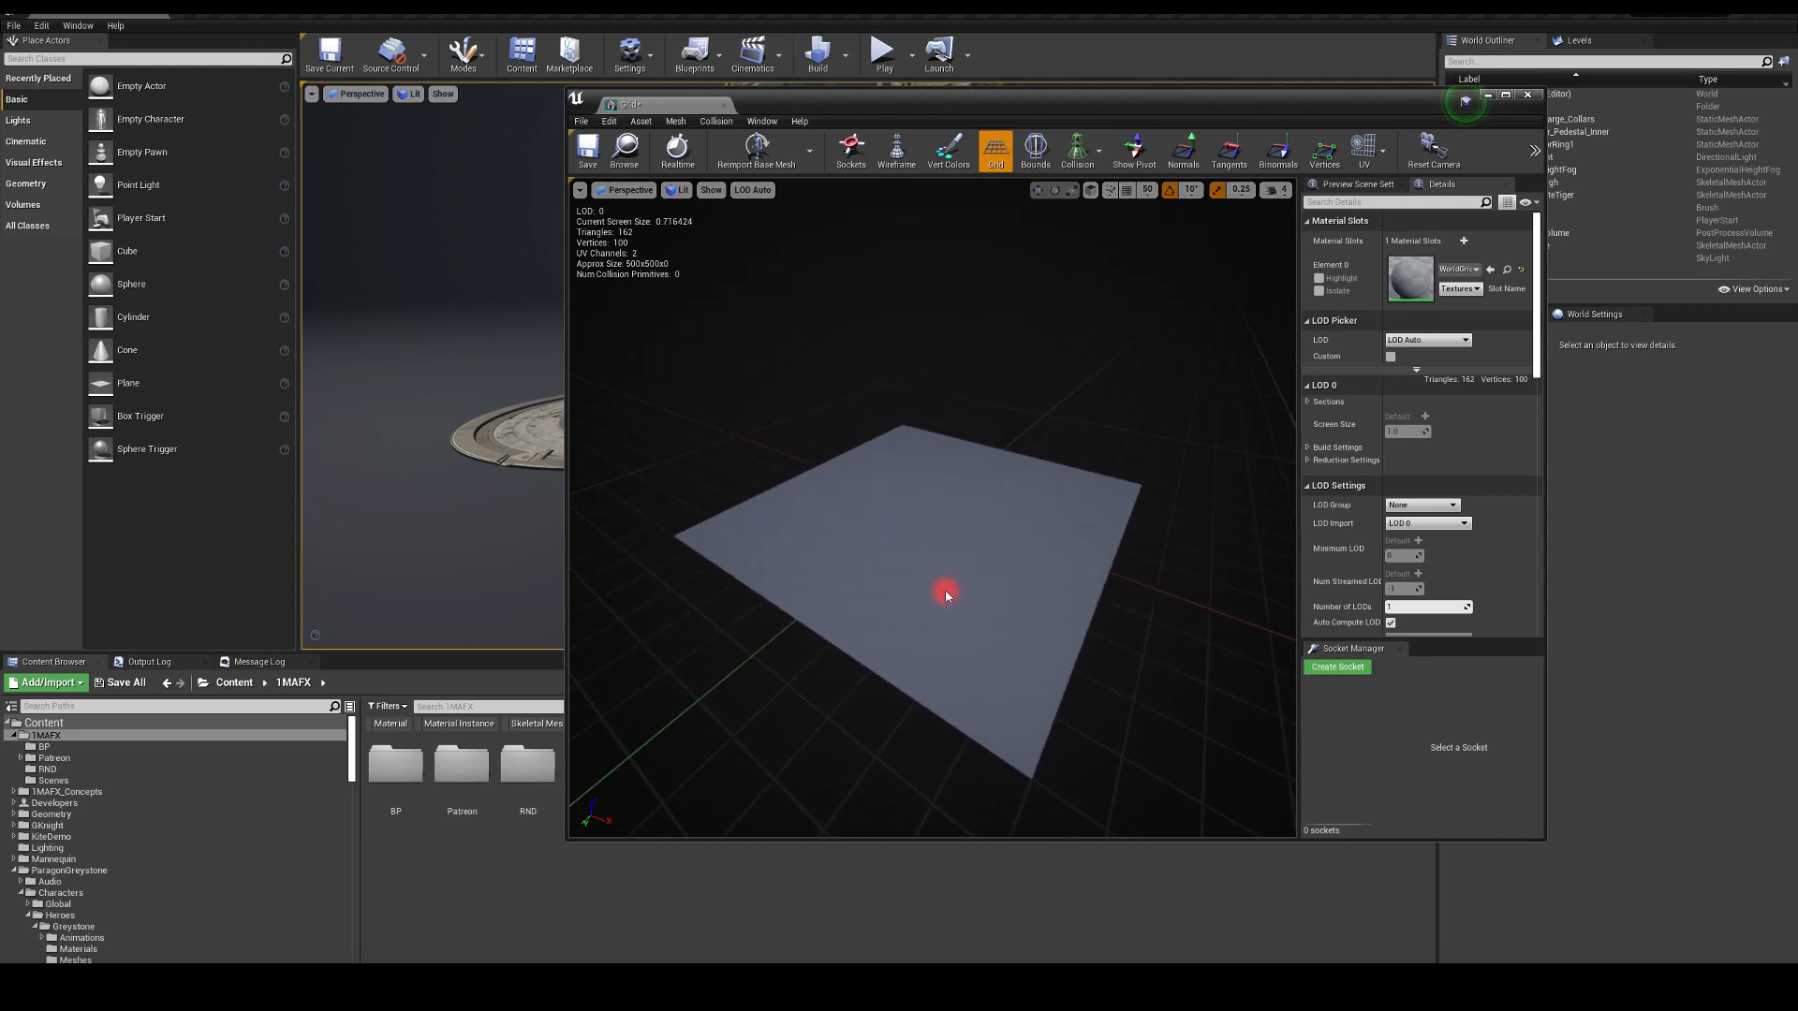
{"action": "mouse_move", "coordinate": [947, 150]}
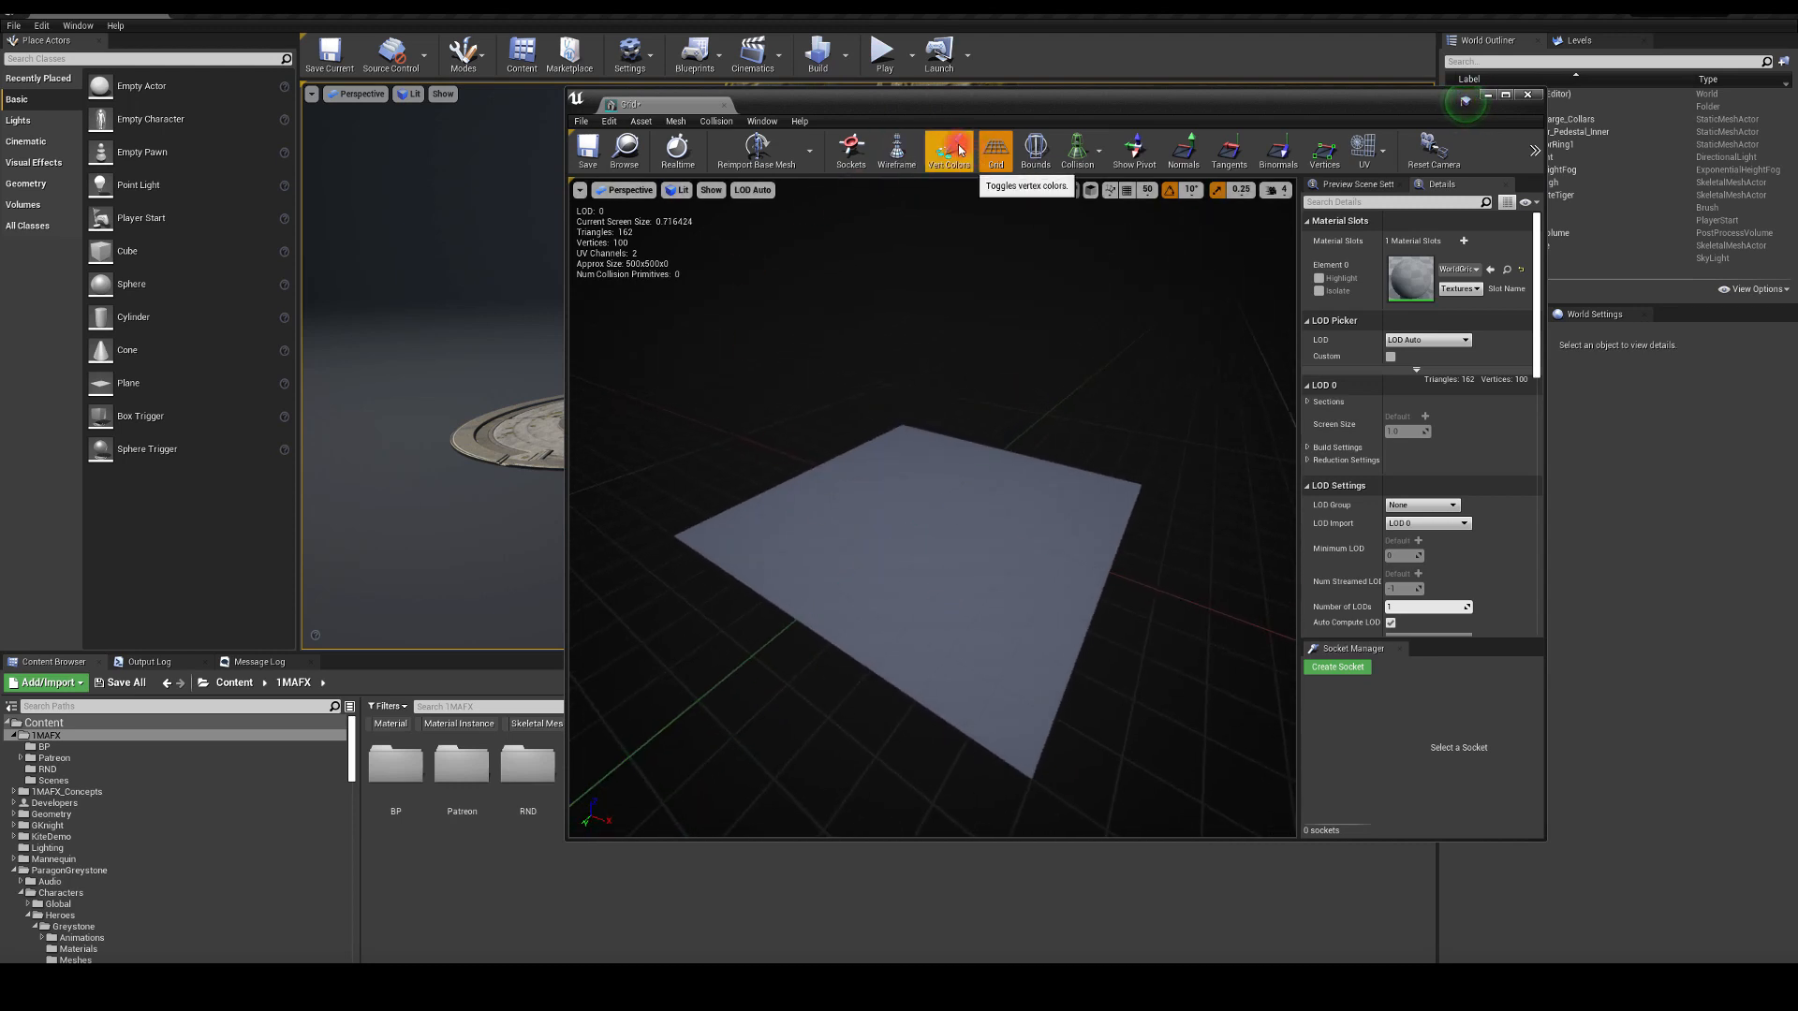
Step: Toggle Vert Colors to show the radial dark-centered shading, then save the Grid asset
{"action": "left_click", "coordinate": [948, 150]}
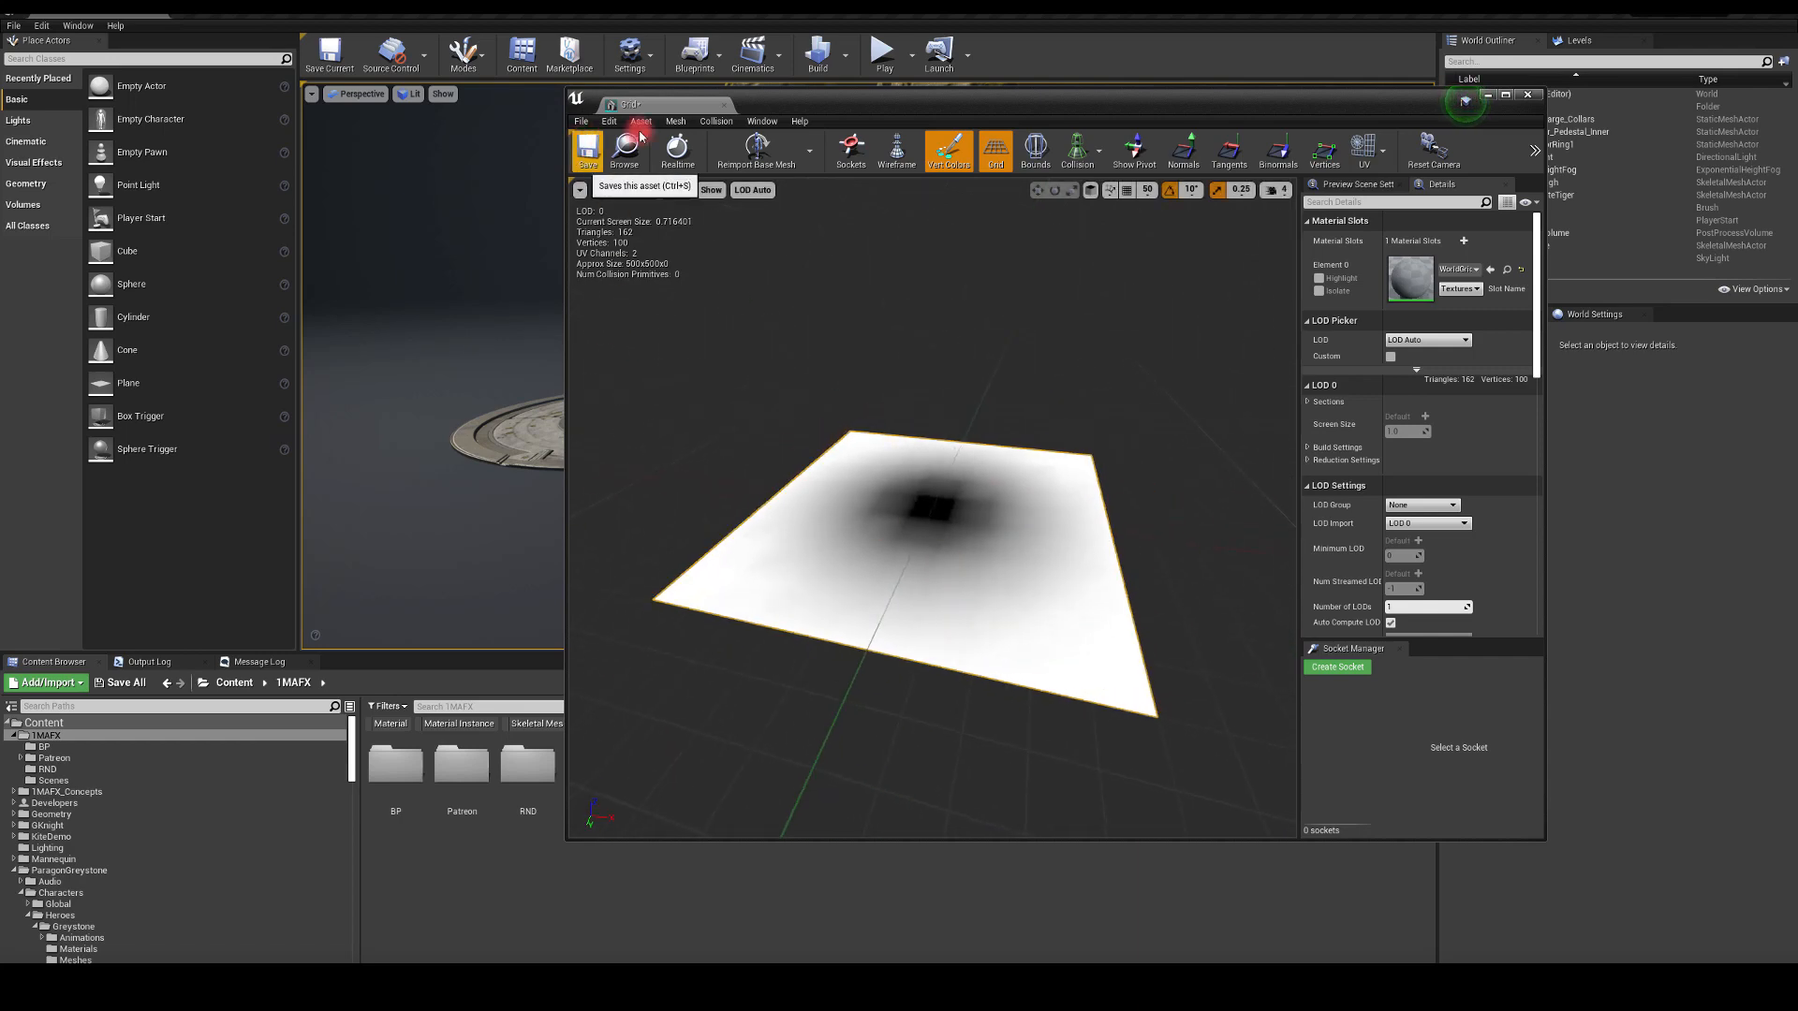
{"action": "left_click", "coordinate": [1524, 93]}
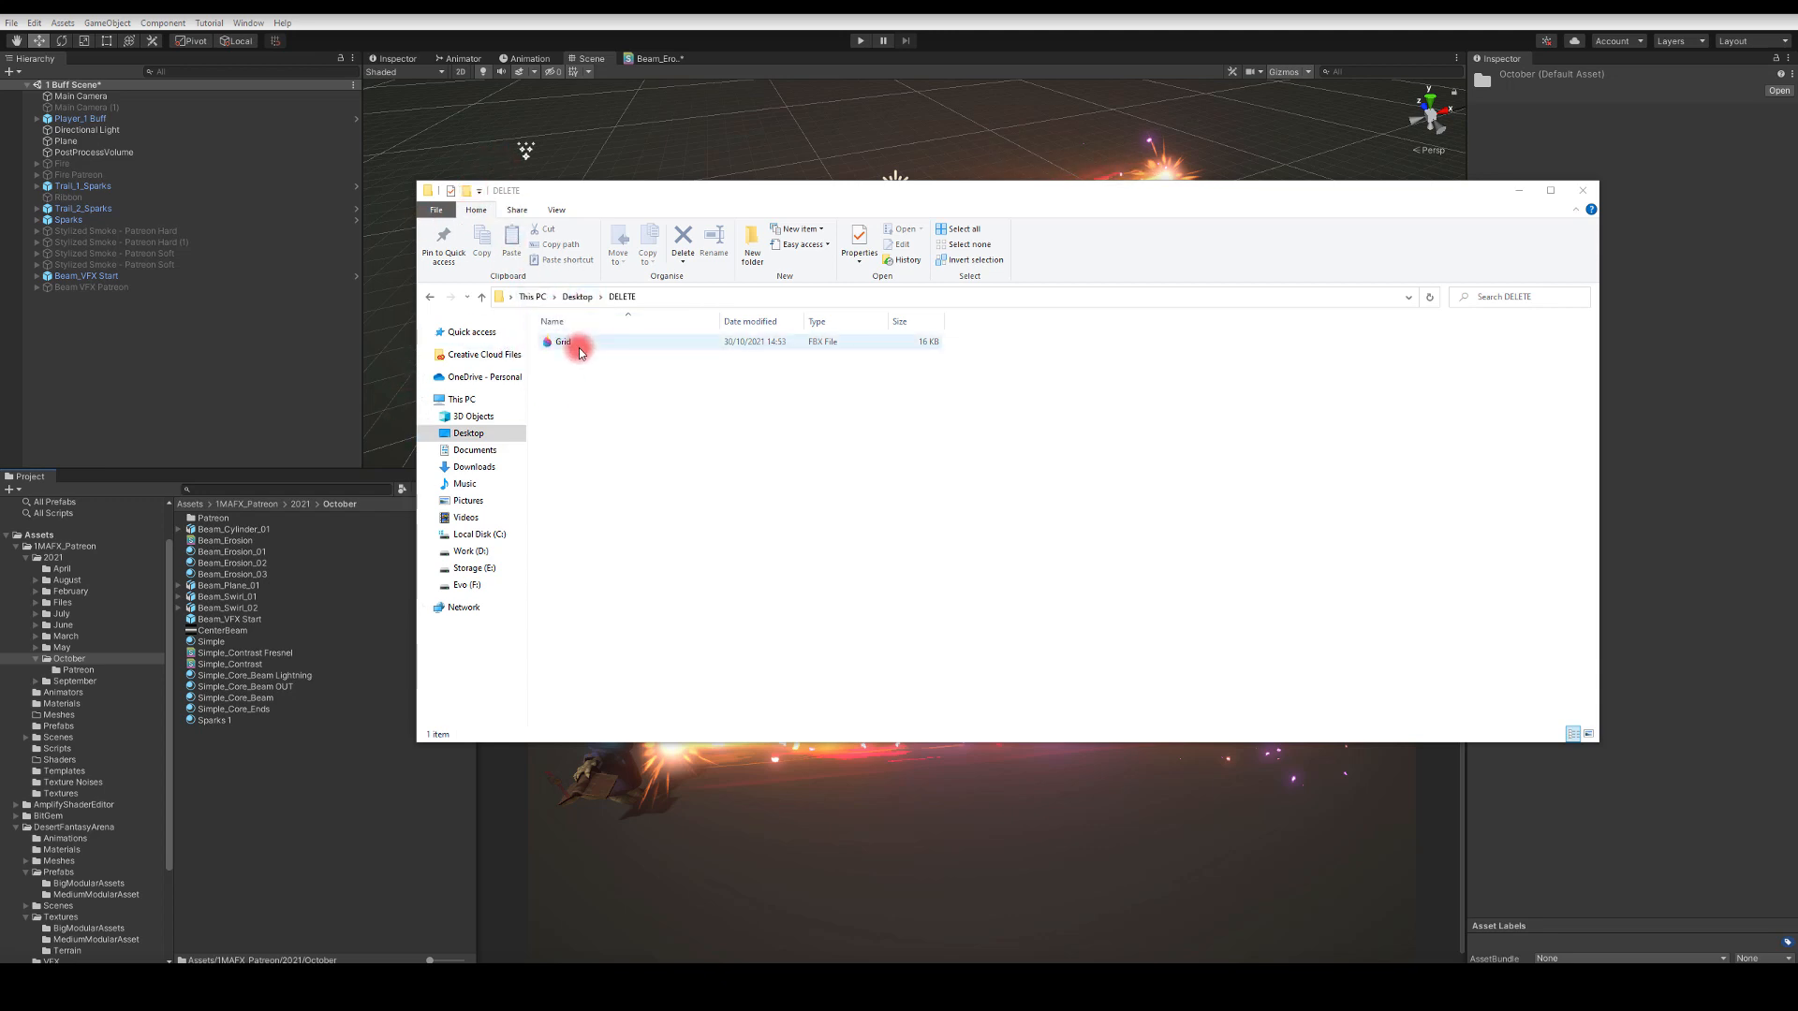
Step: Drag Grid.fbx from Desktop\DELETE into Unity's October project folder
{"action": "left_click", "coordinate": [573, 340]}
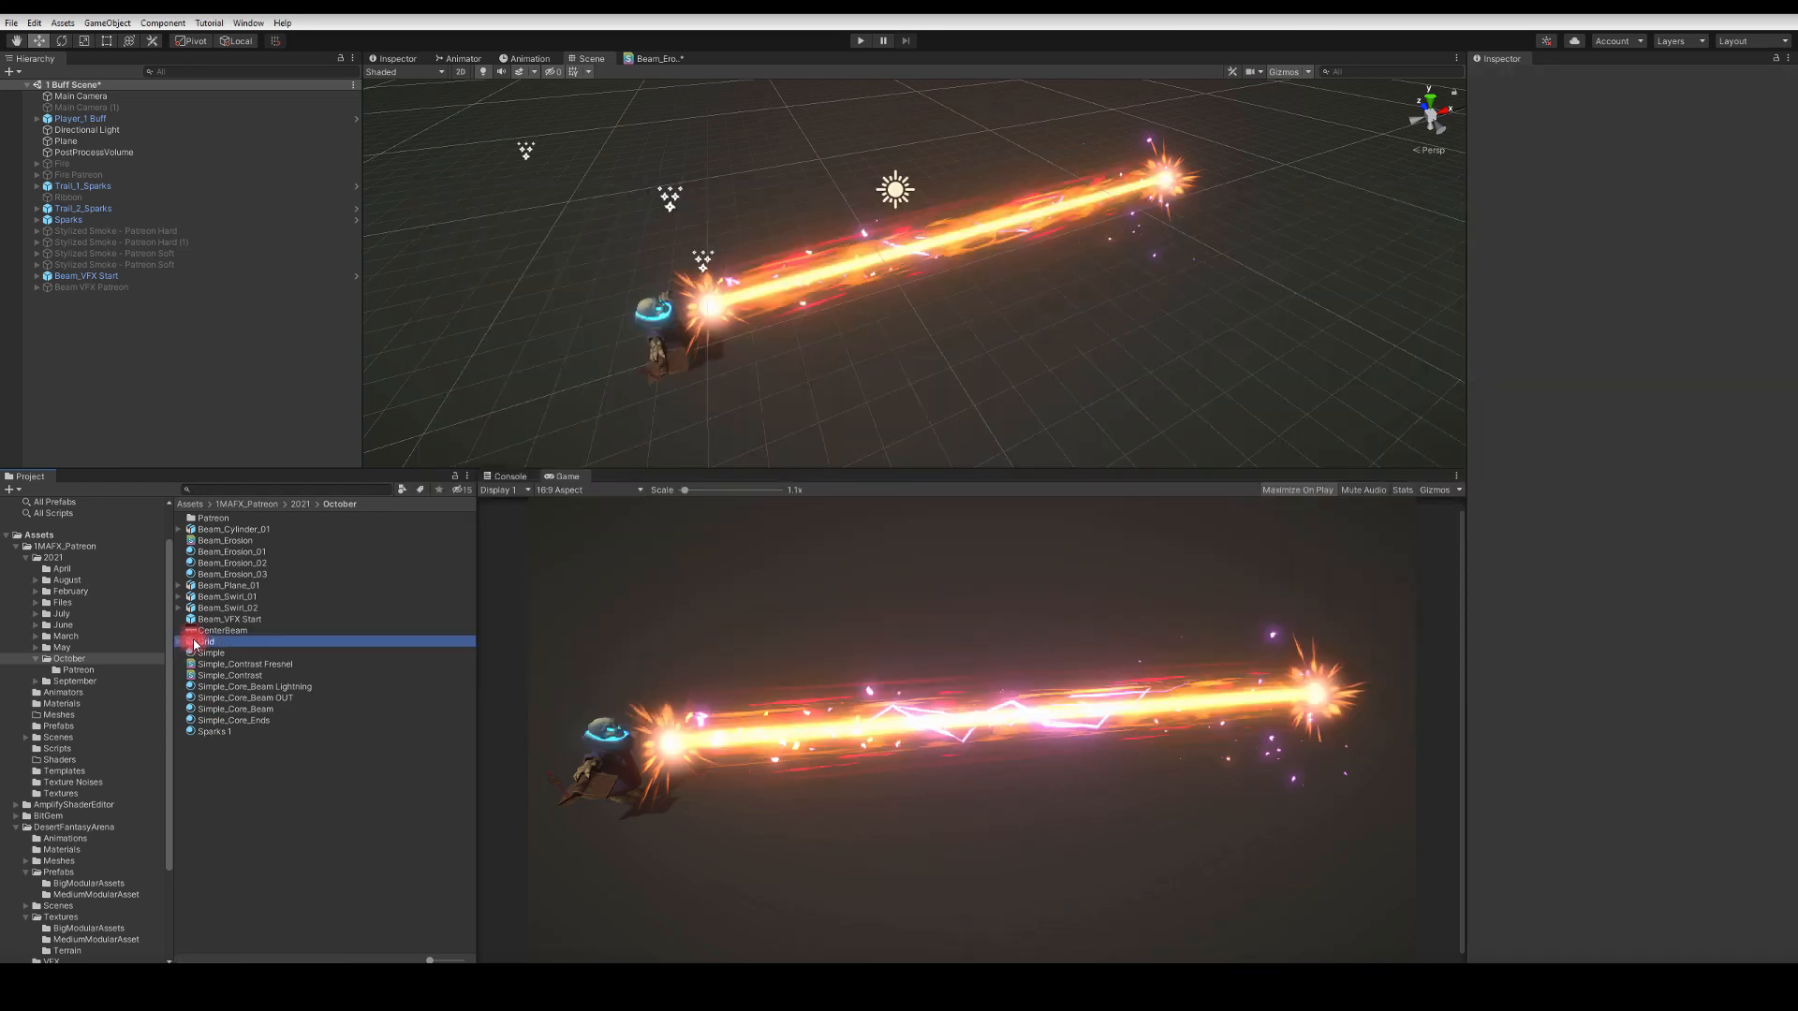
Step: Set the Grid import to Material Creation Mode None, no Import Animation and Rig Animation Type None
{"action": "left_click", "coordinate": [204, 640]}
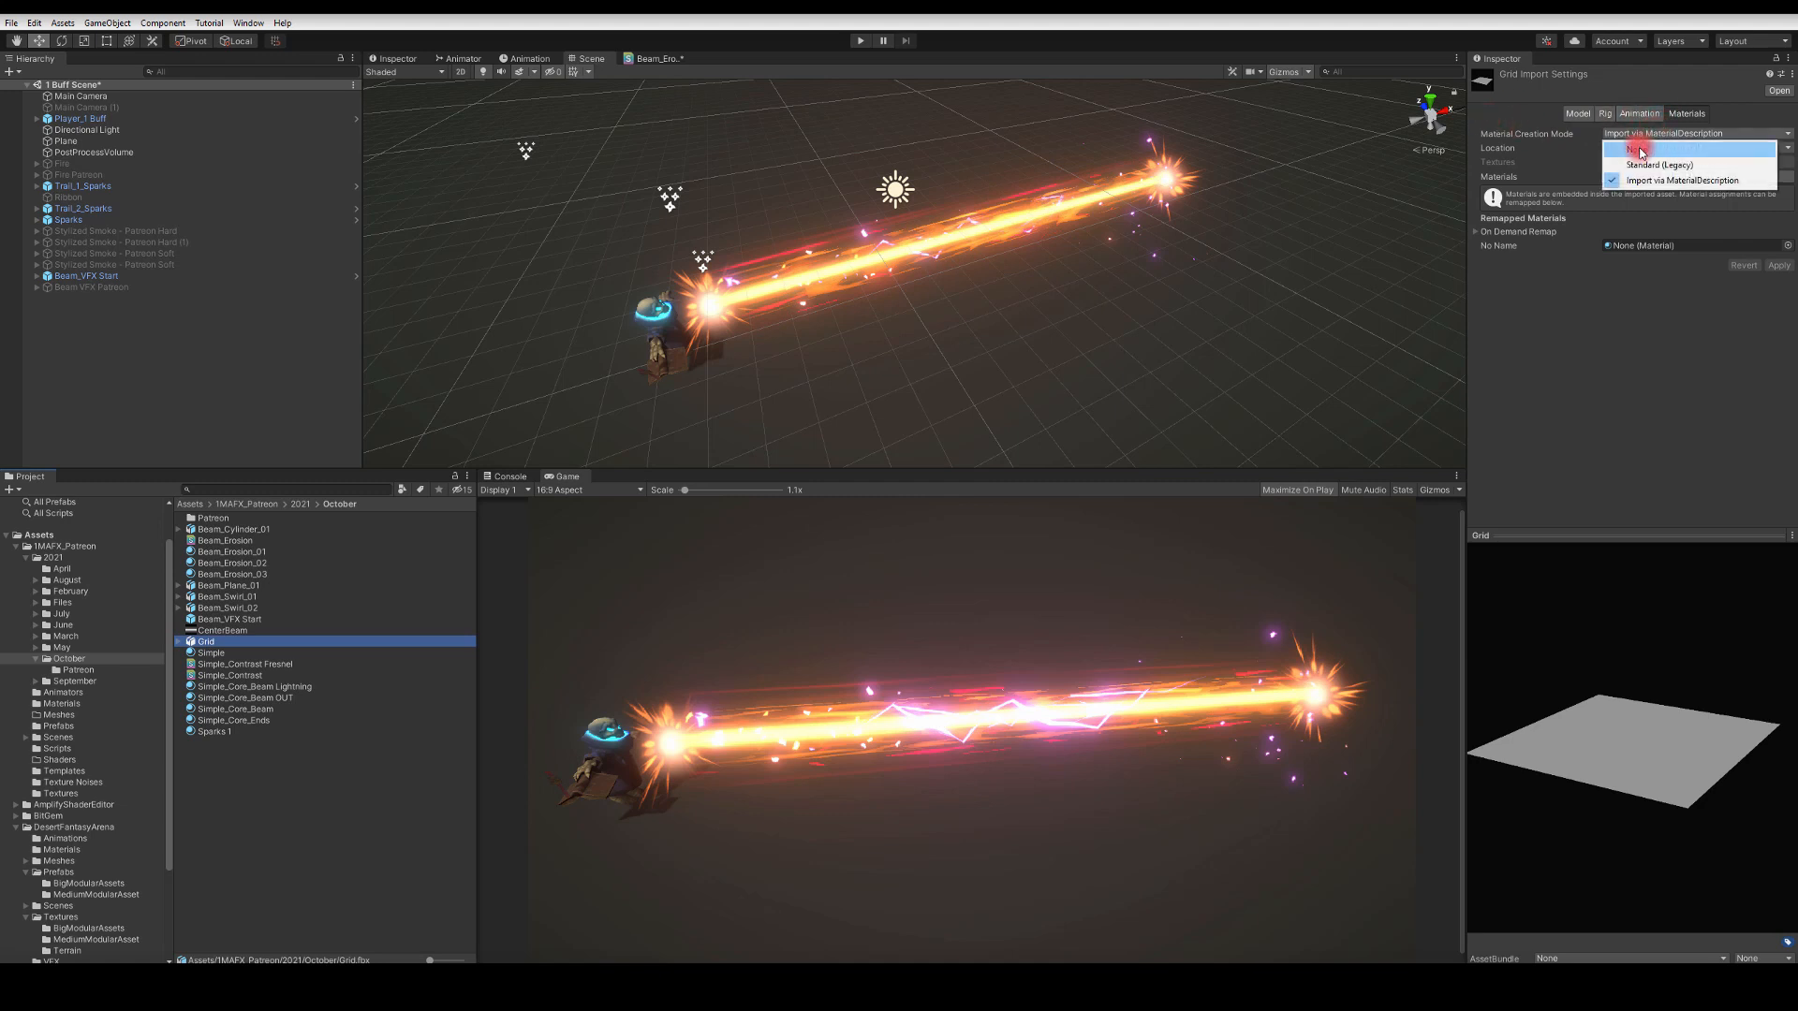
{"action": "left_click", "coordinate": [1640, 150]}
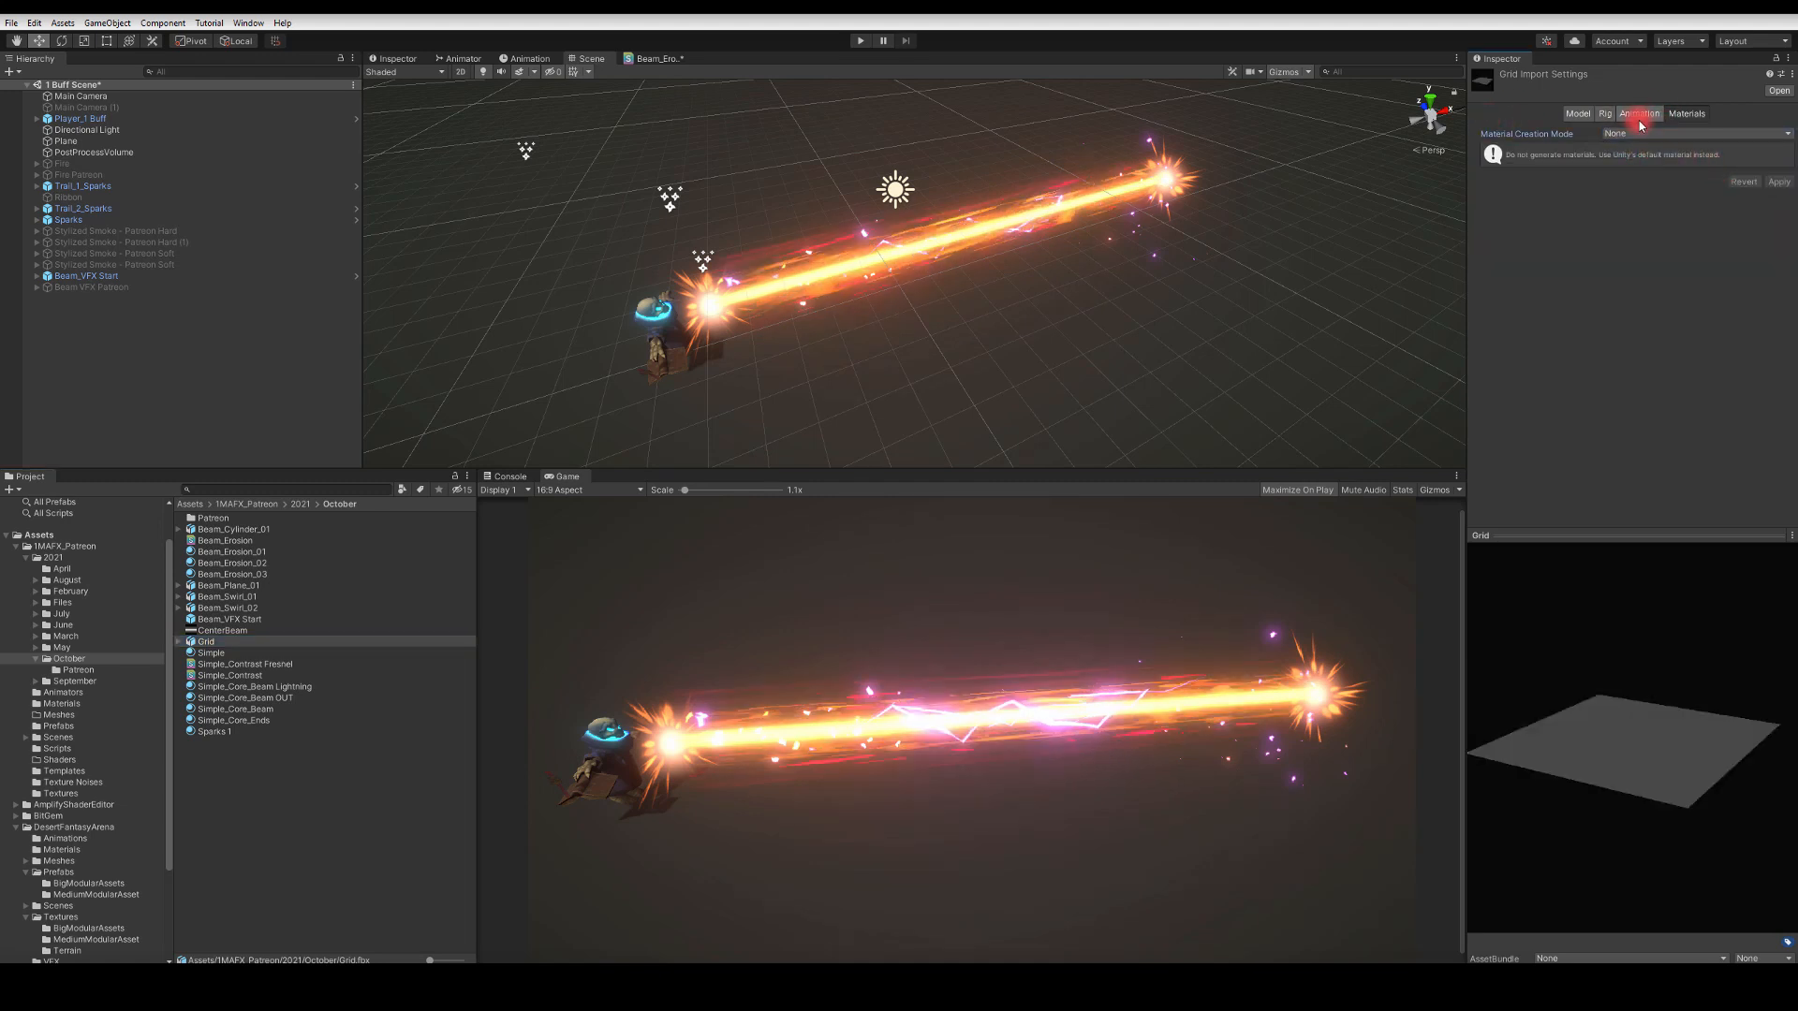
{"action": "left_click", "coordinate": [1639, 114]}
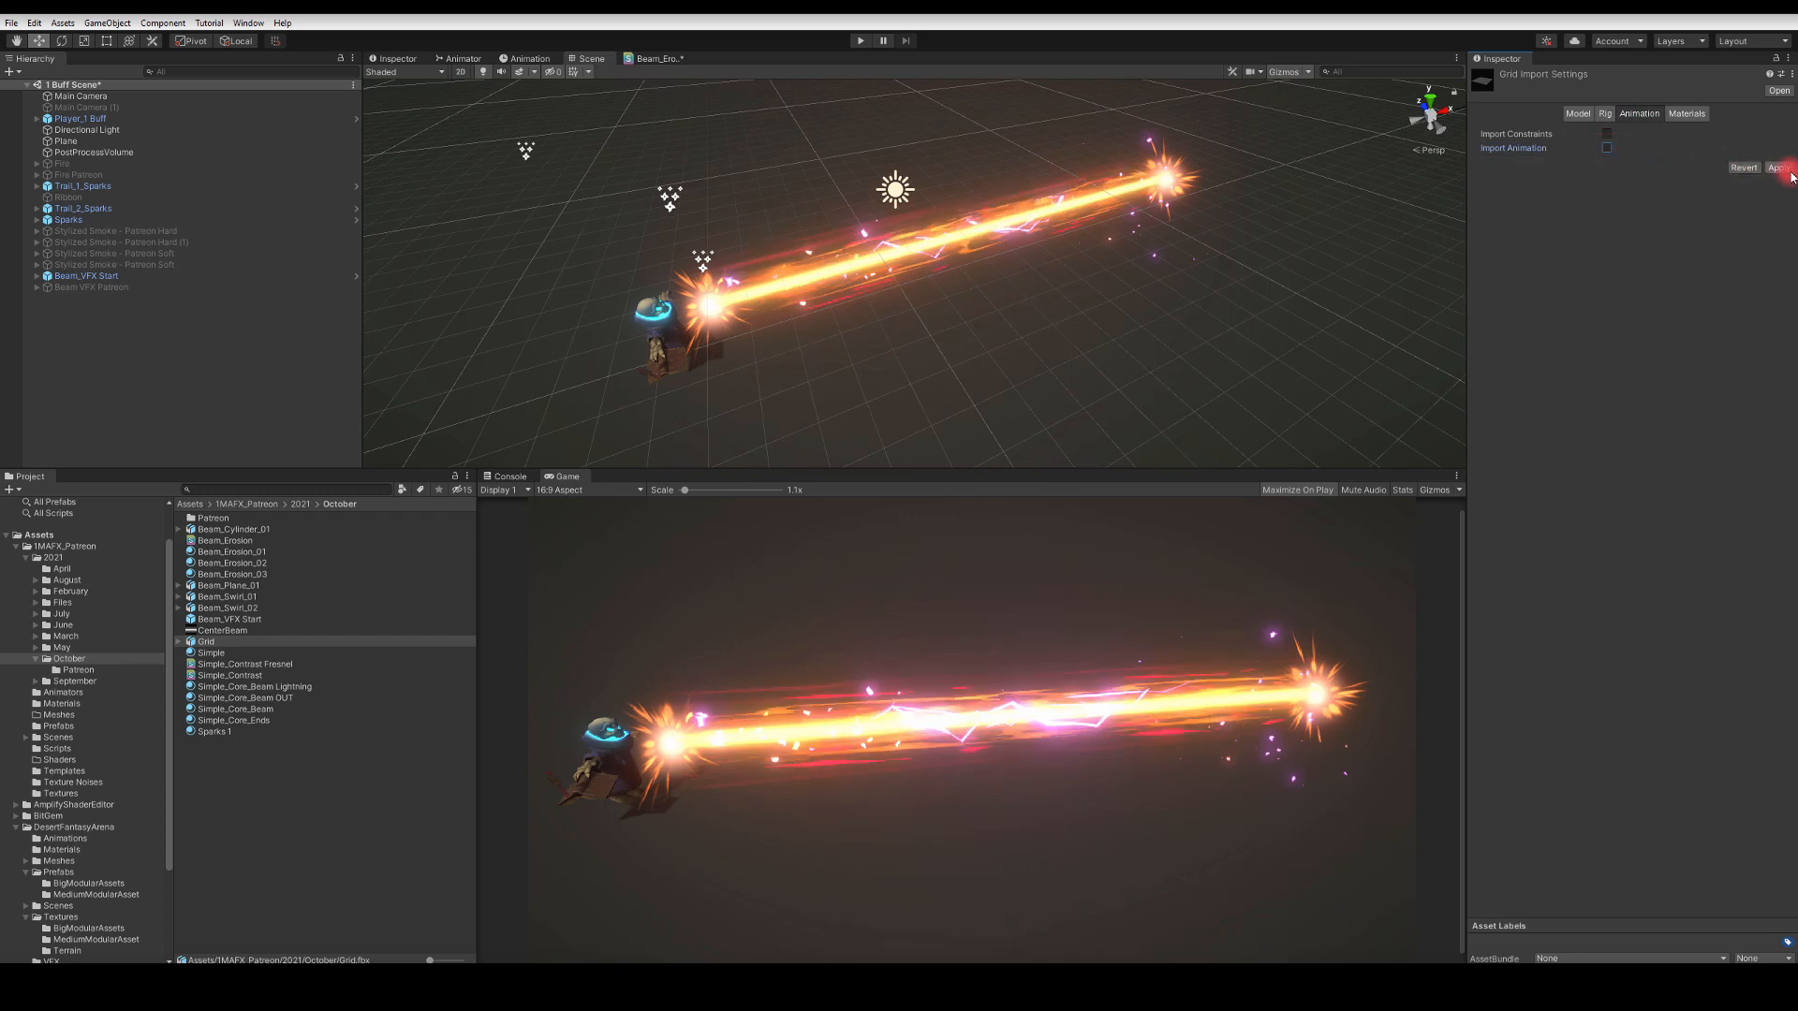
{"action": "left_click", "coordinate": [1604, 115]}
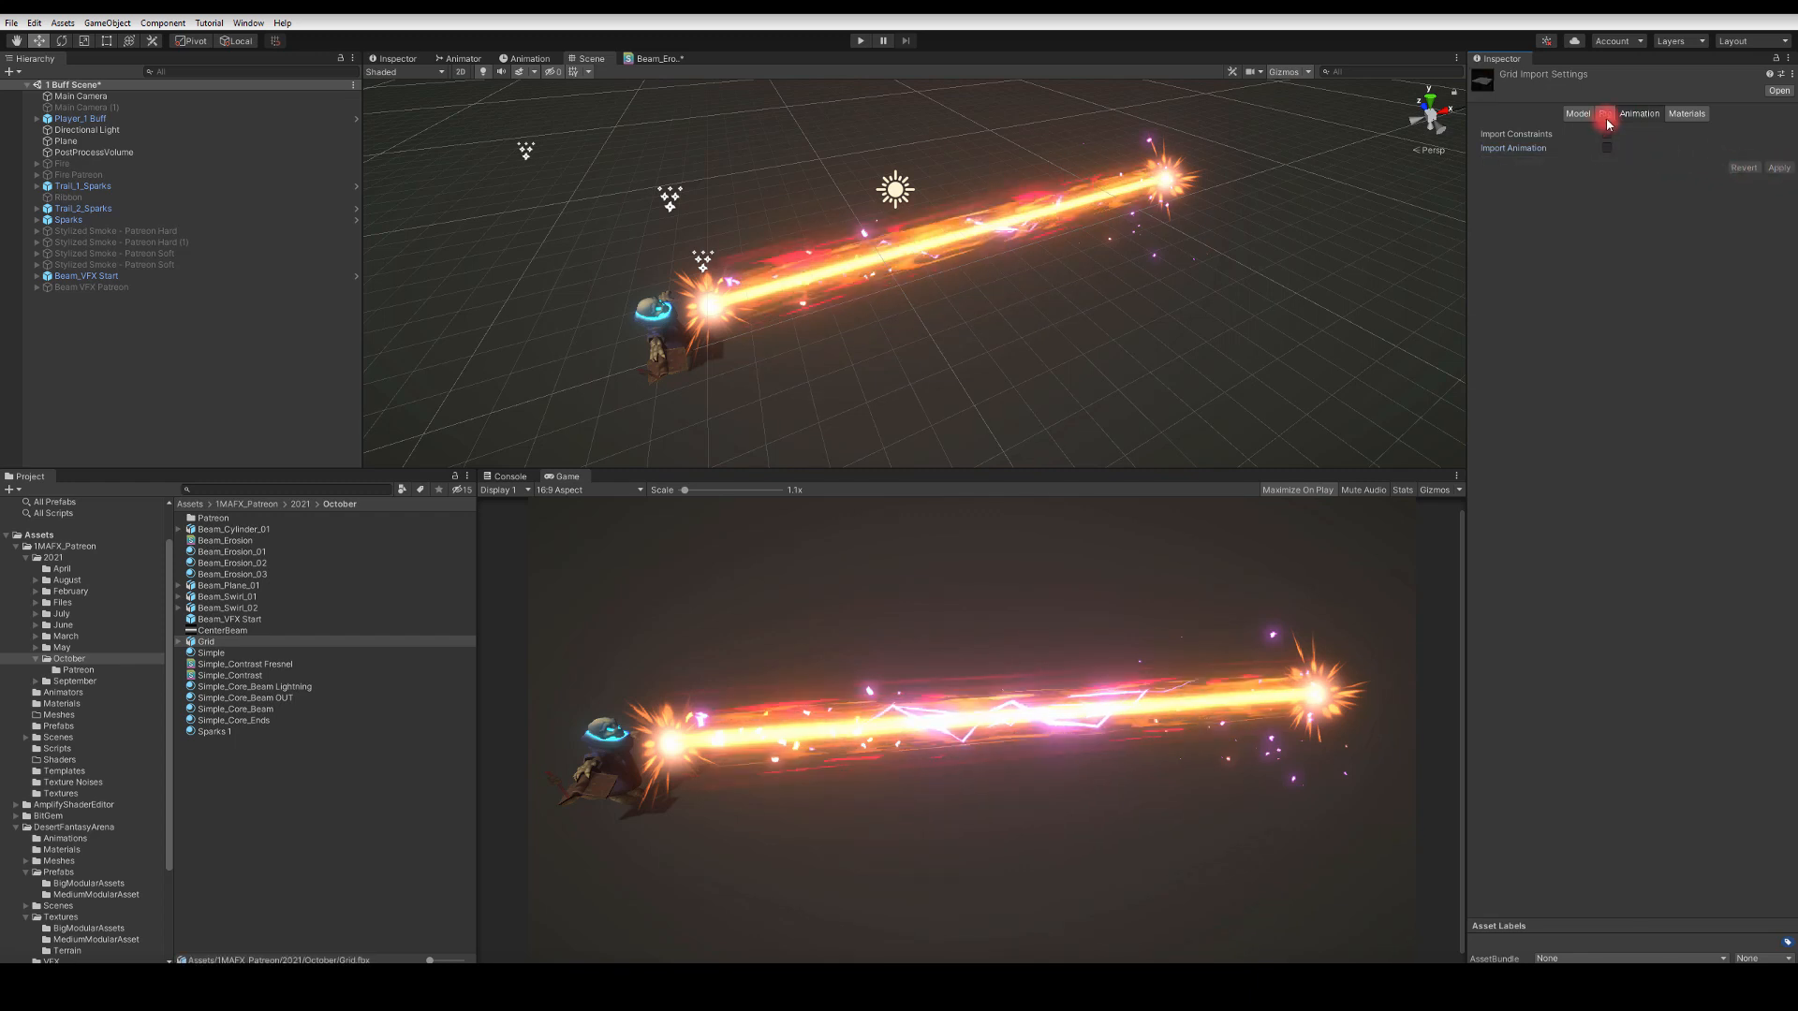
{"action": "left_click", "coordinate": [1605, 114]}
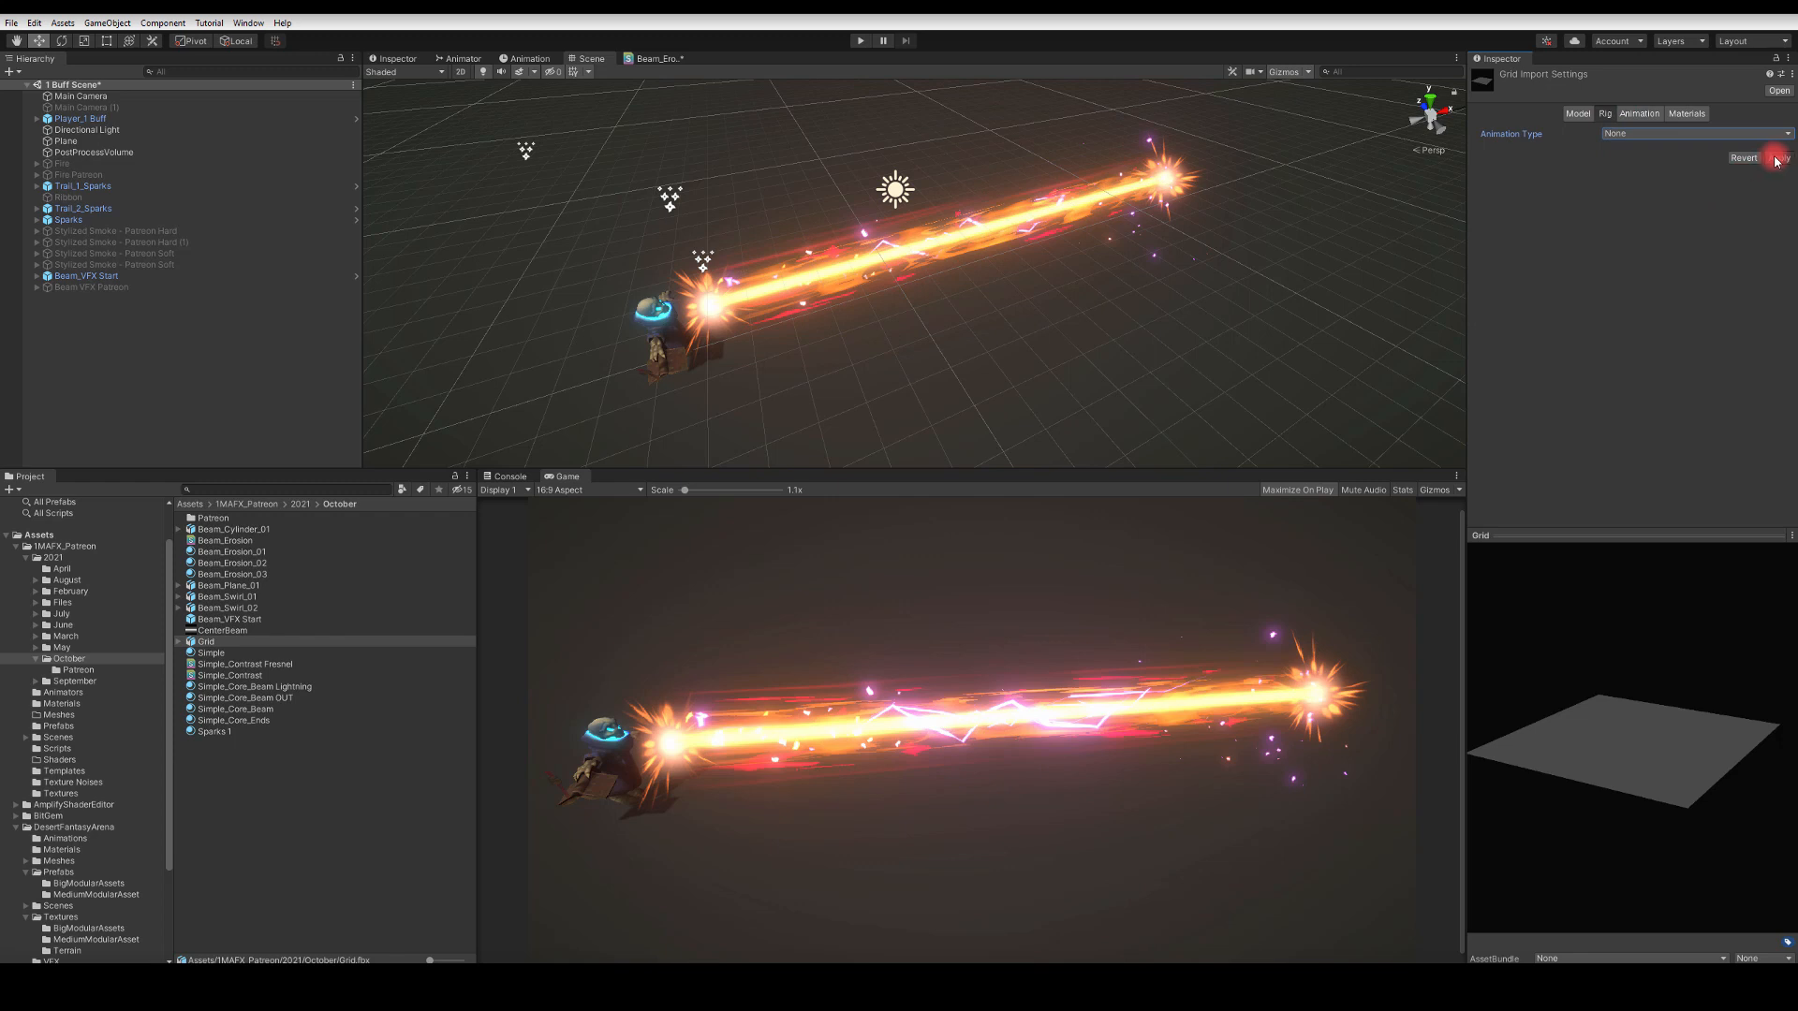
{"action": "left_click", "coordinate": [1577, 112]}
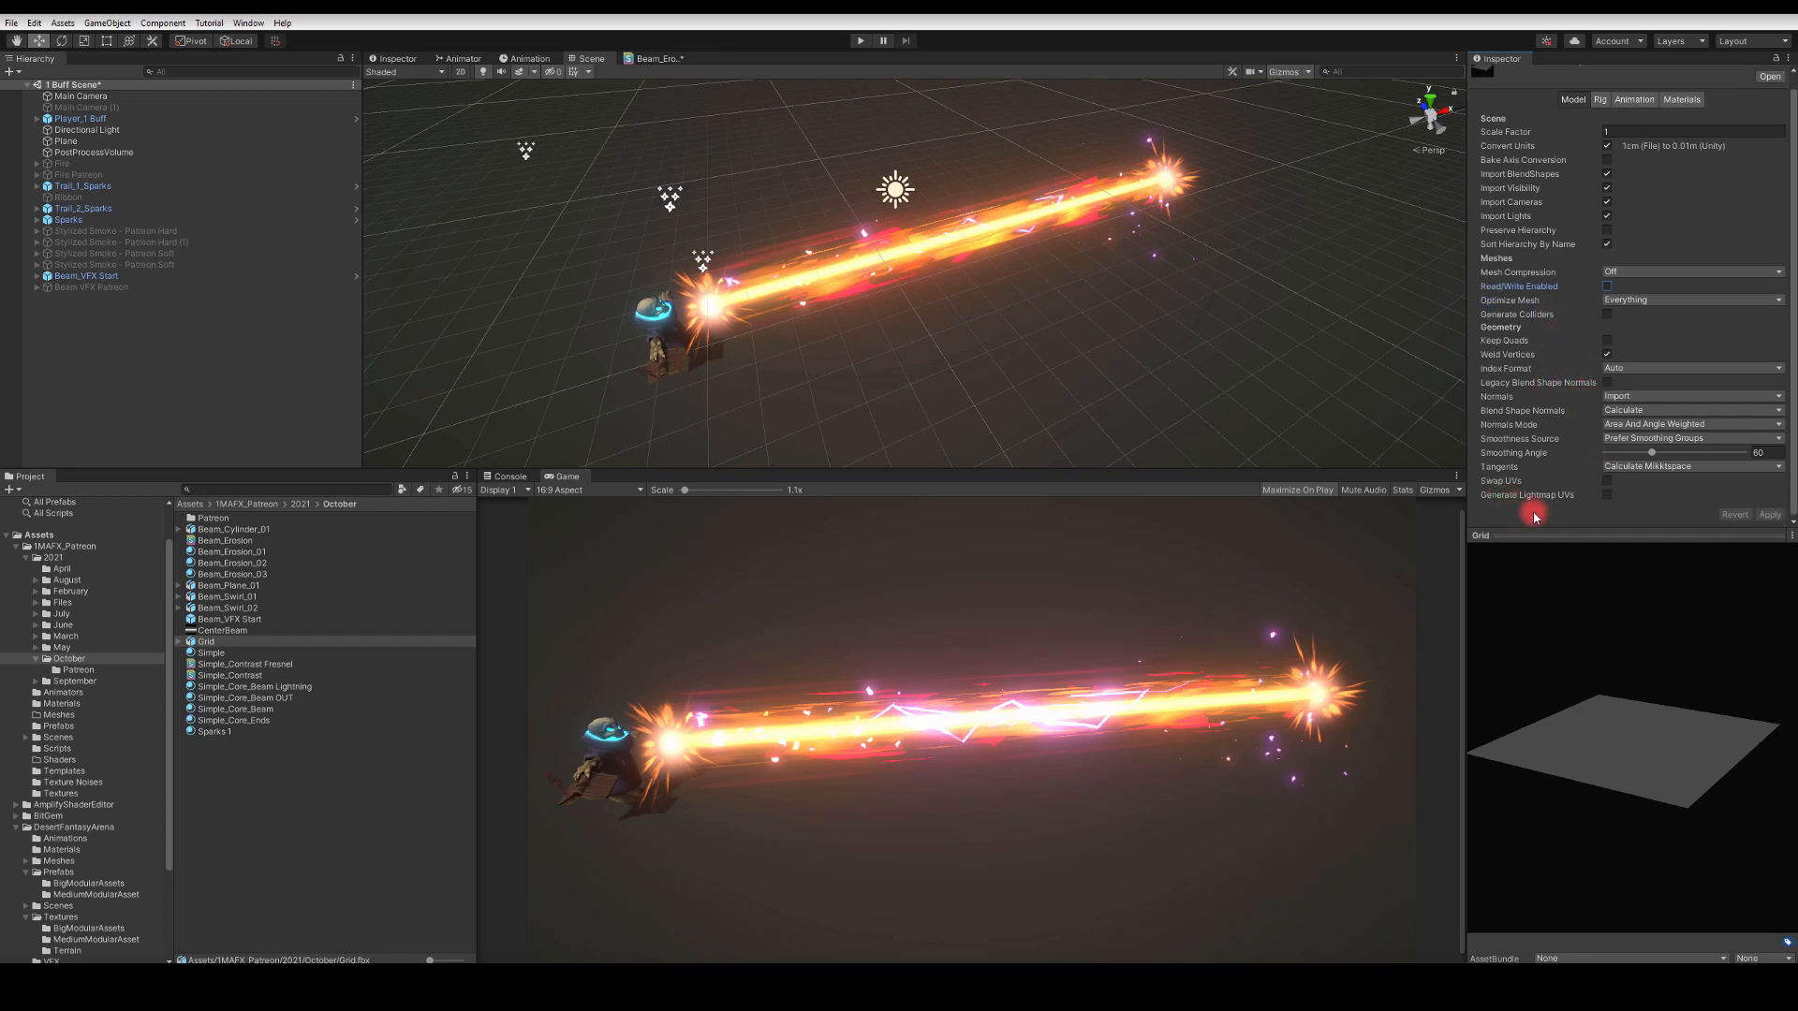
{"action": "mouse_move", "coordinate": [1685, 518]}
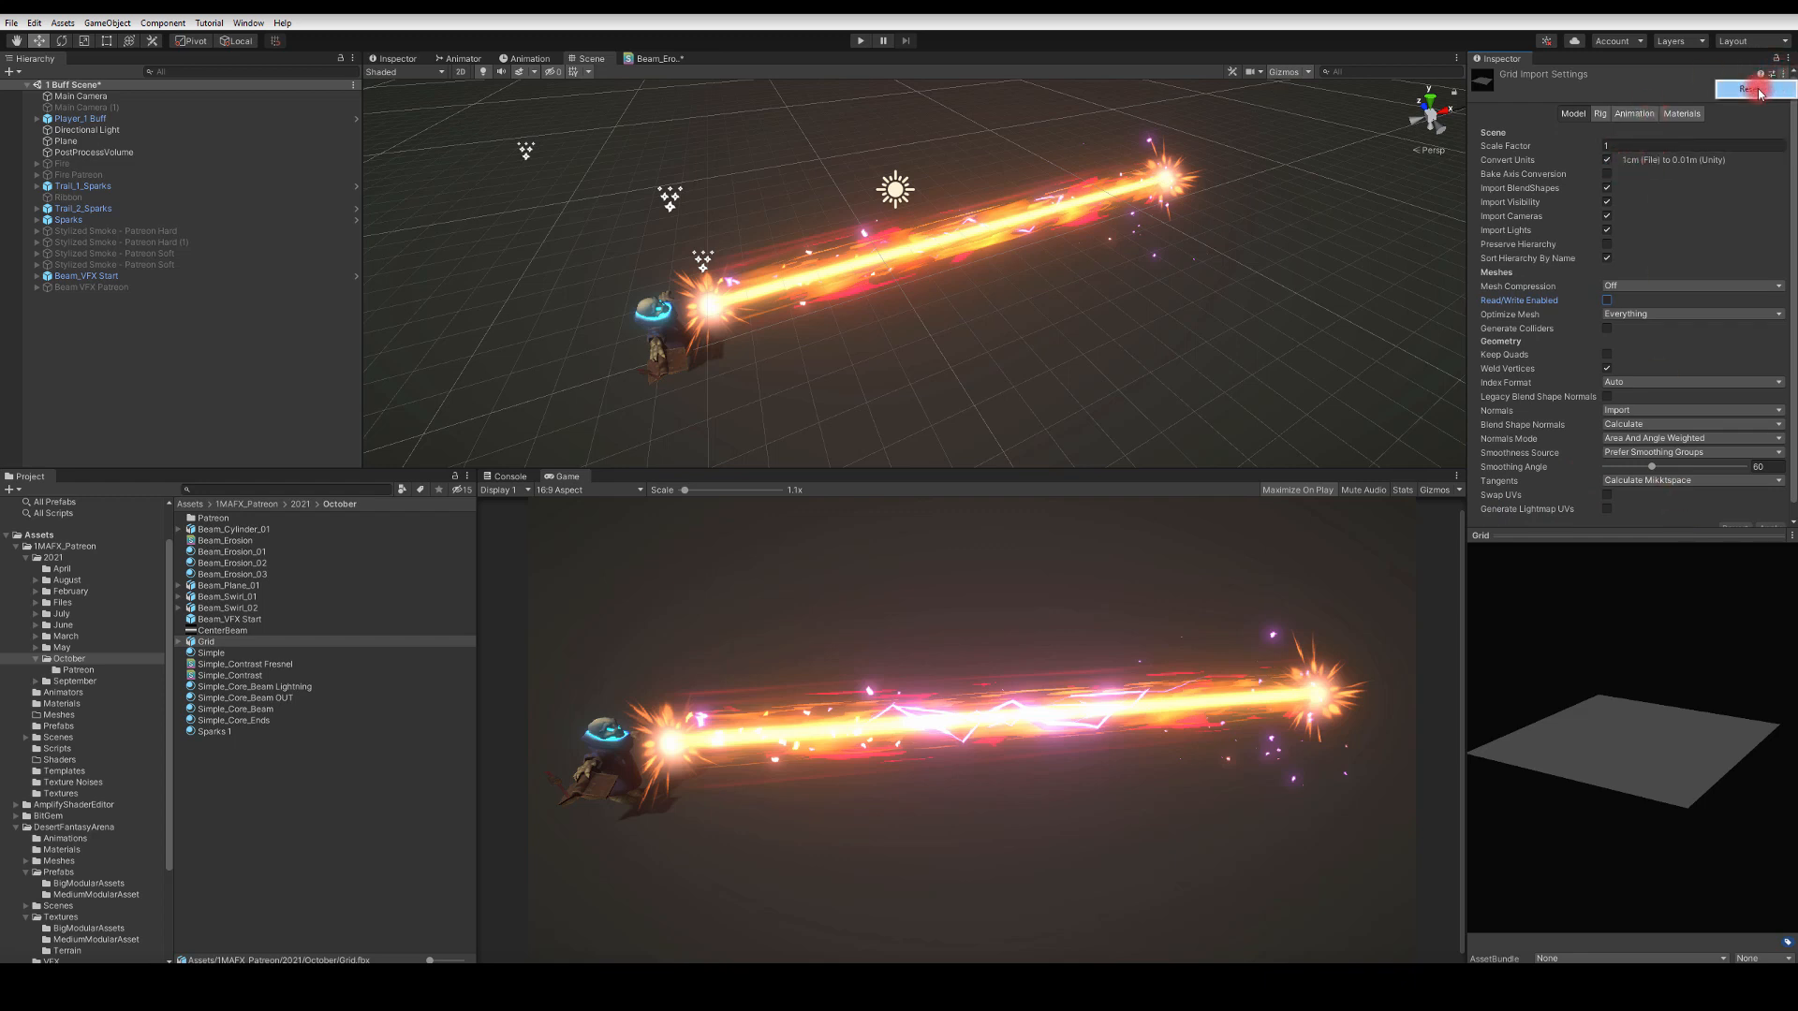
Step: Review the Rig, Animation and Materials tabs, then uncheck Weld Vertices on the Model tab
{"action": "left_click", "coordinate": [1747, 89]}
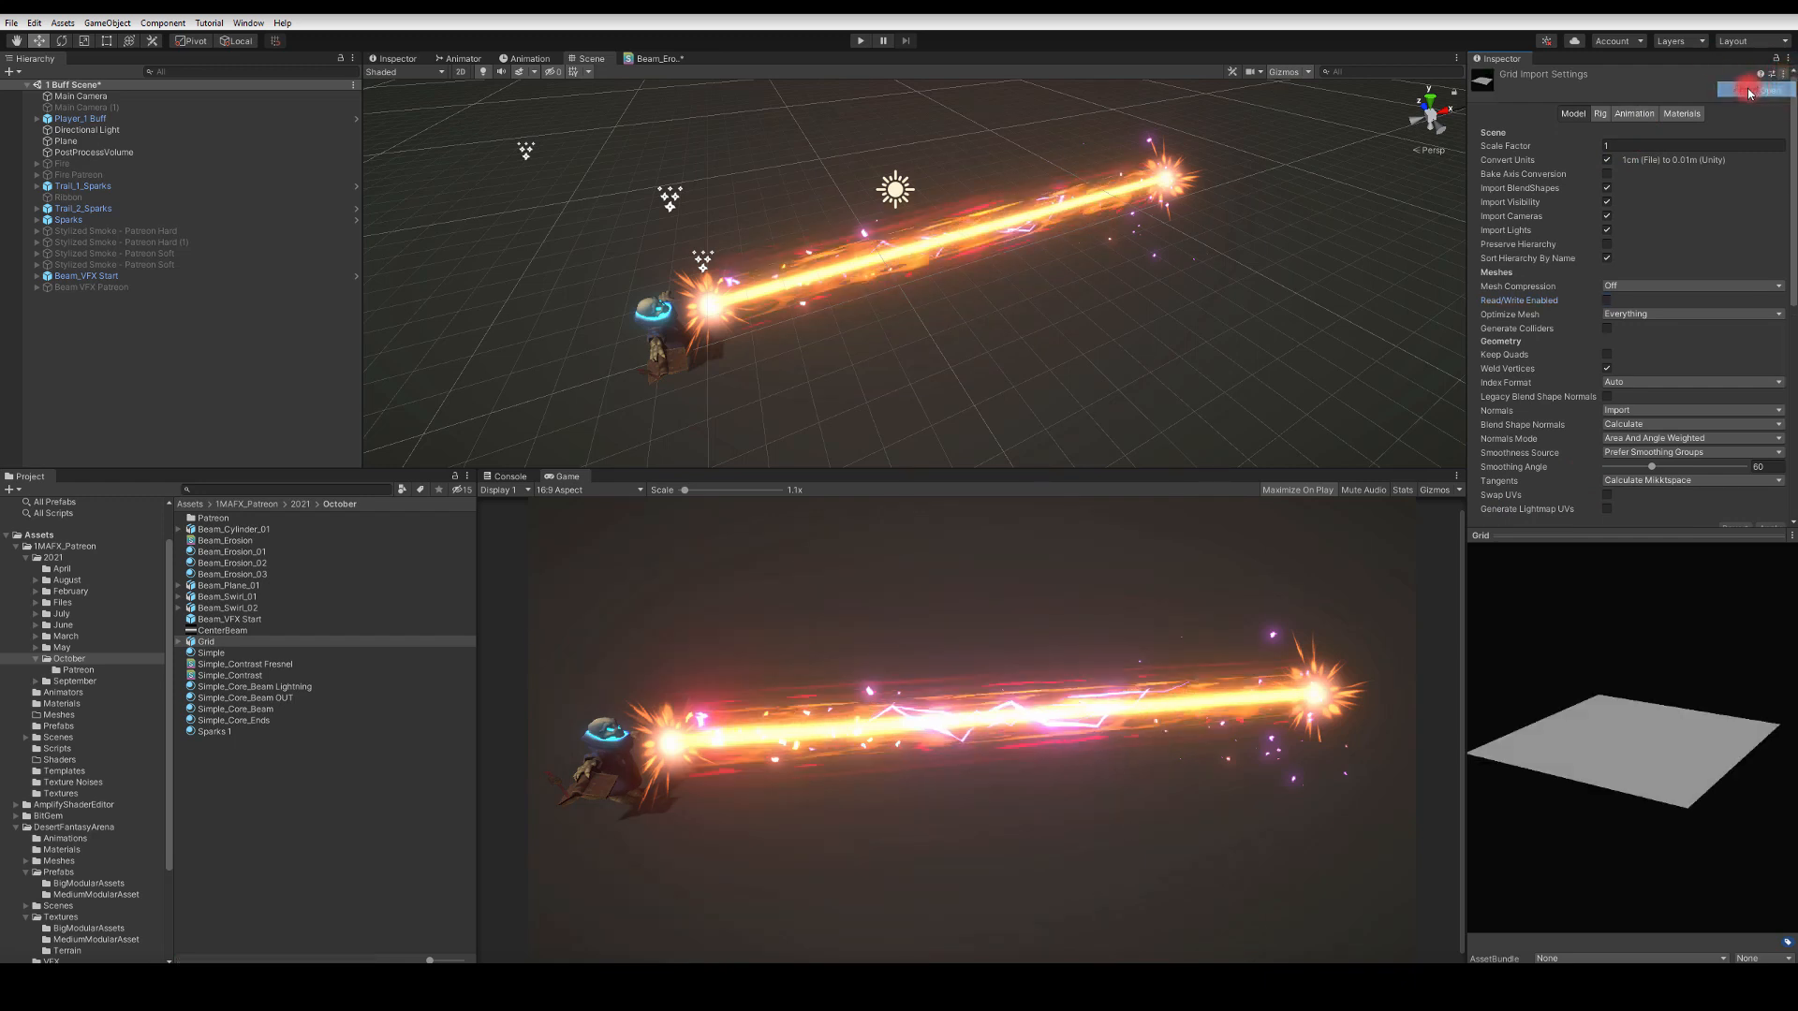
{"action": "left_click", "coordinate": [1597, 112]}
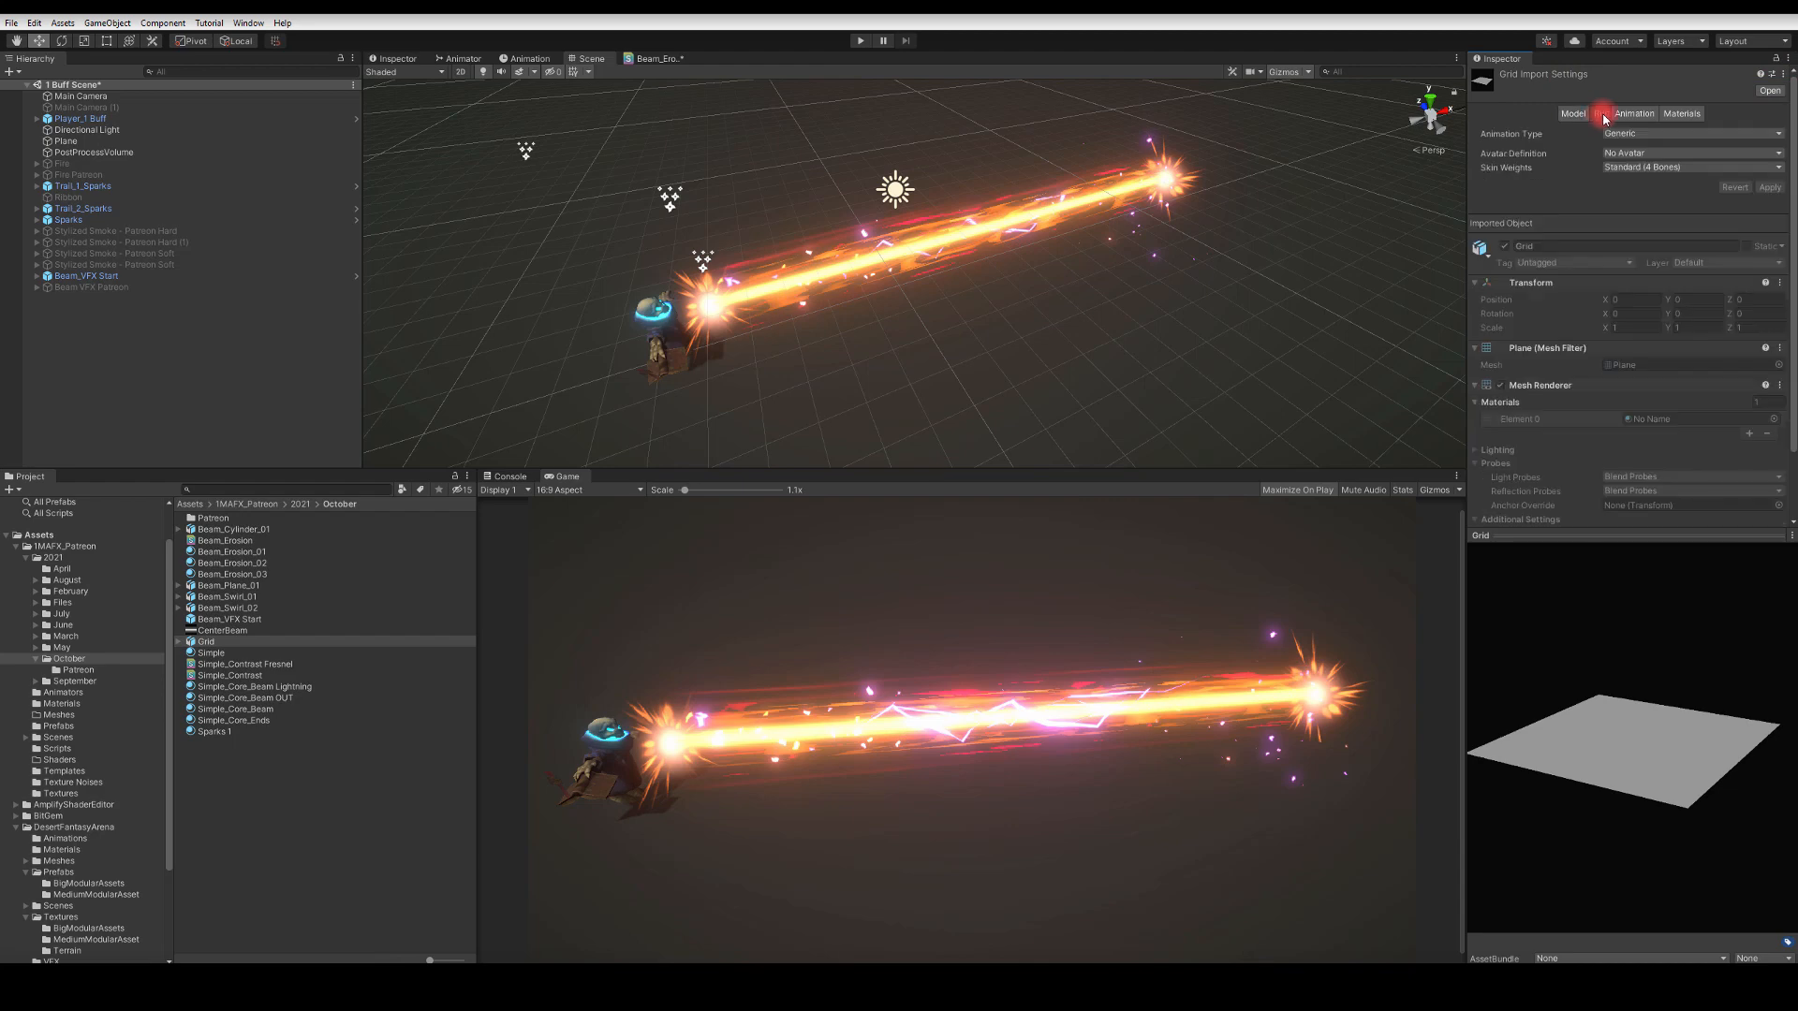
{"action": "left_click", "coordinate": [1598, 114]}
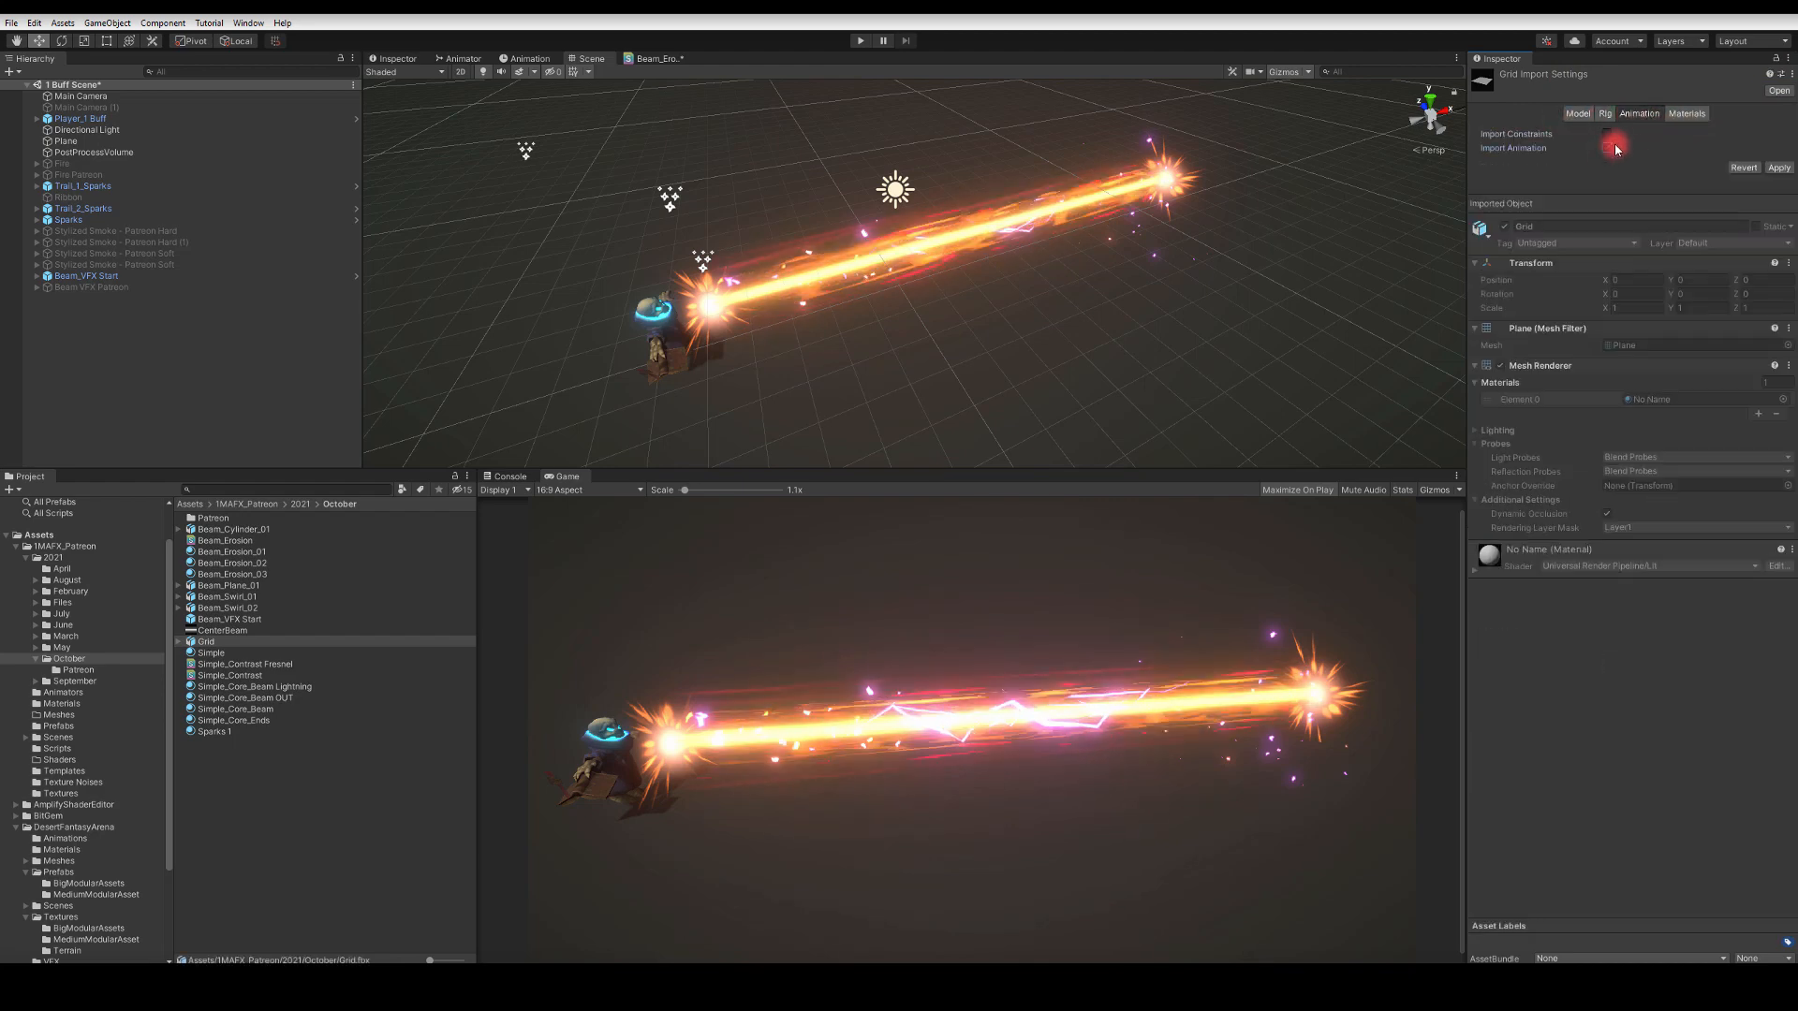
{"action": "left_click", "coordinate": [1681, 115]}
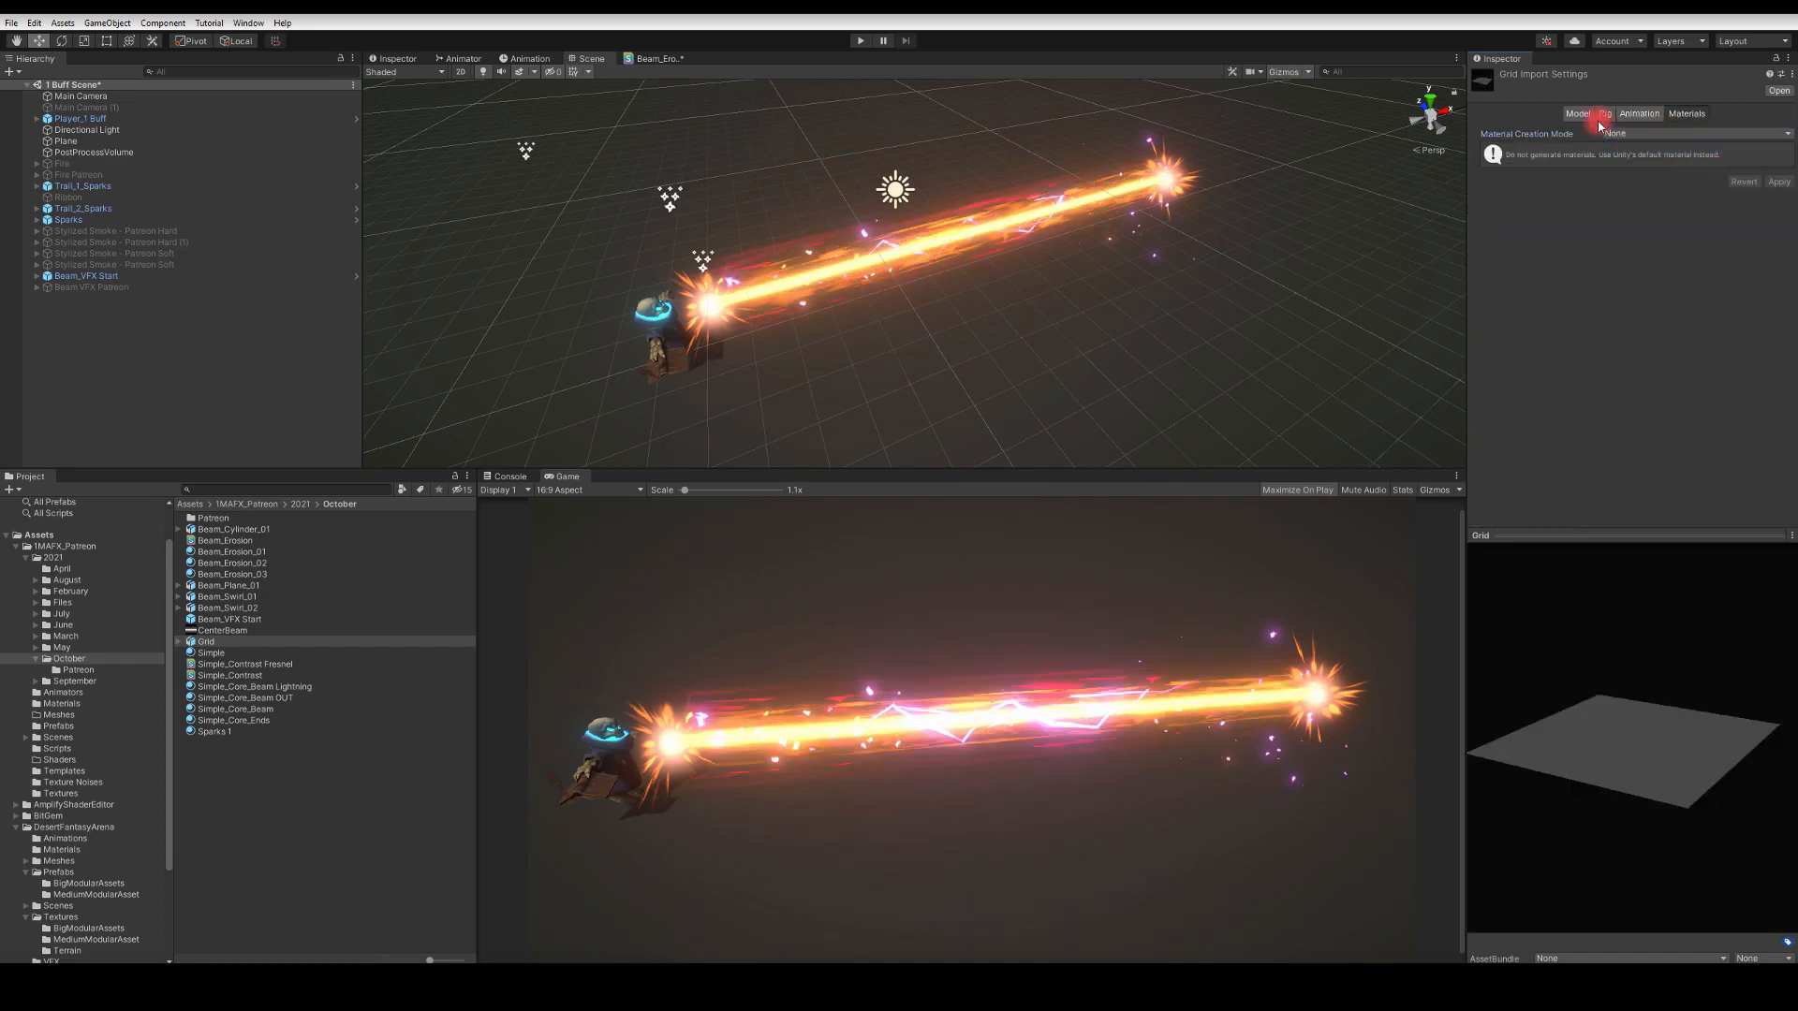
{"action": "left_click", "coordinate": [1572, 114]}
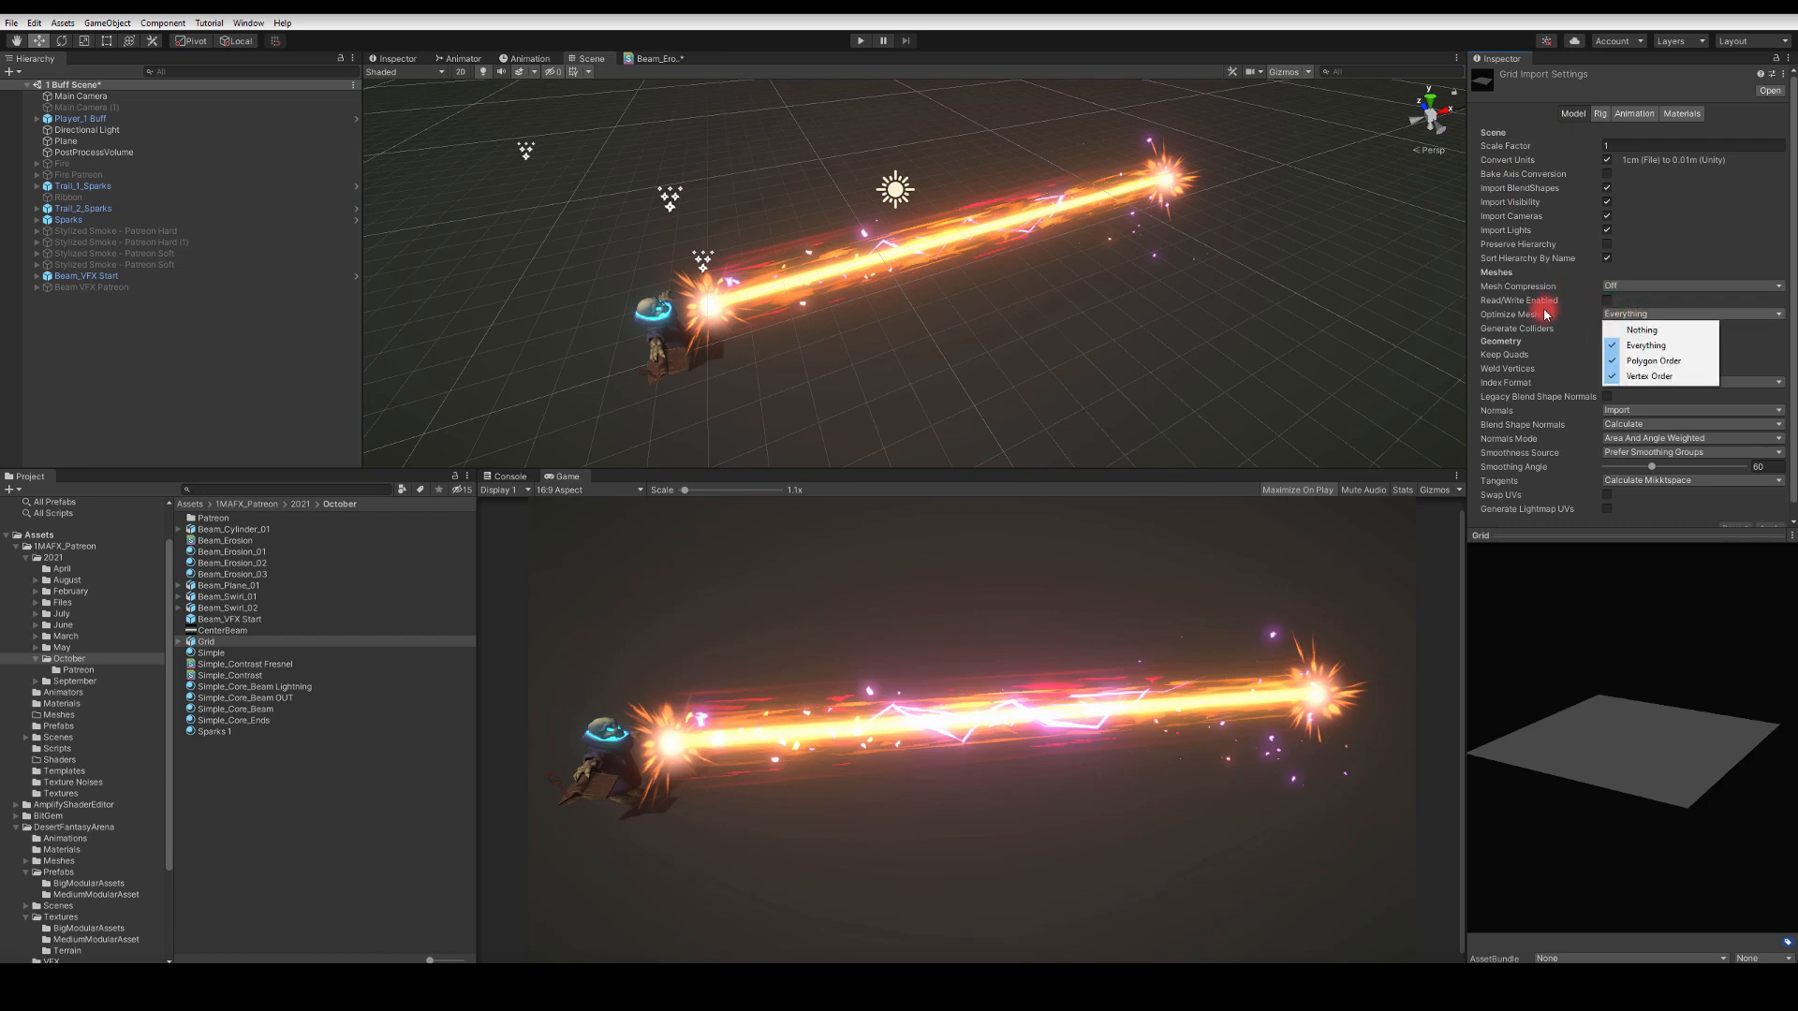
{"action": "left_click", "coordinate": [1644, 345]}
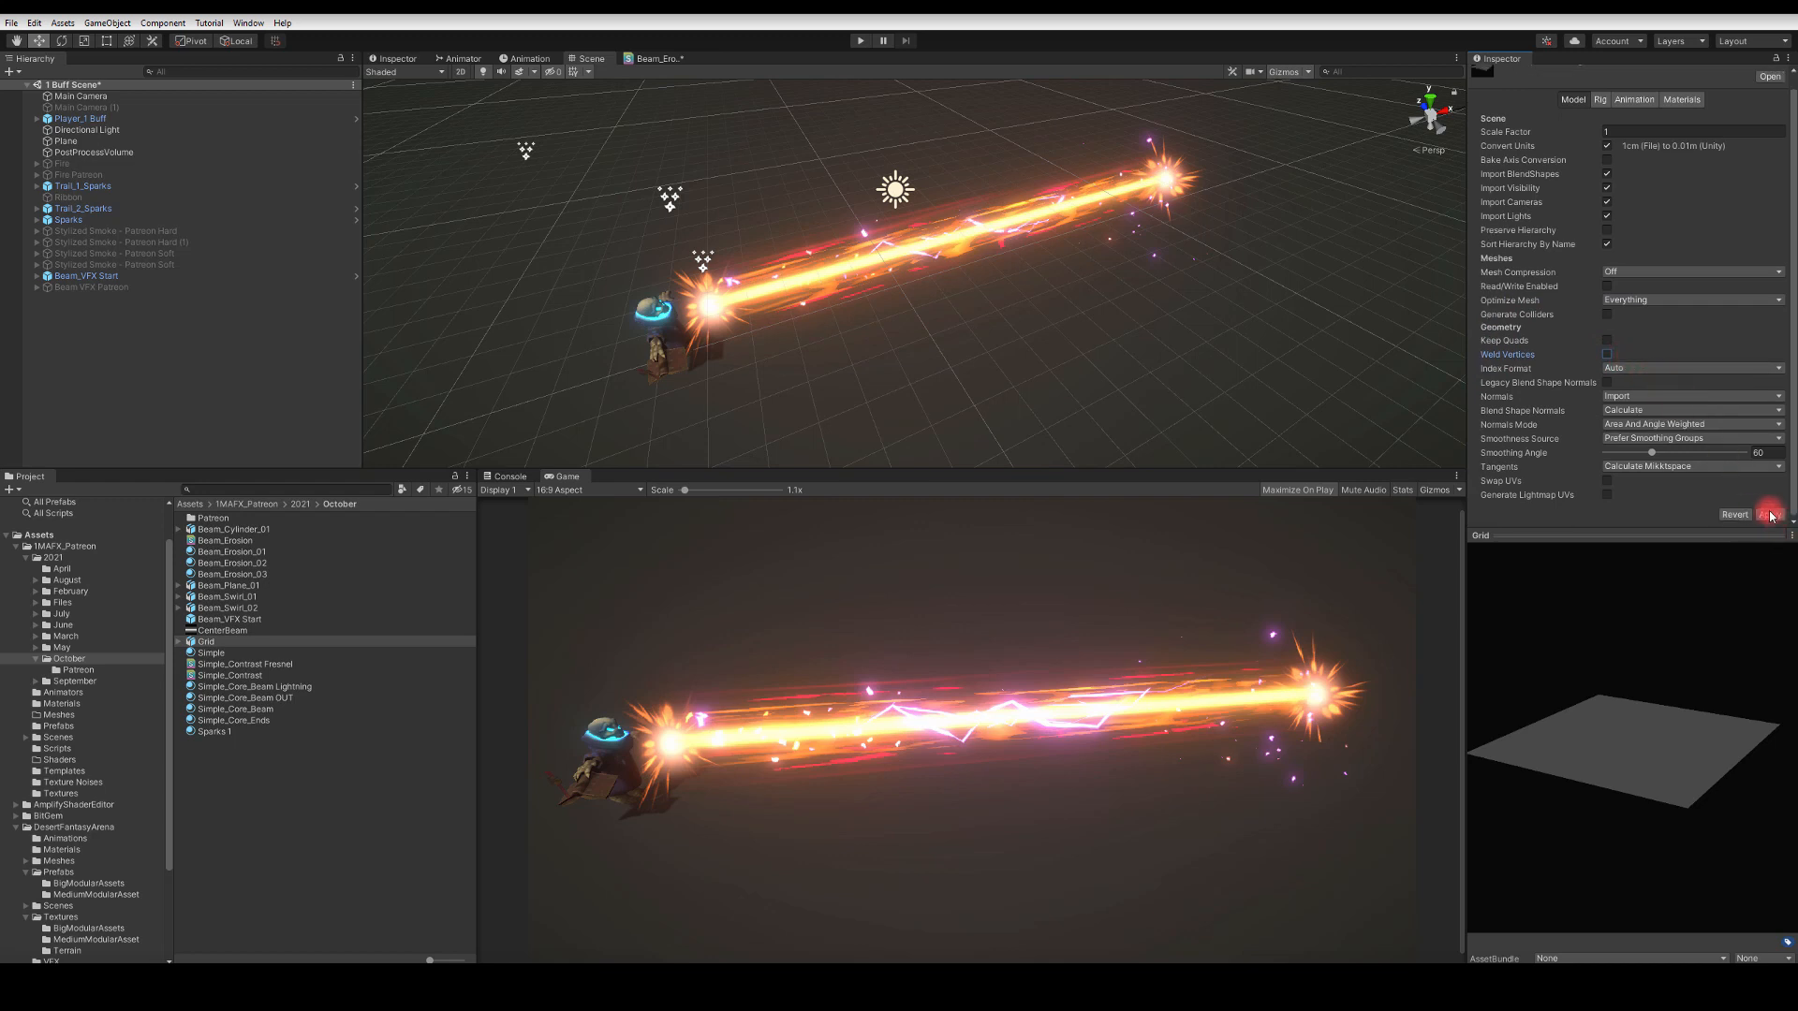
Step: Apply the import changes and drop the Grid plane into the scene beside the beam
{"action": "left_click", "coordinate": [1768, 513]}
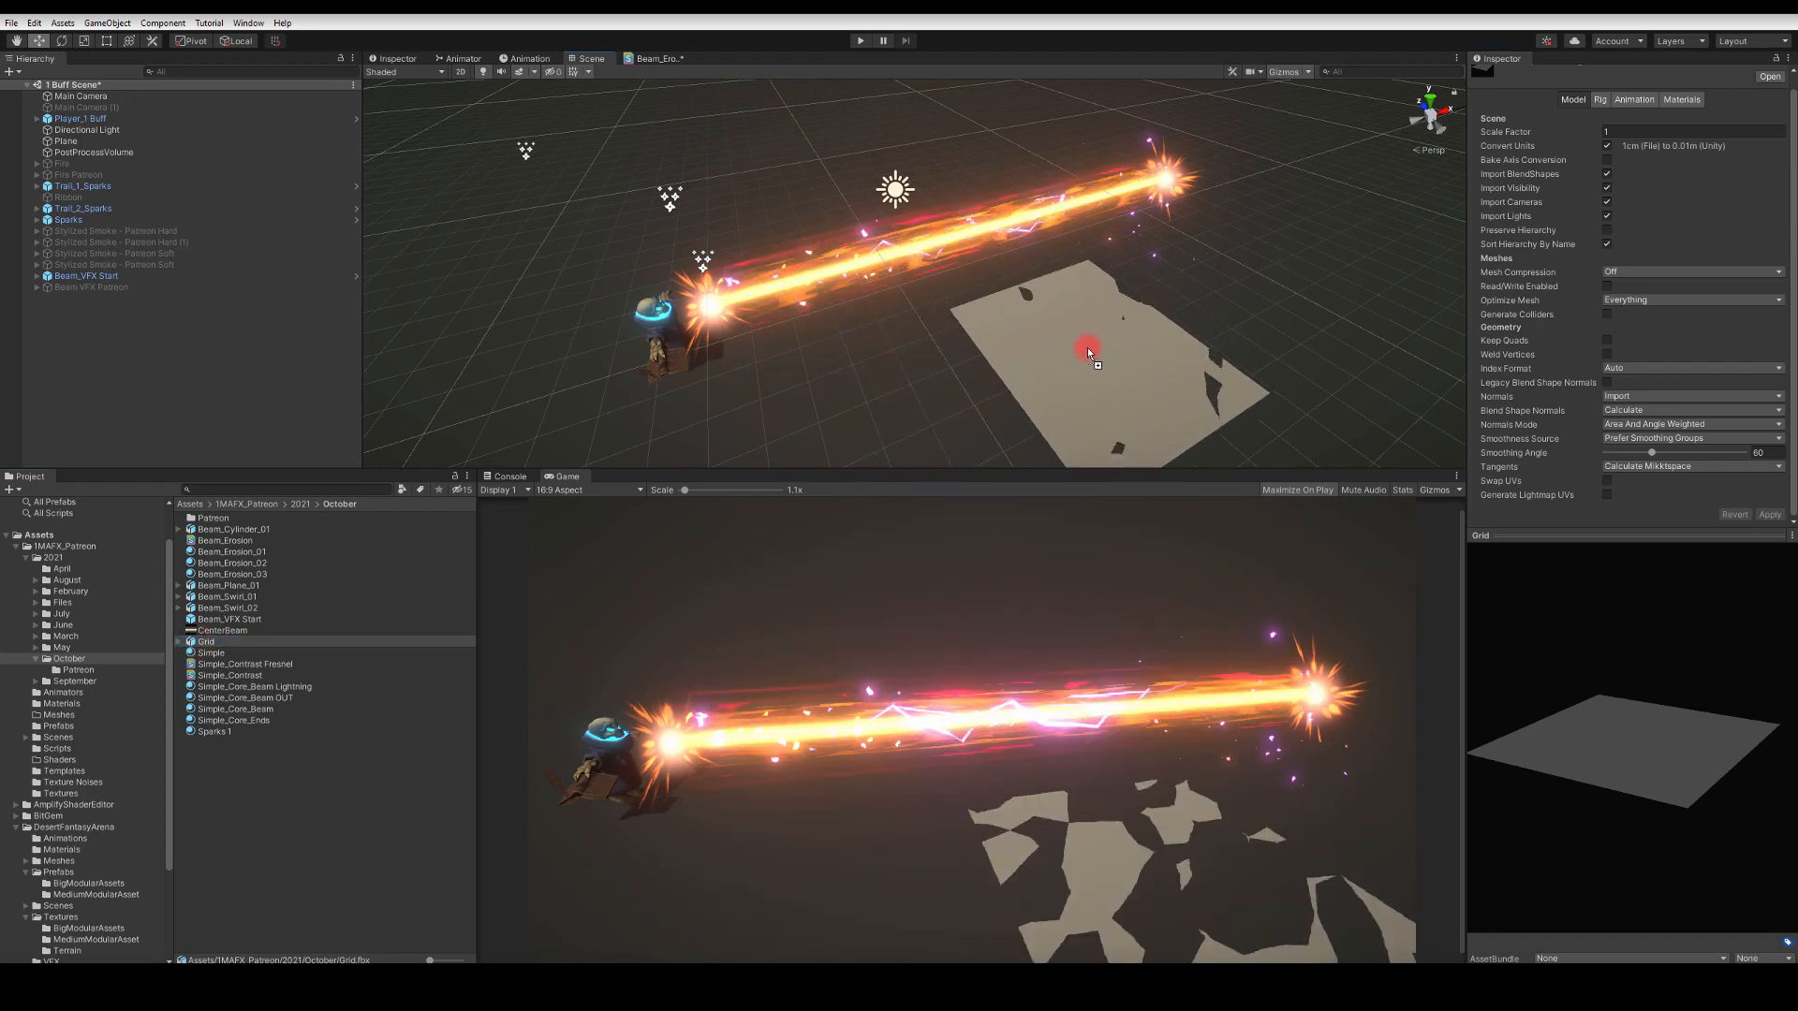
{"action": "left_click", "coordinate": [1086, 350]}
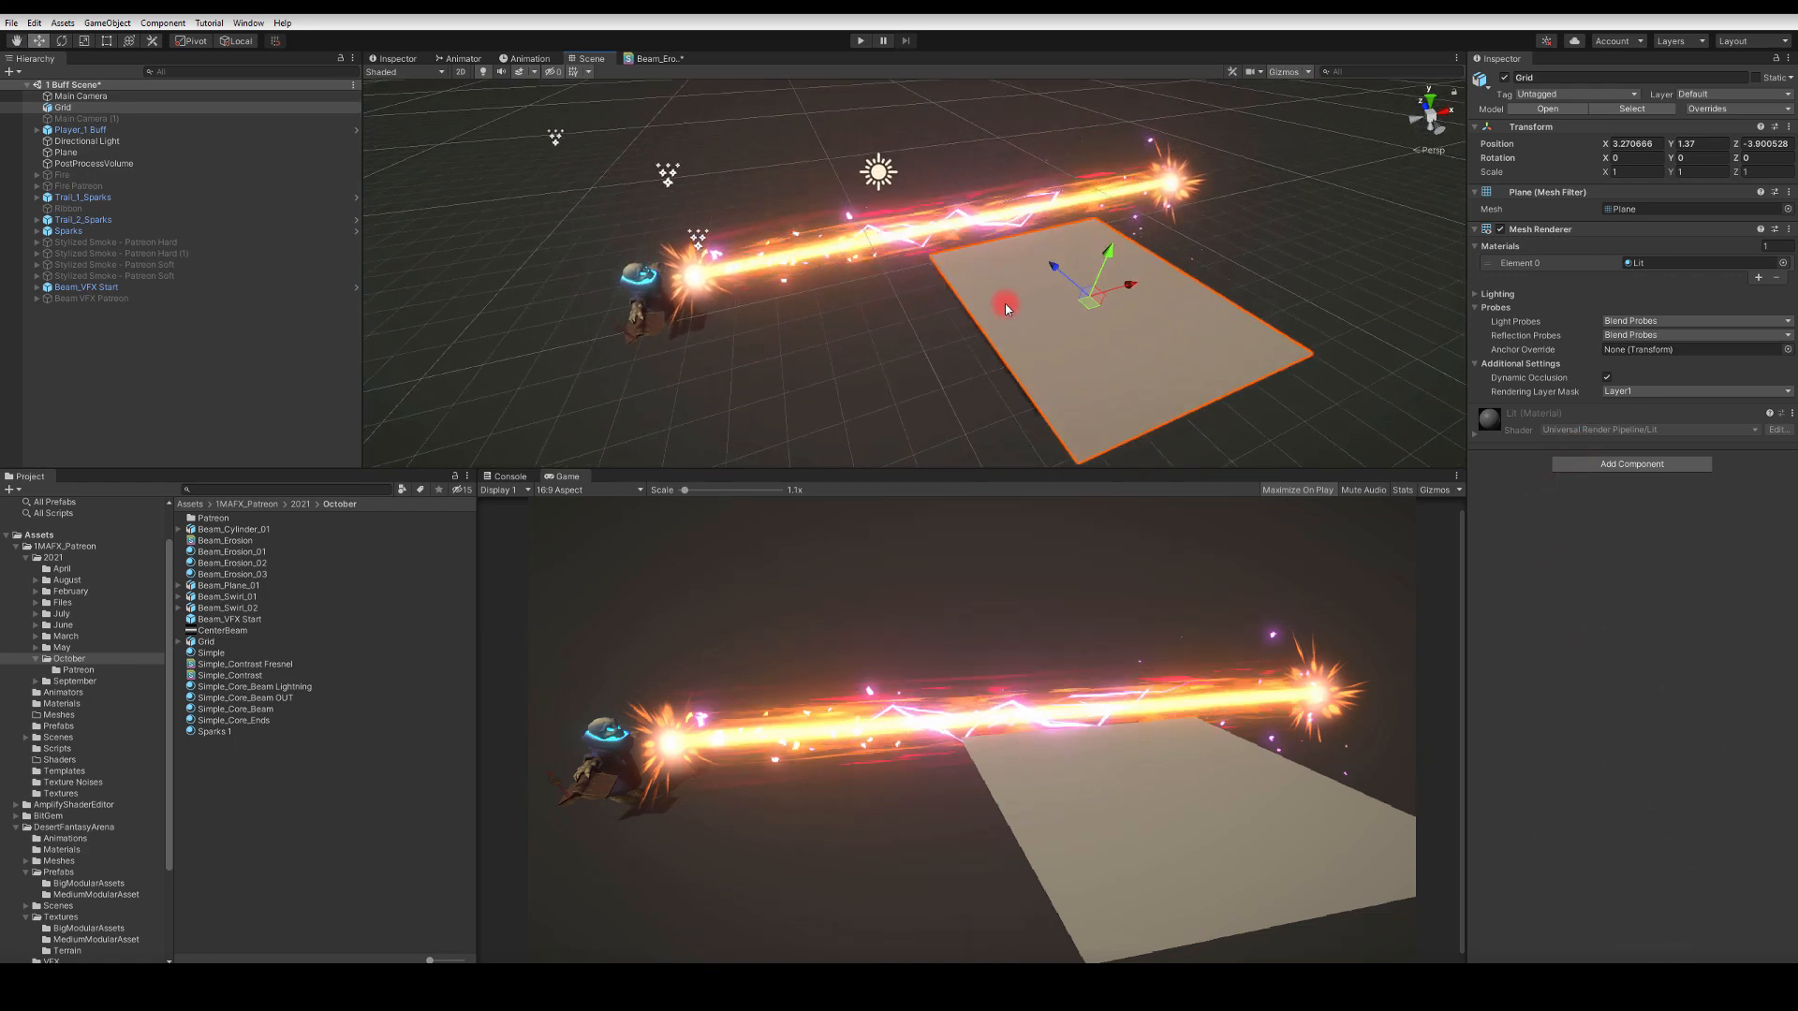
Step: Select the Grid asset and examine its mesh preview in the Inspector
{"action": "left_click", "coordinate": [243, 663]}
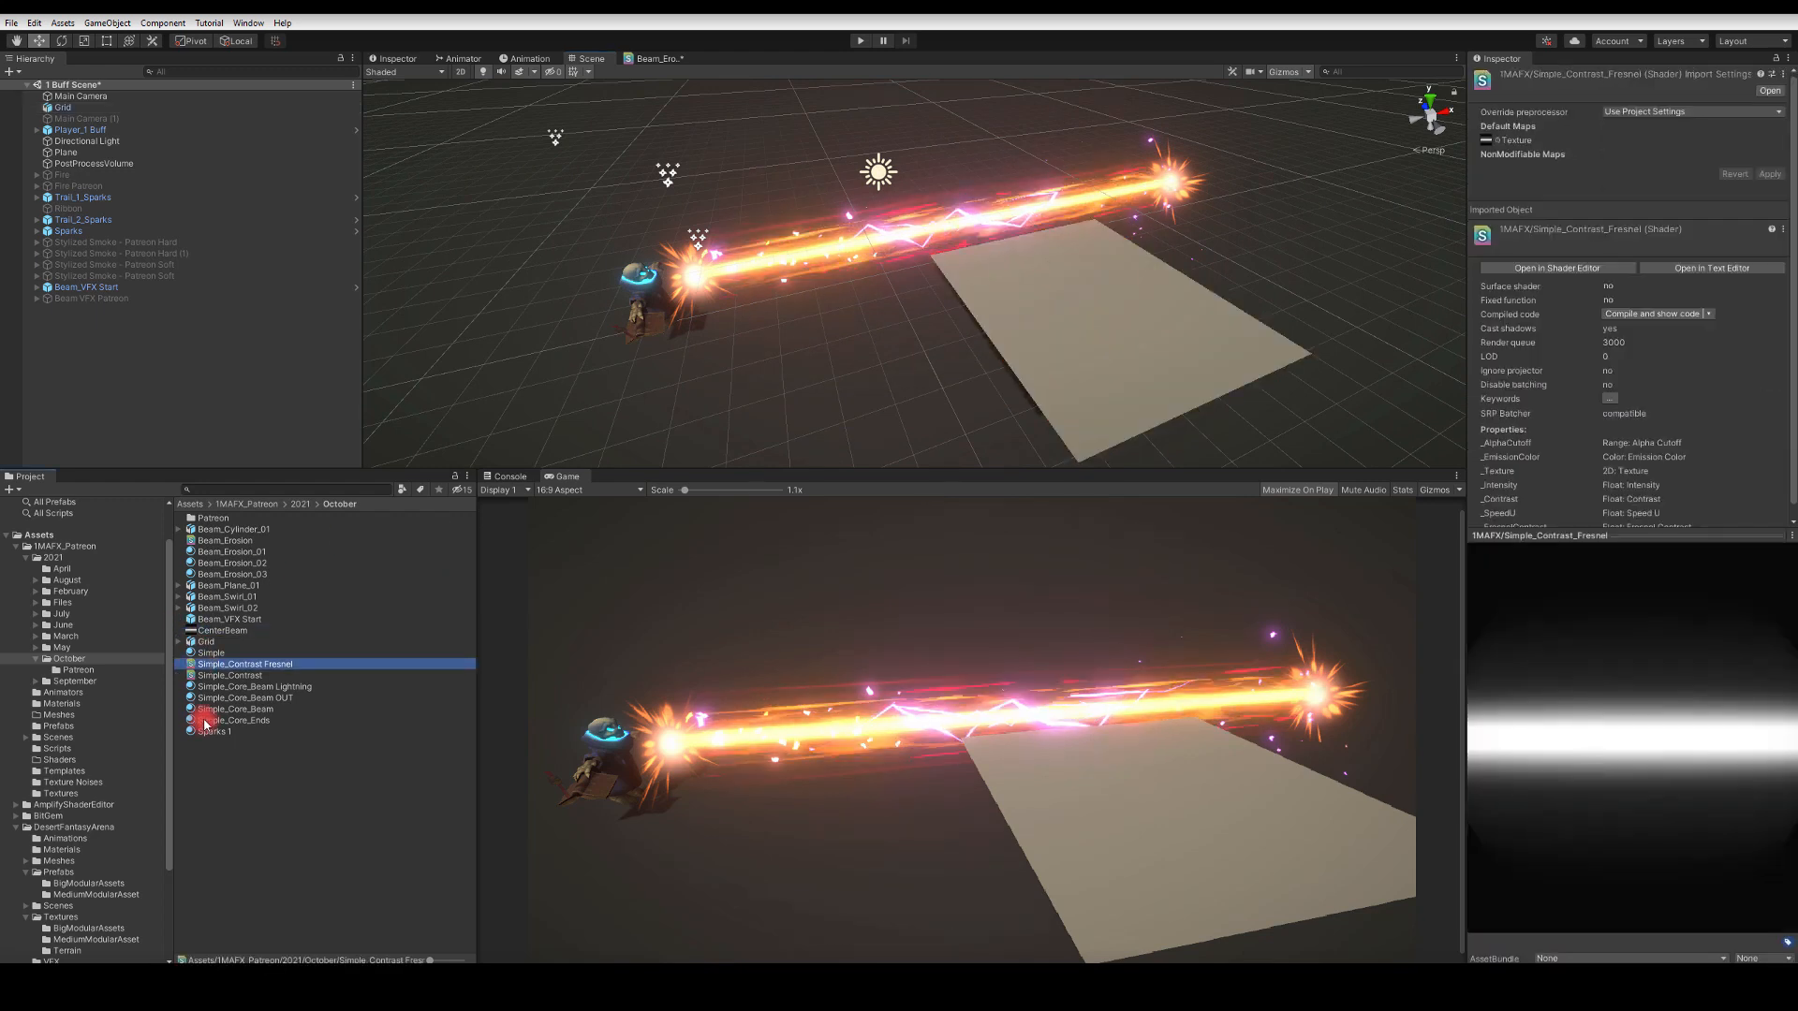
{"action": "left_click", "coordinate": [206, 640]}
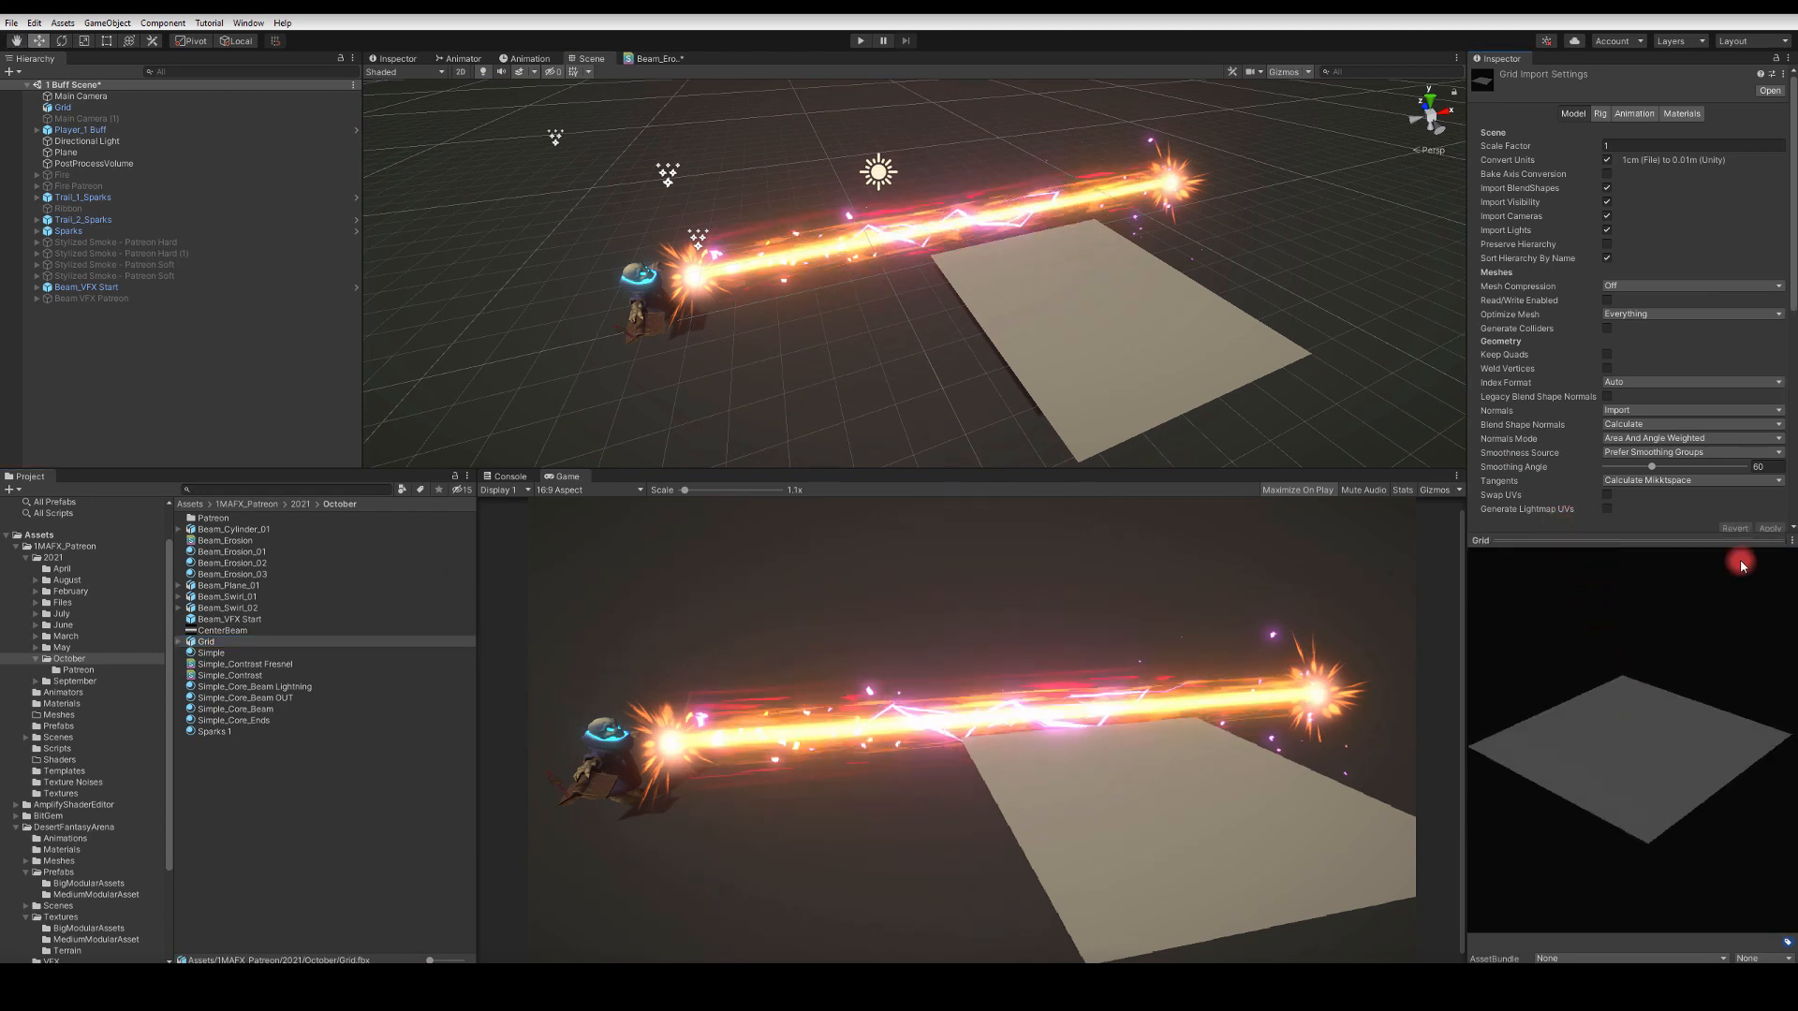
{"action": "left_click", "coordinate": [1739, 565]}
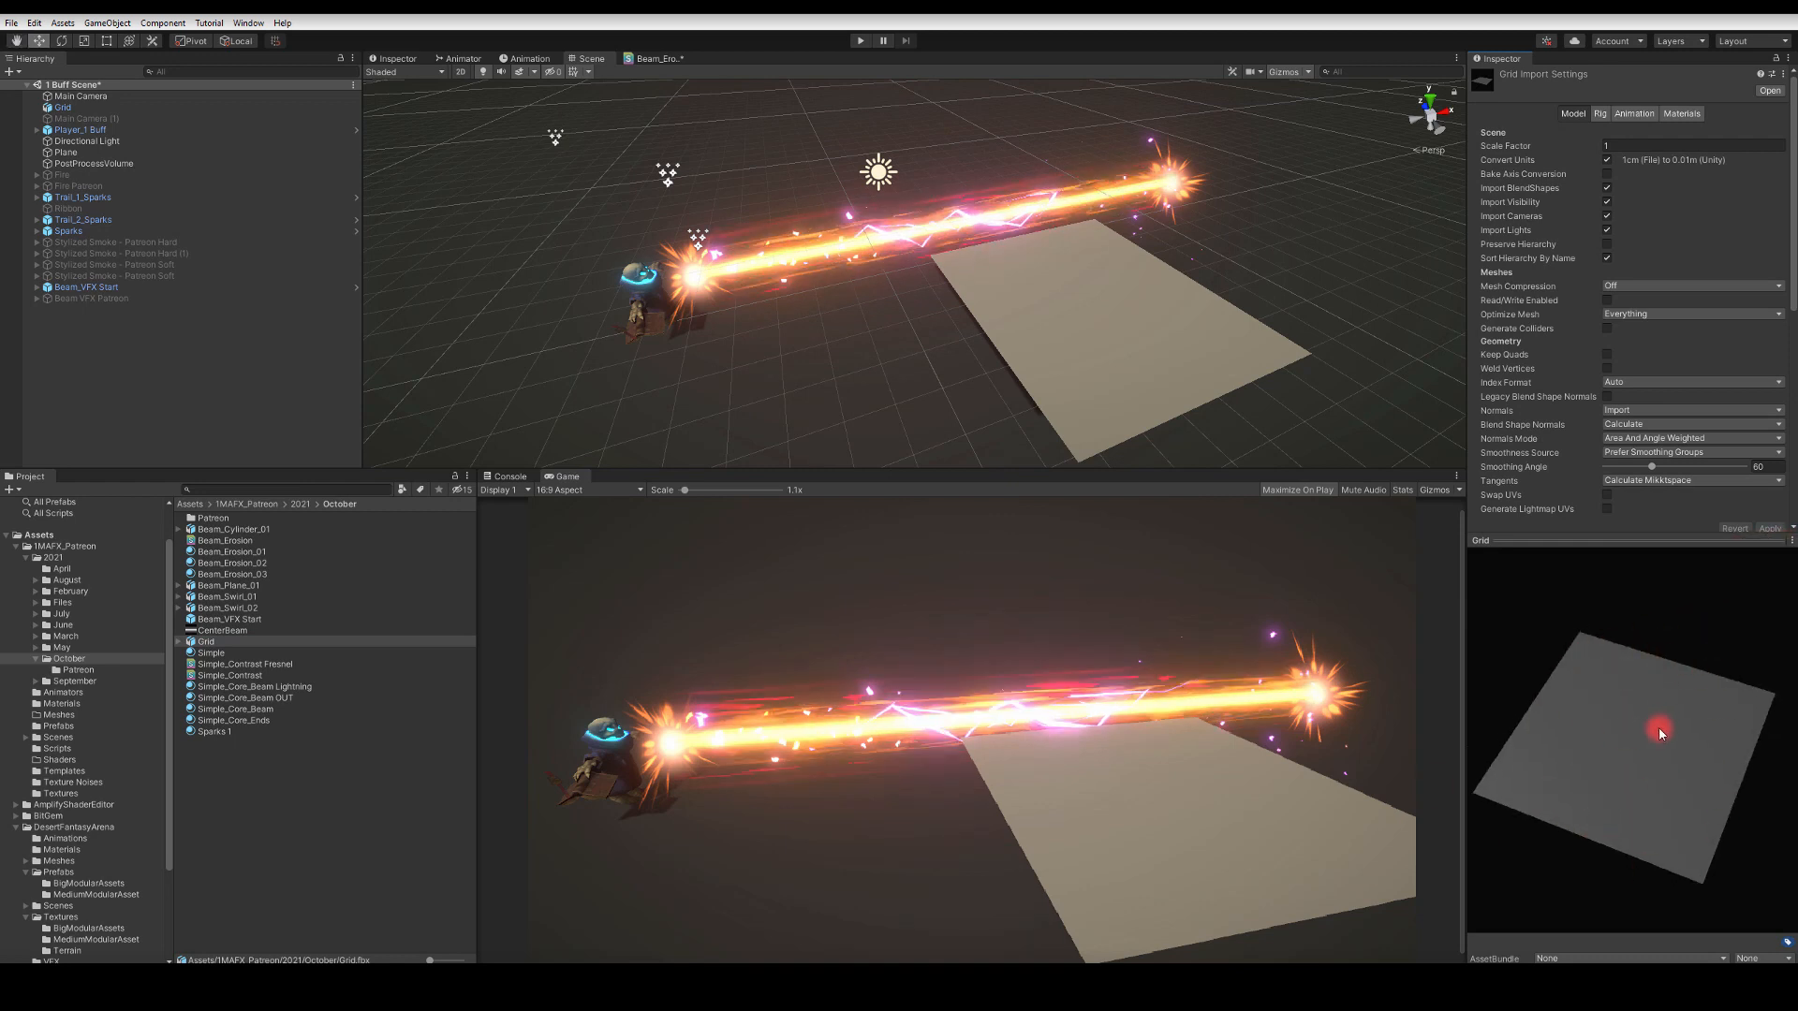
{"action": "left_click", "coordinate": [1146, 309]}
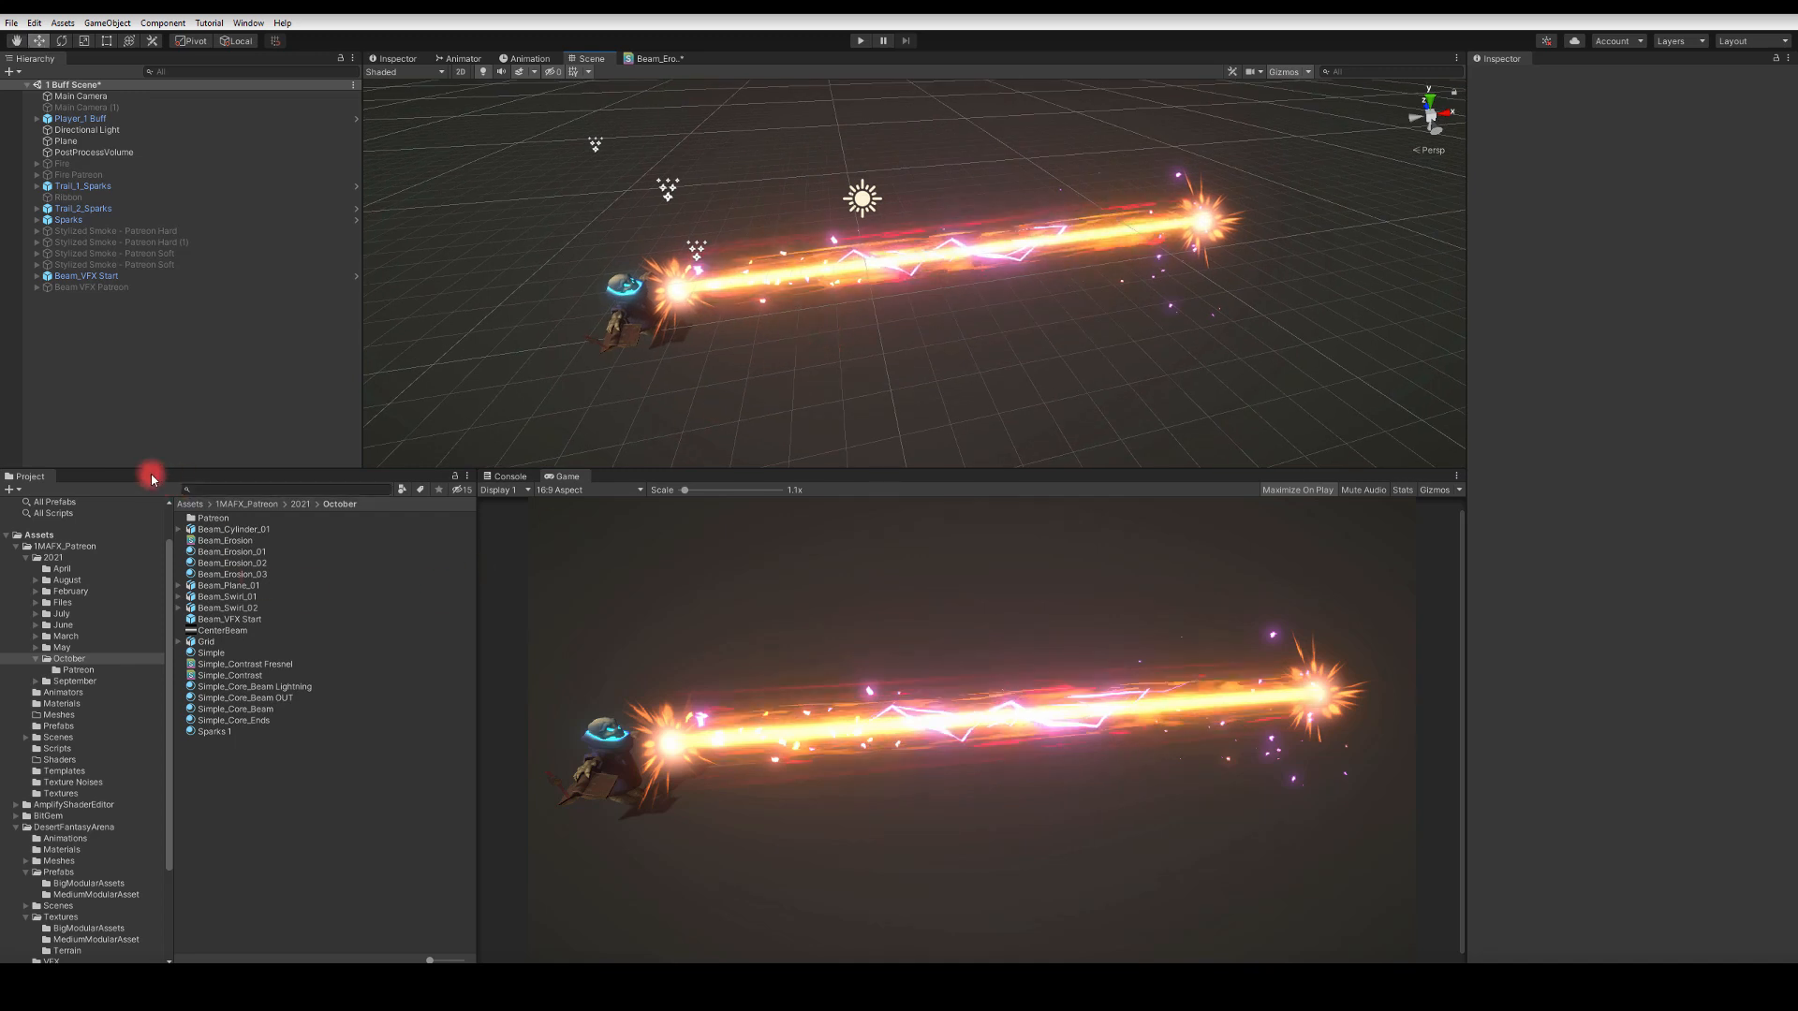
{"action": "mouse_move", "coordinate": [1666, 494]}
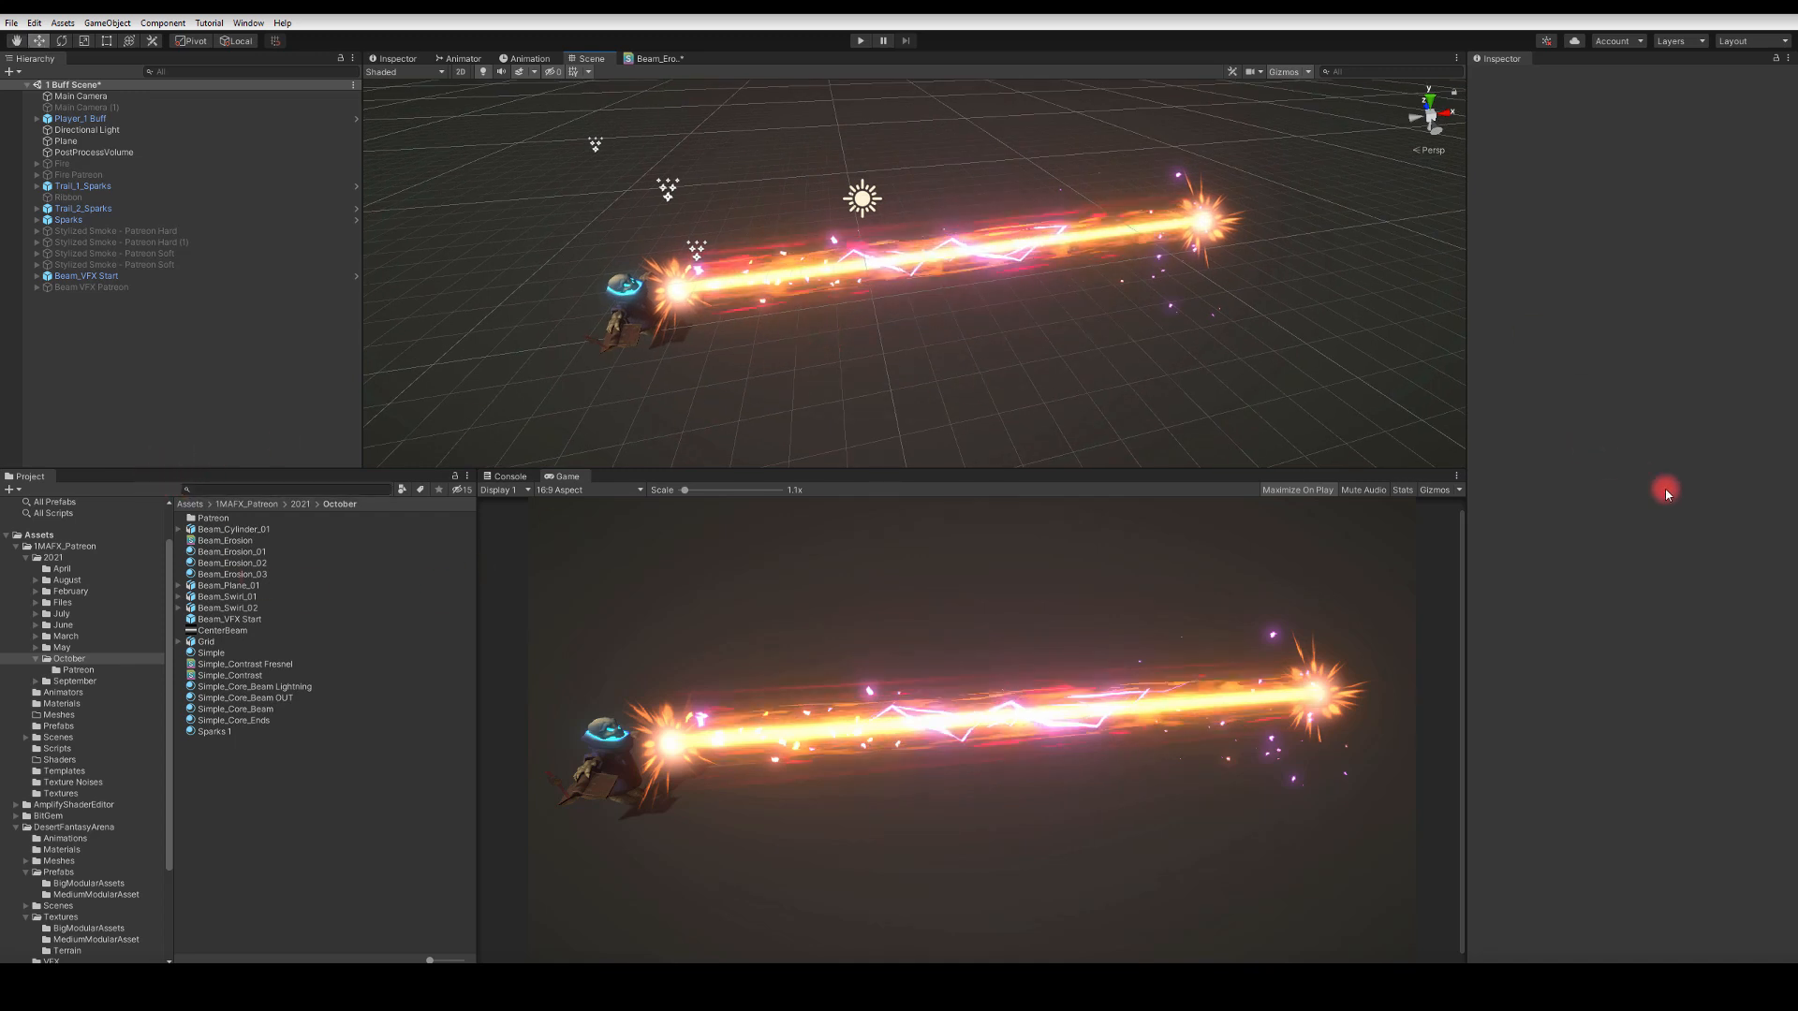